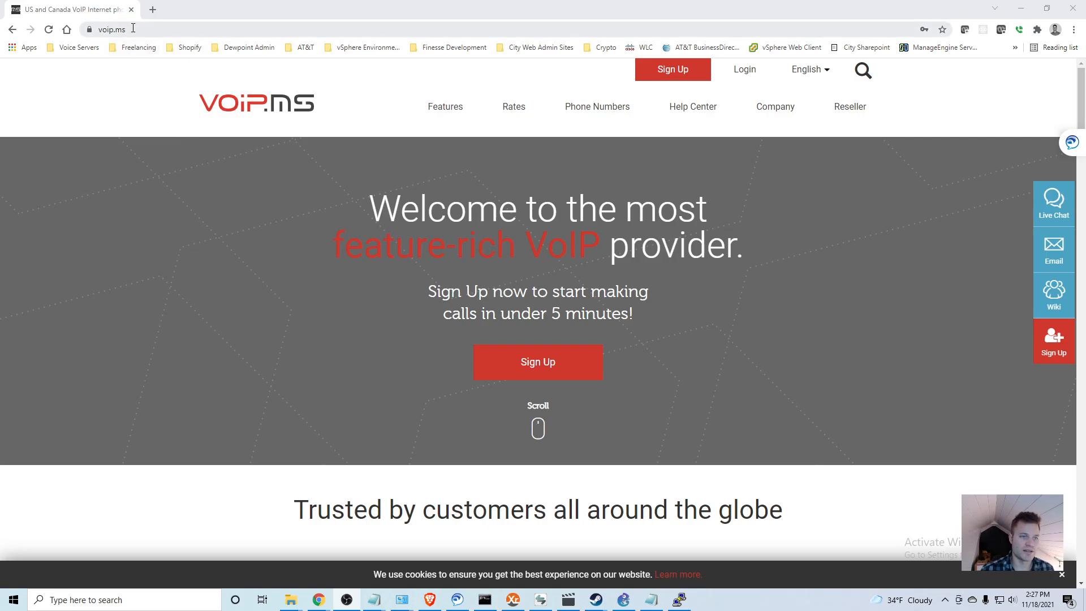
{"action": "mouse_move", "coordinate": [872, 133]}
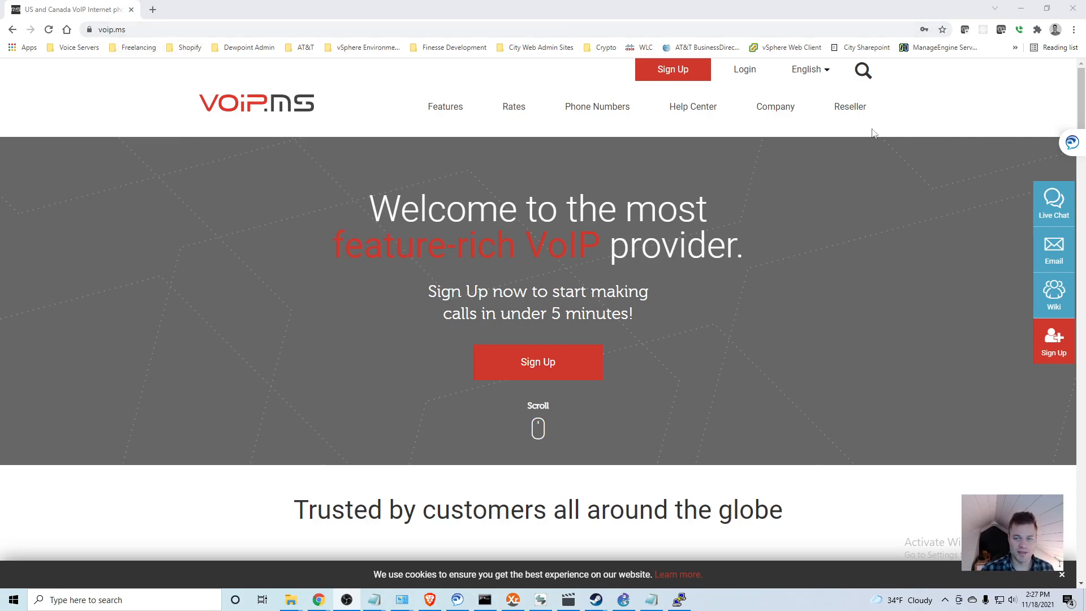
{"action": "mouse_move", "coordinate": [688, 73]}
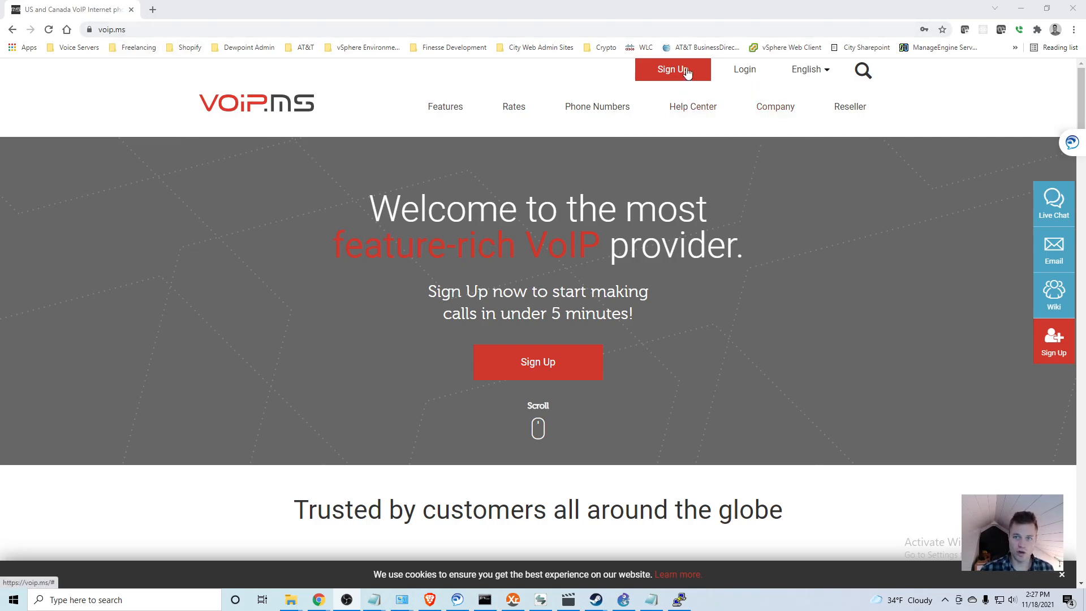
Step: Review the VoIP.ms sign-up form by scrolling through it
{"action": "left_click", "coordinate": [672, 69]}
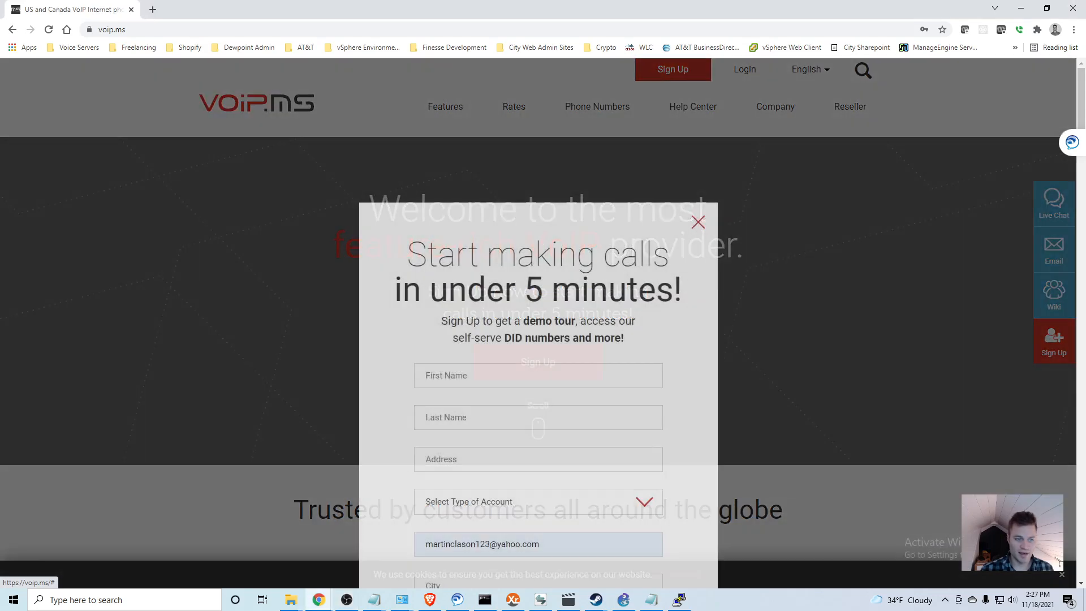
{"action": "scroll", "scroll_direction": "down", "scroll_amount": 3}
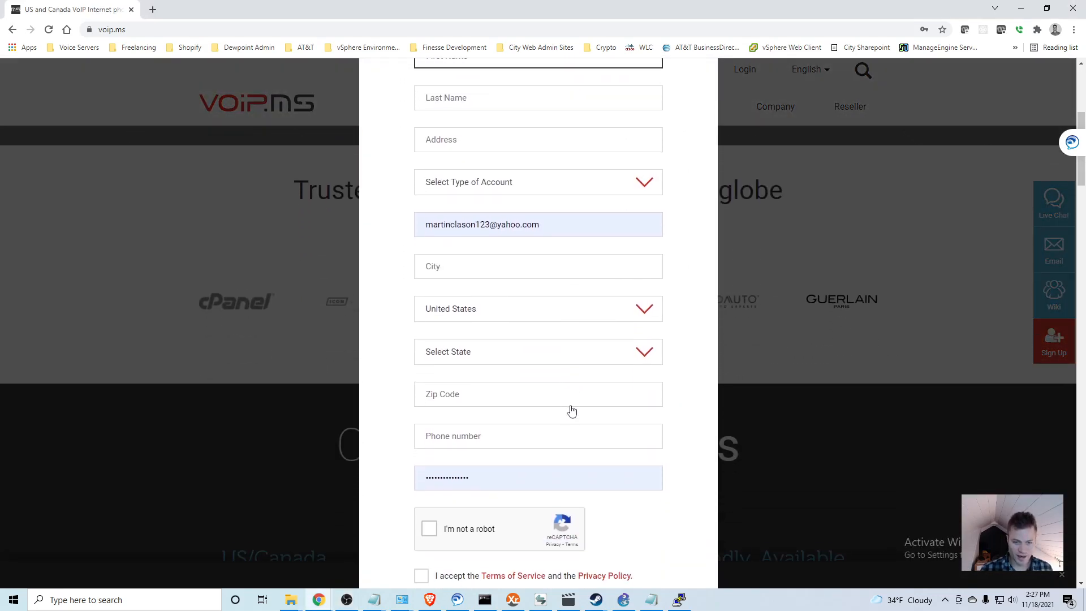
{"action": "scroll", "scroll_direction": "down", "scroll_amount": 3}
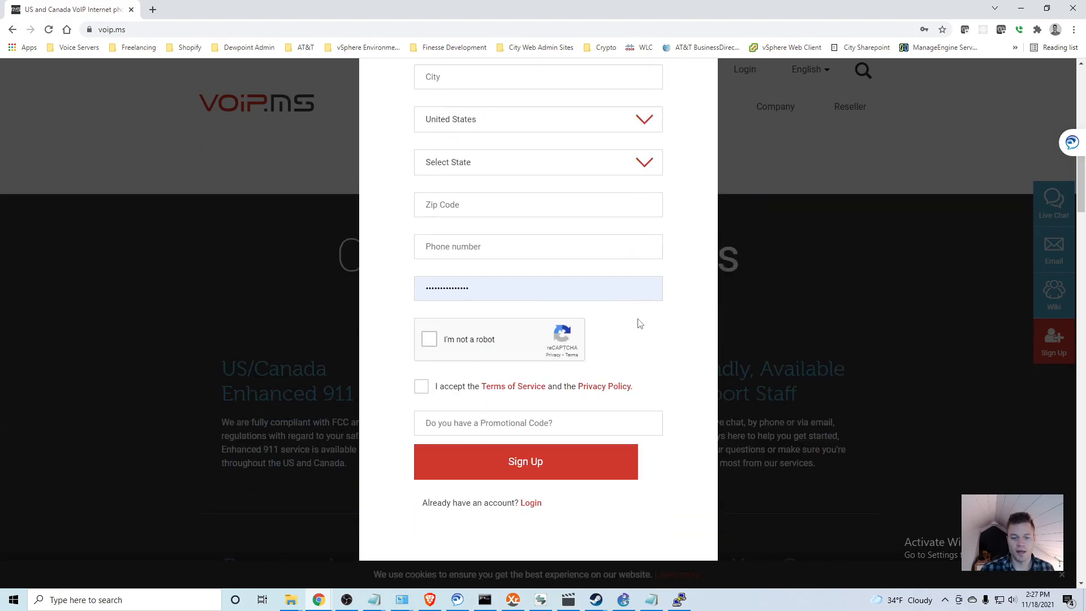
{"action": "scroll", "scroll_direction": "up", "scroll_amount": 3}
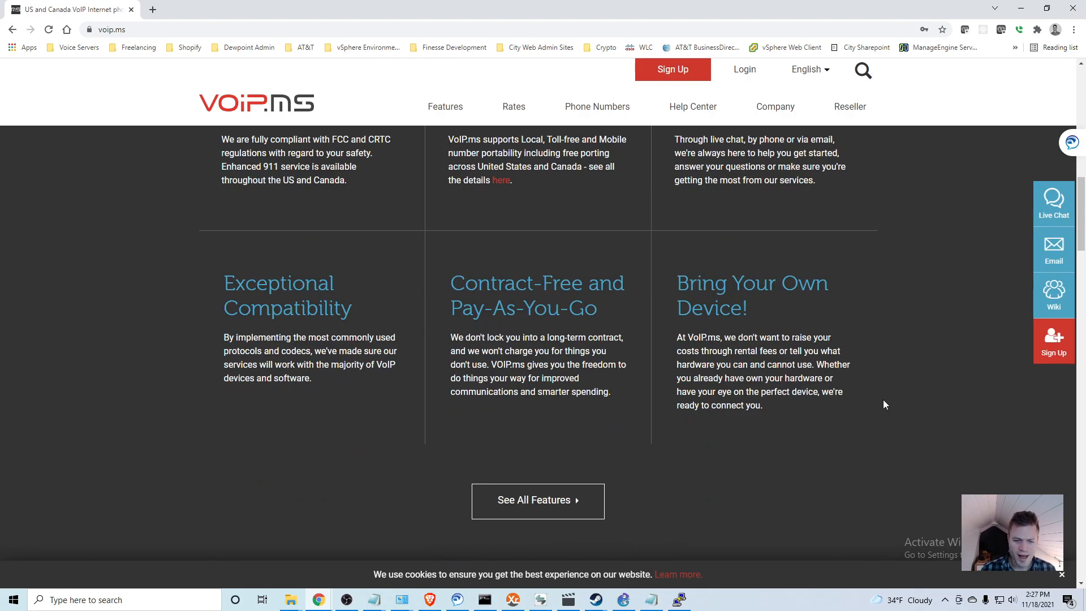
{"action": "scroll", "scroll_direction": "up", "scroll_amount": 3}
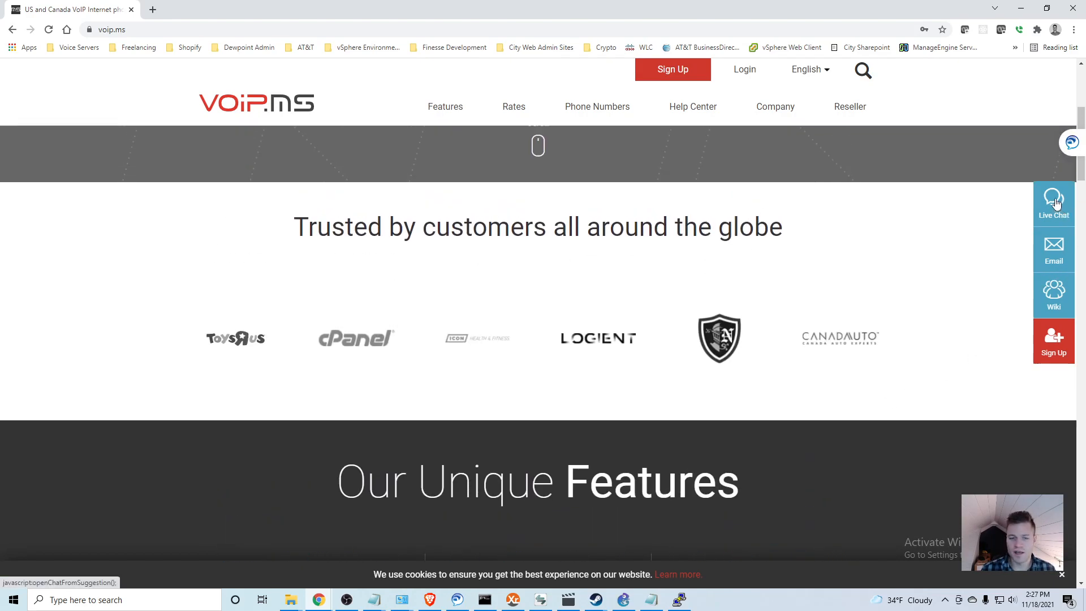
{"action": "scroll", "scroll_direction": "up", "scroll_amount": 3}
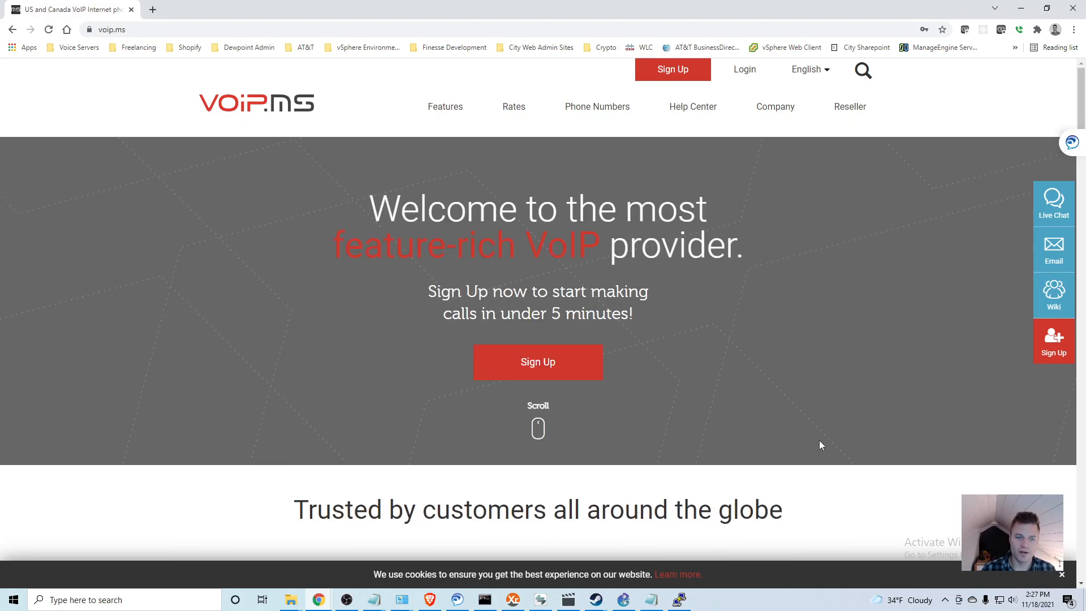
{"action": "mouse_move", "coordinate": [548, 73]}
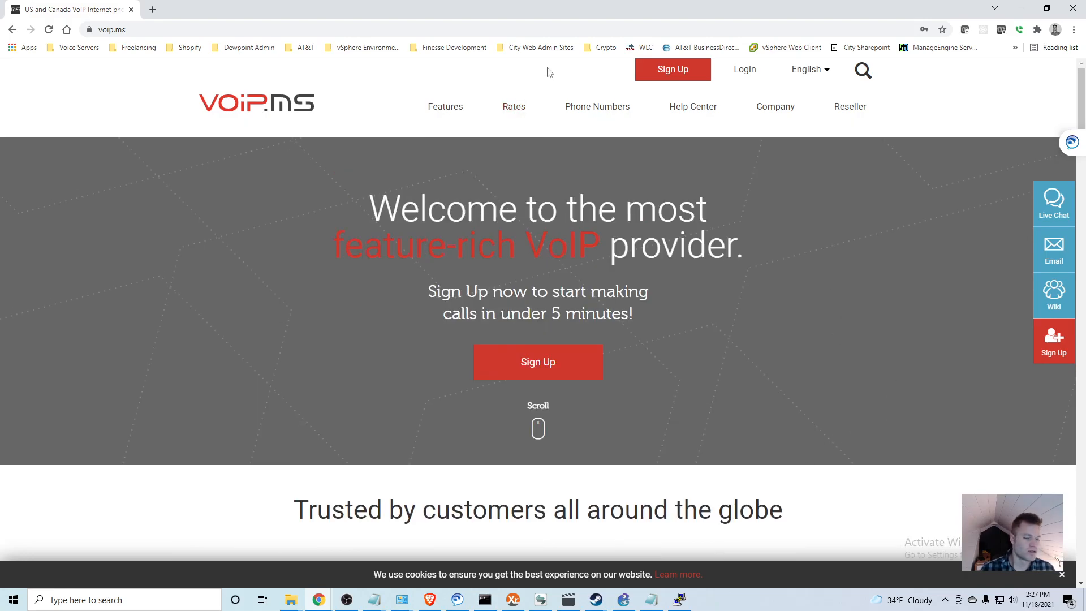
{"action": "mouse_move", "coordinate": [744, 69]}
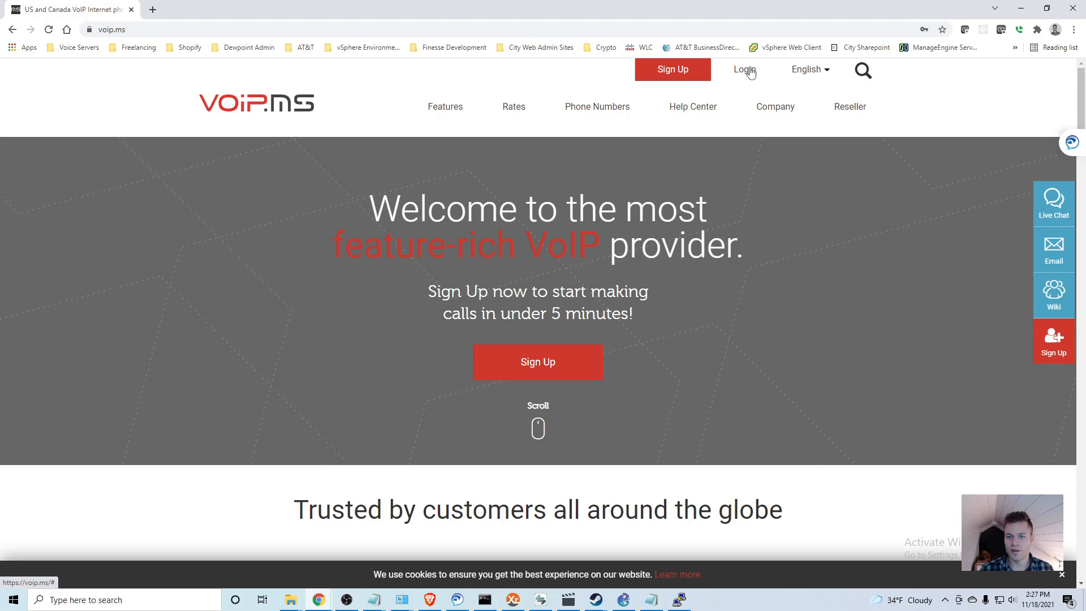
Step: Sign in with the saved credentials and review the Finances > Add Funds payment options
{"action": "left_click", "coordinate": [745, 69]}
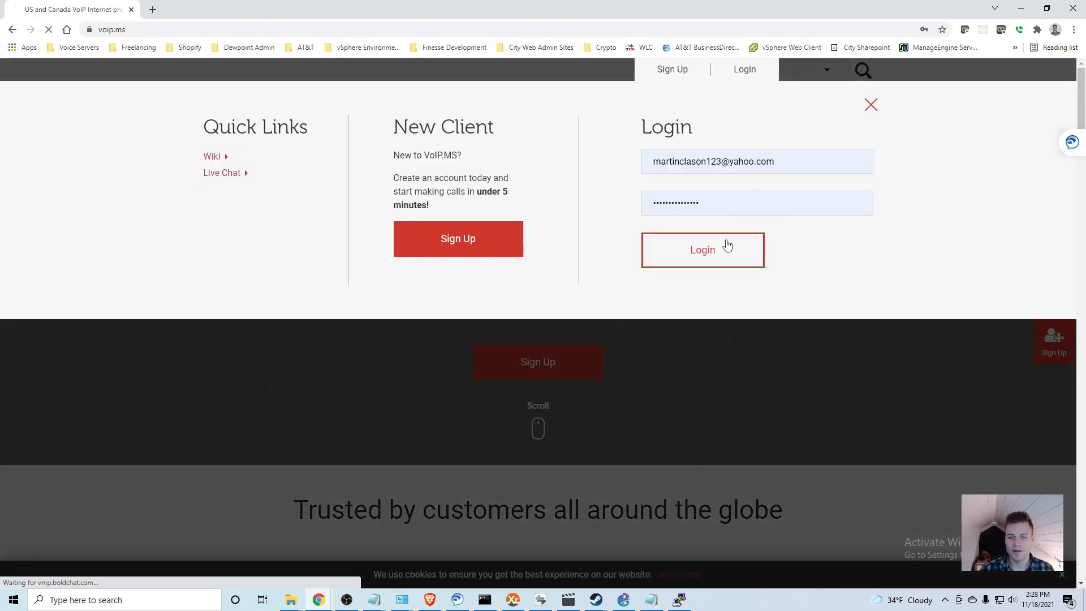
{"action": "left_click", "coordinate": [701, 250]}
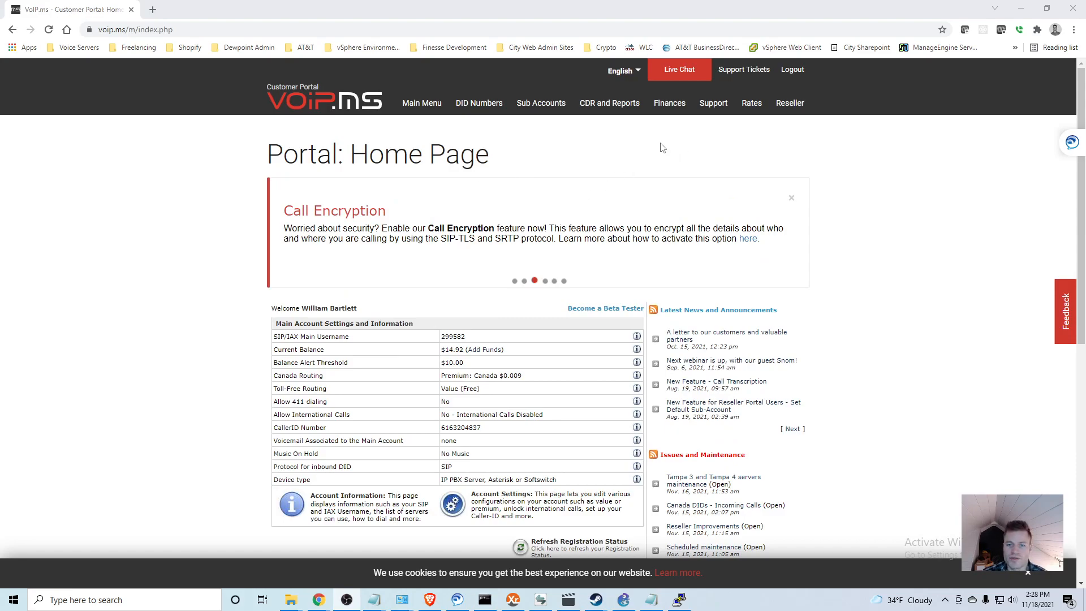
{"action": "left_click", "coordinate": [667, 103]}
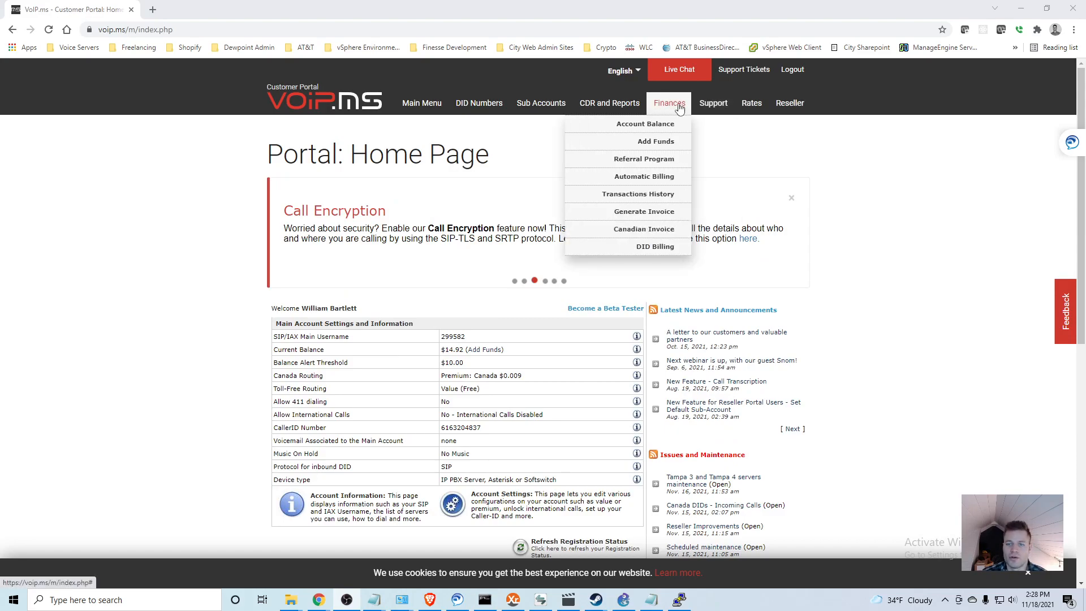
{"action": "mouse_move", "coordinate": [655, 142]}
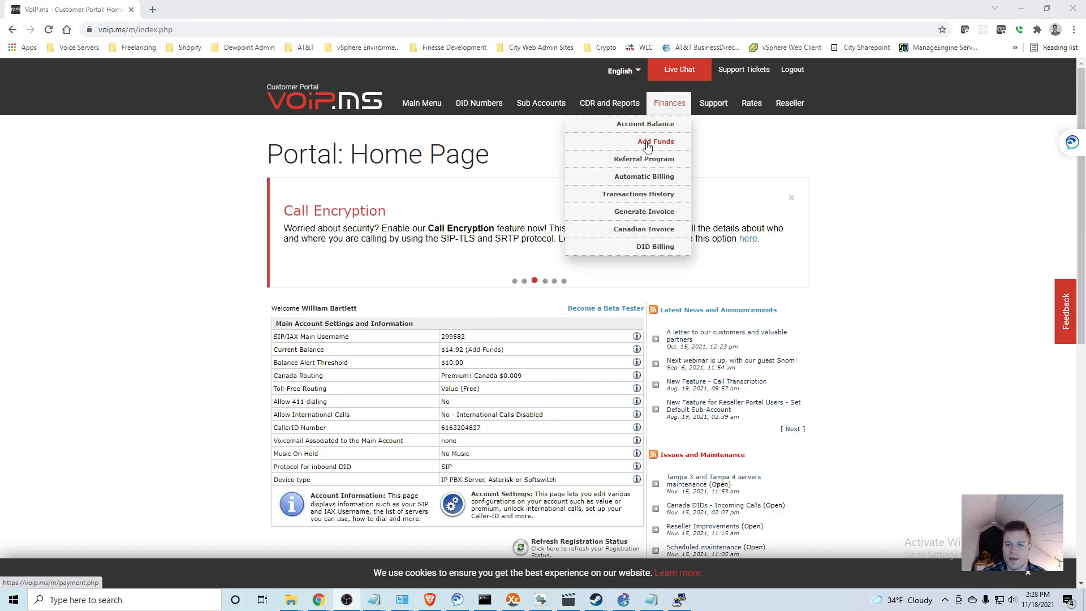
{"action": "left_click", "coordinate": [655, 141]}
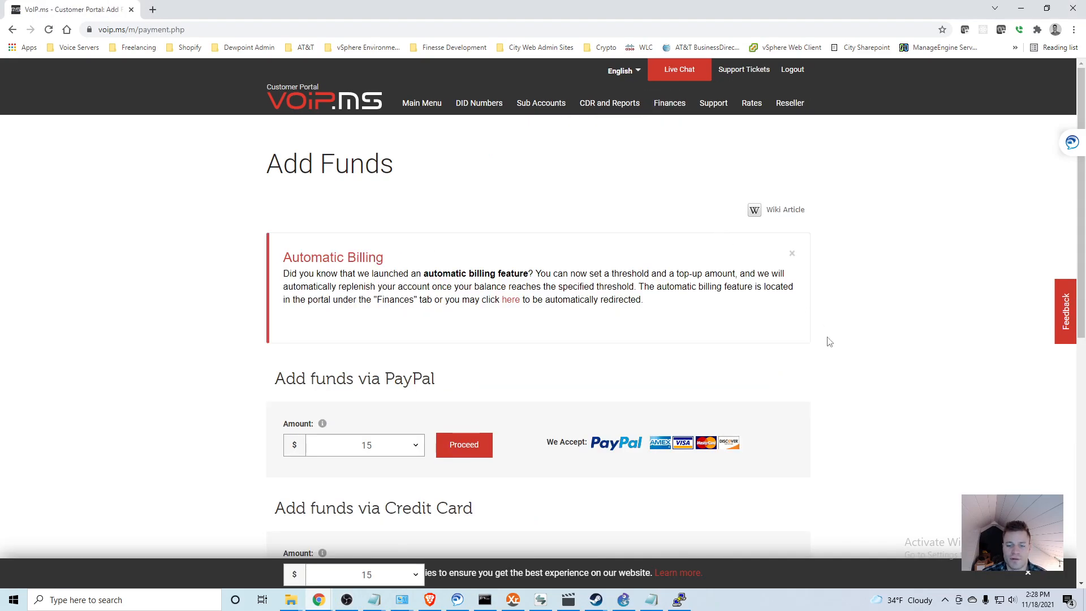
{"action": "scroll", "scroll_direction": "down", "scroll_amount": 3}
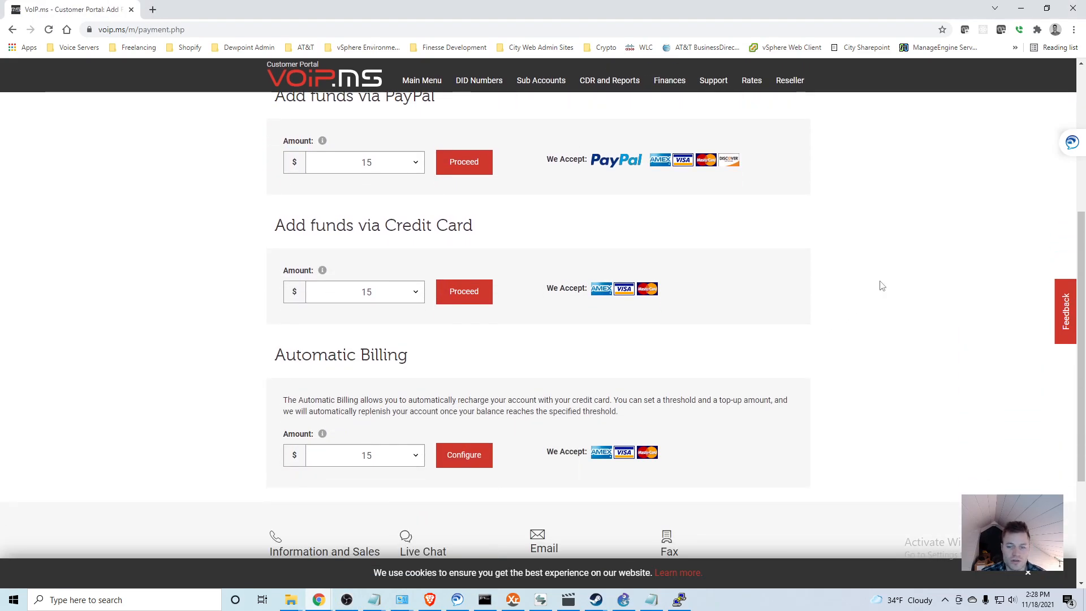
{"action": "mouse_move", "coordinate": [408, 366]}
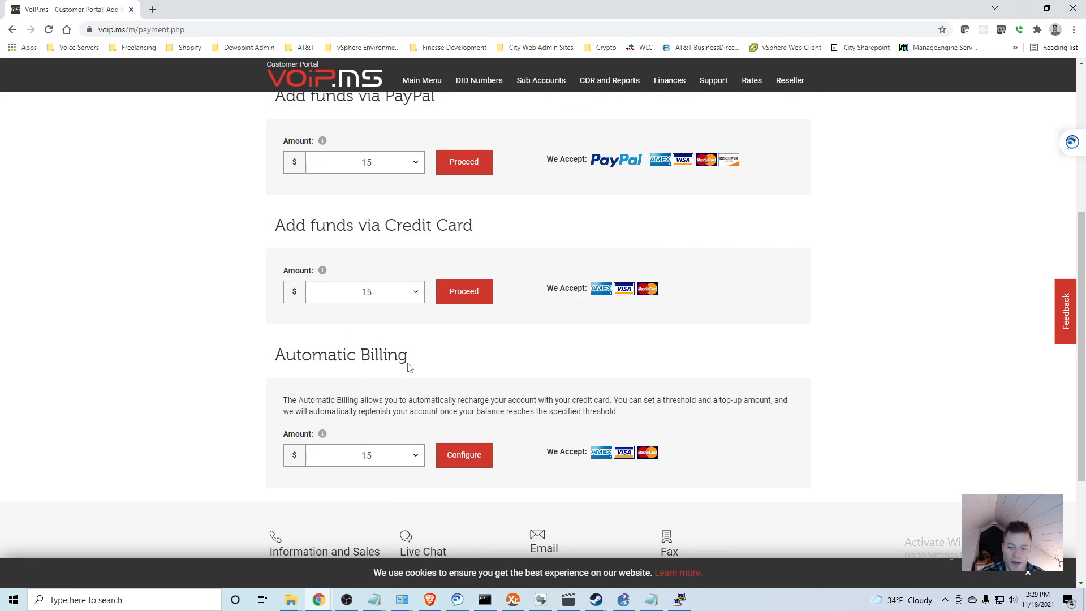
{"action": "scroll", "scroll_direction": "down", "scroll_amount": 3}
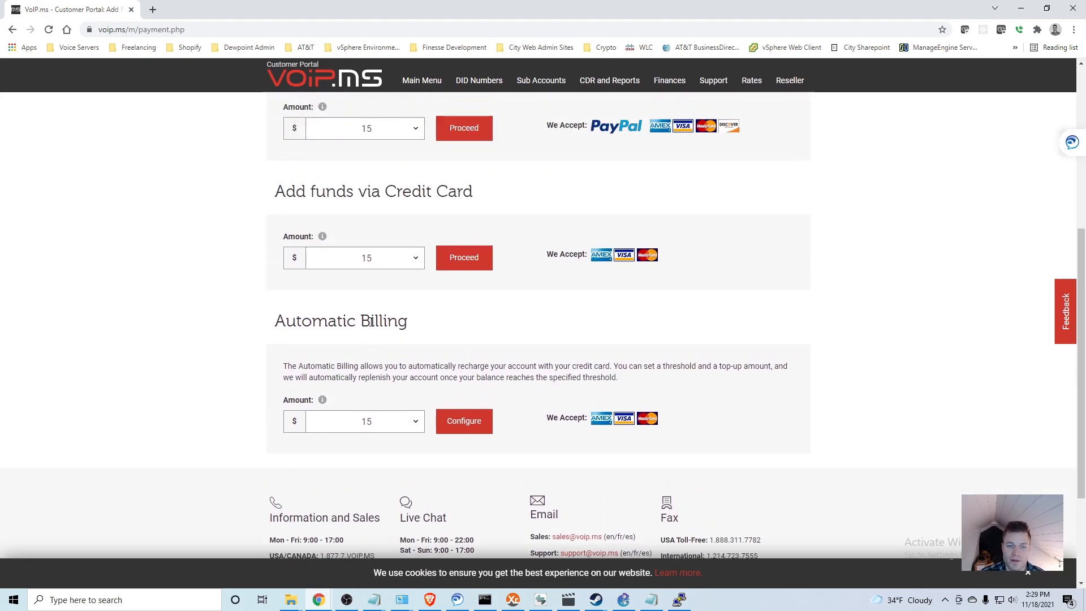
{"action": "scroll", "scroll_direction": "up", "scroll_amount": 3}
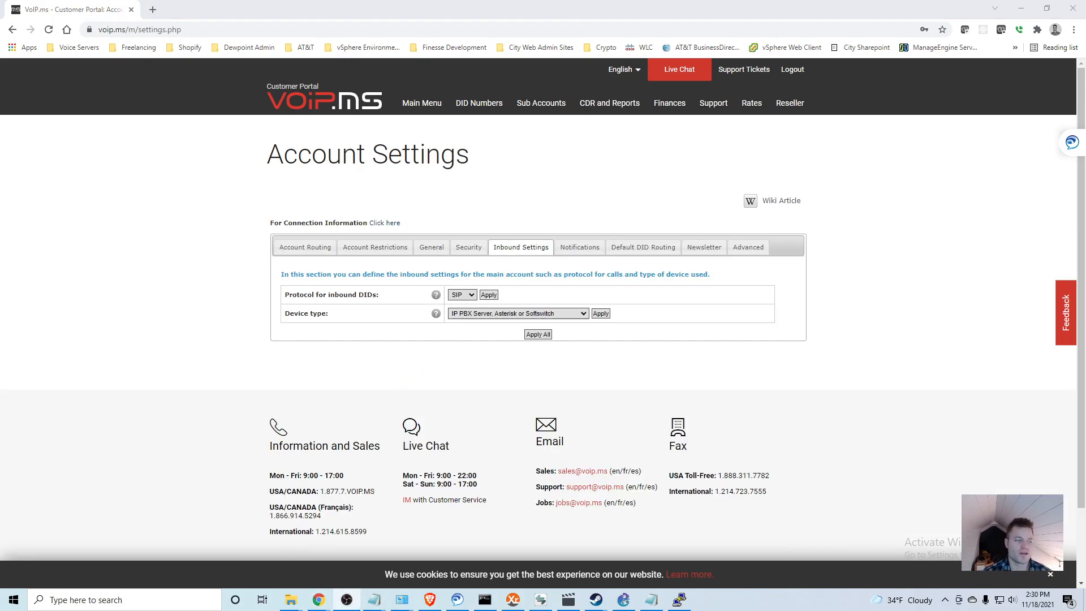
{"action": "mouse_move", "coordinate": [64, 288]}
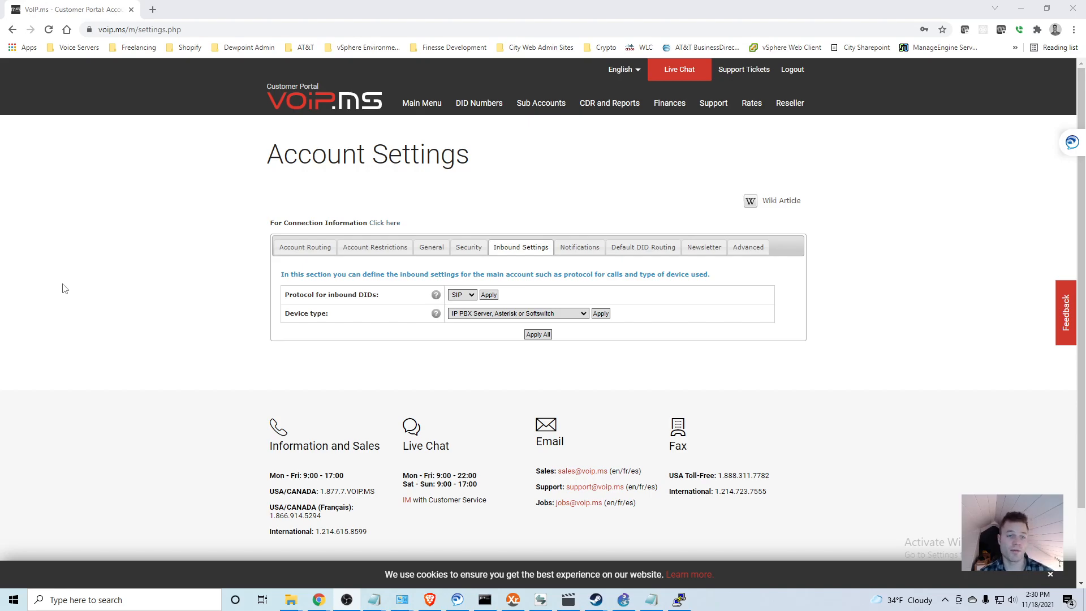
{"action": "mouse_move", "coordinate": [411, 200]}
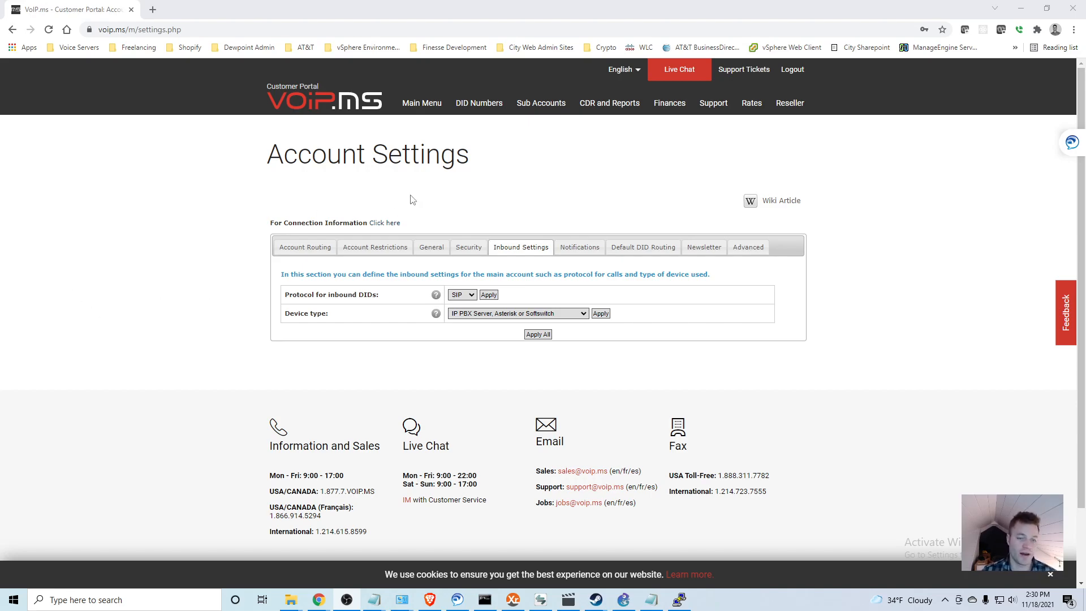
{"action": "mouse_move", "coordinate": [604, 198]}
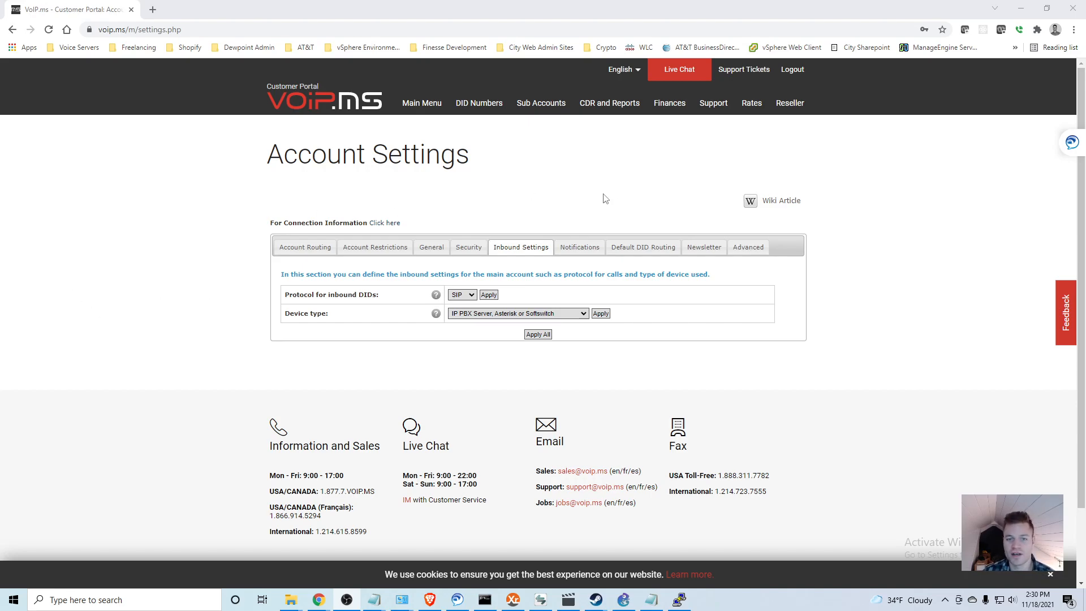
{"action": "mouse_move", "coordinate": [464, 137]}
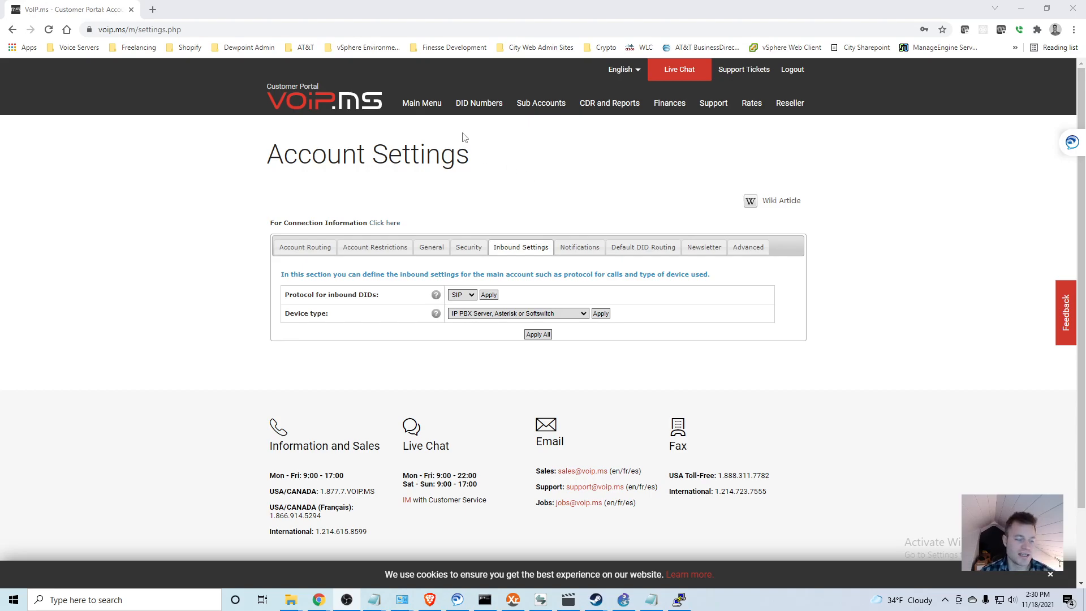
{"action": "mouse_move", "coordinate": [475, 124]}
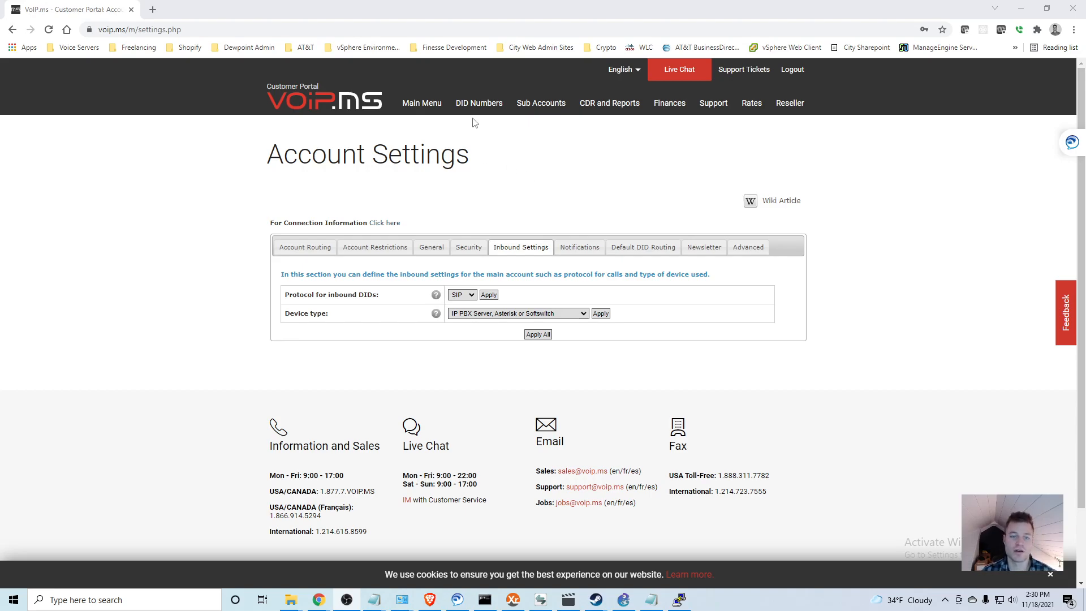
Step: Go to DID Numbers > Order DID(s) and choose United States local numbers
{"action": "left_click", "coordinate": [478, 103]}
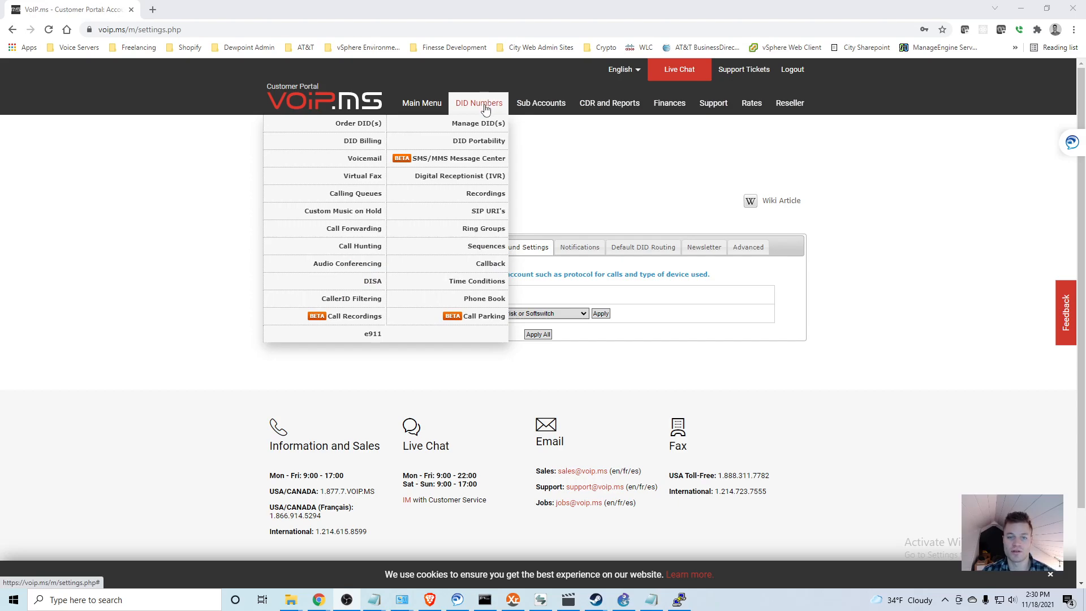
{"action": "mouse_move", "coordinate": [478, 123]}
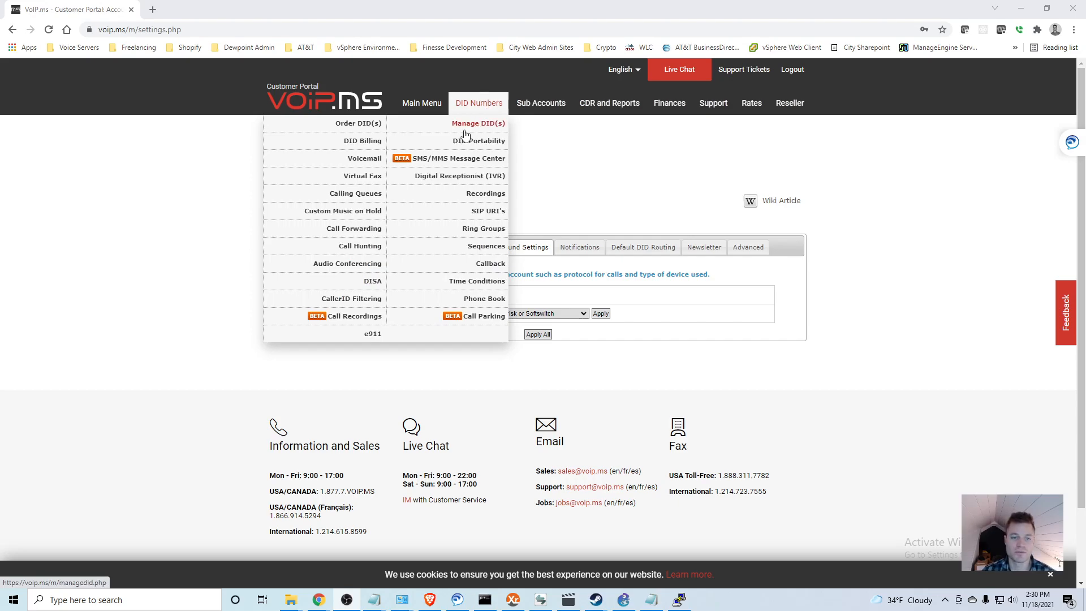
{"action": "left_click", "coordinate": [359, 122]}
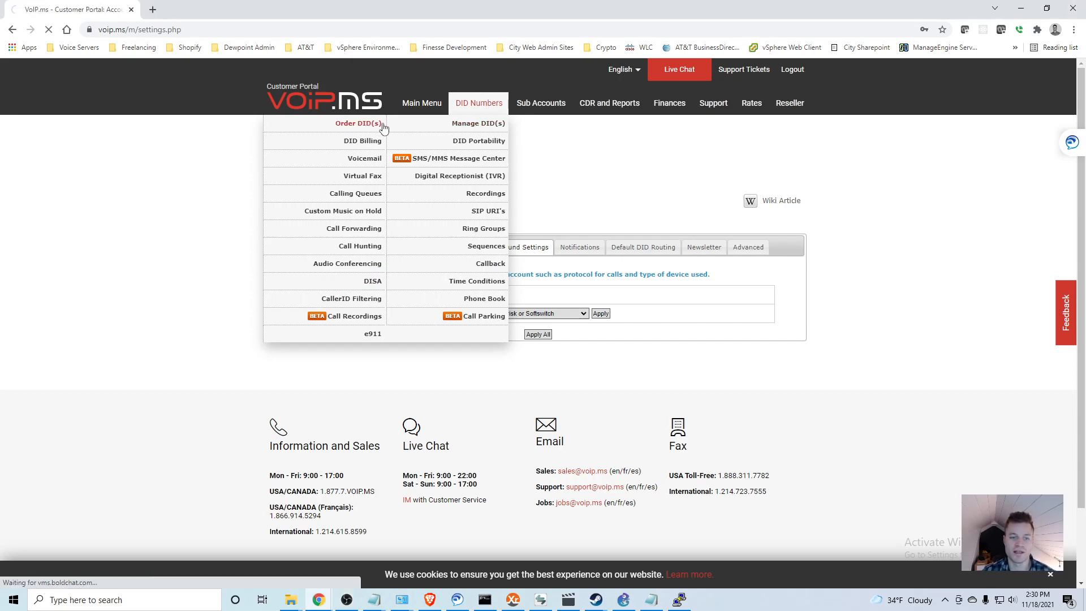
{"action": "left_click", "coordinate": [359, 123]}
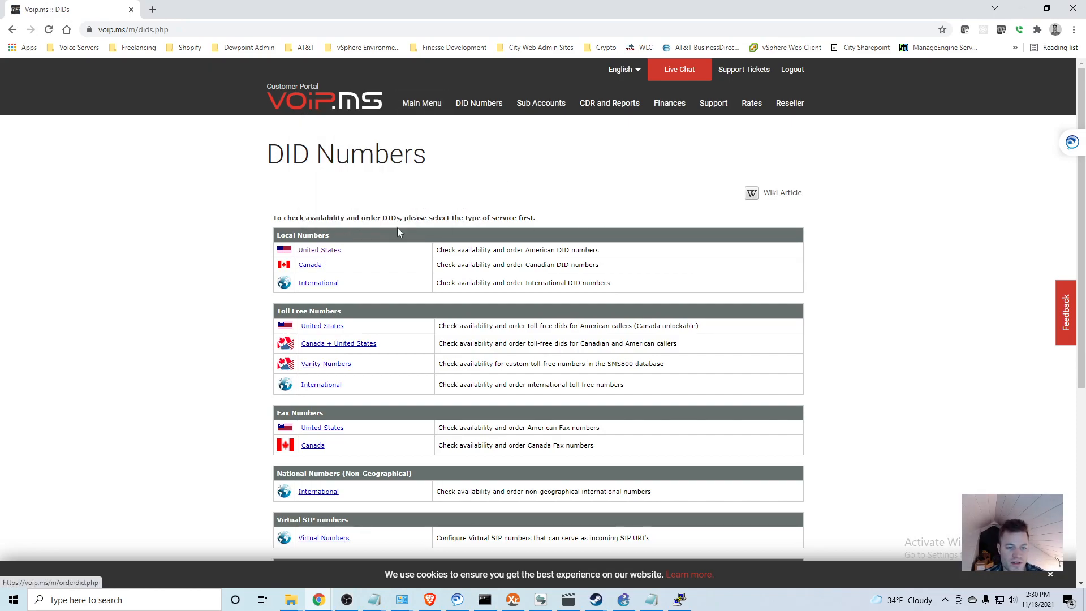
{"action": "left_click", "coordinate": [319, 249]}
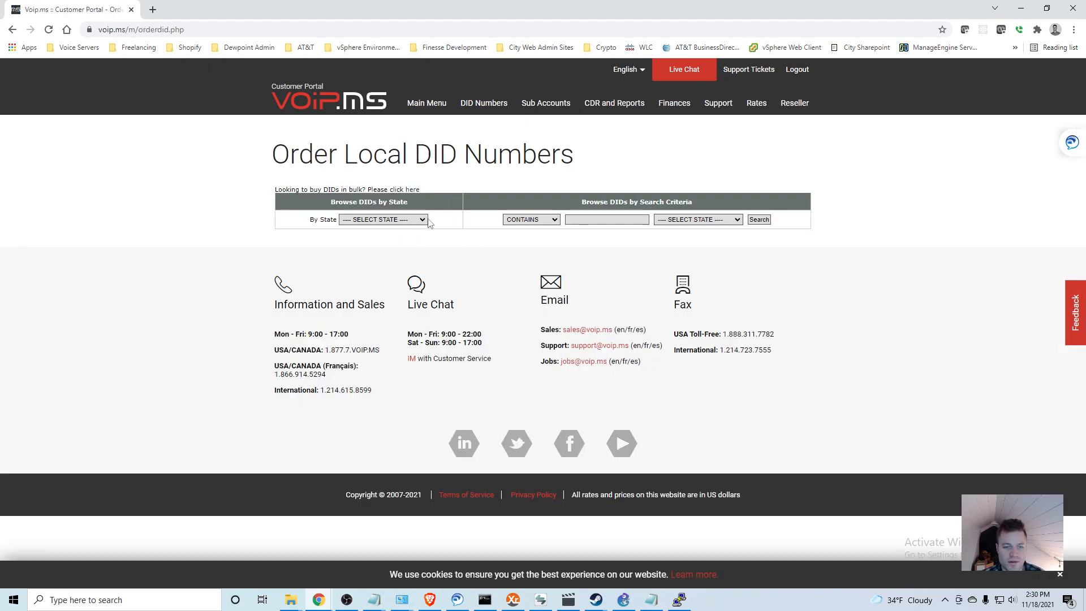
Step: Select MICHIGAN as the state and view the available numbers for rate center DETROITZN1
{"action": "left_click", "coordinate": [382, 219]}
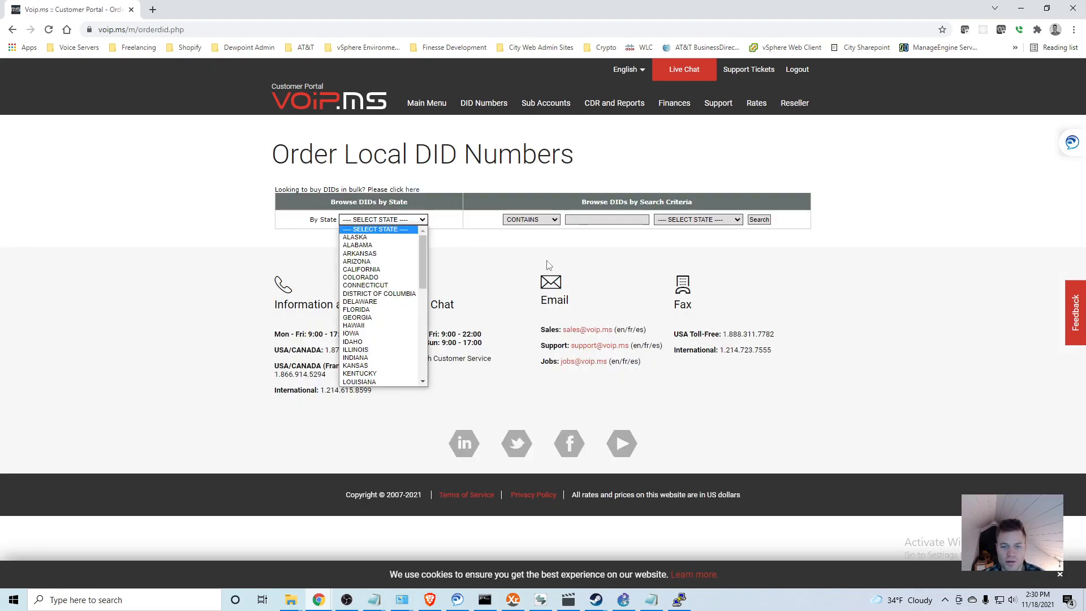
{"action": "scroll", "scroll_direction": "down", "scroll_amount": 3}
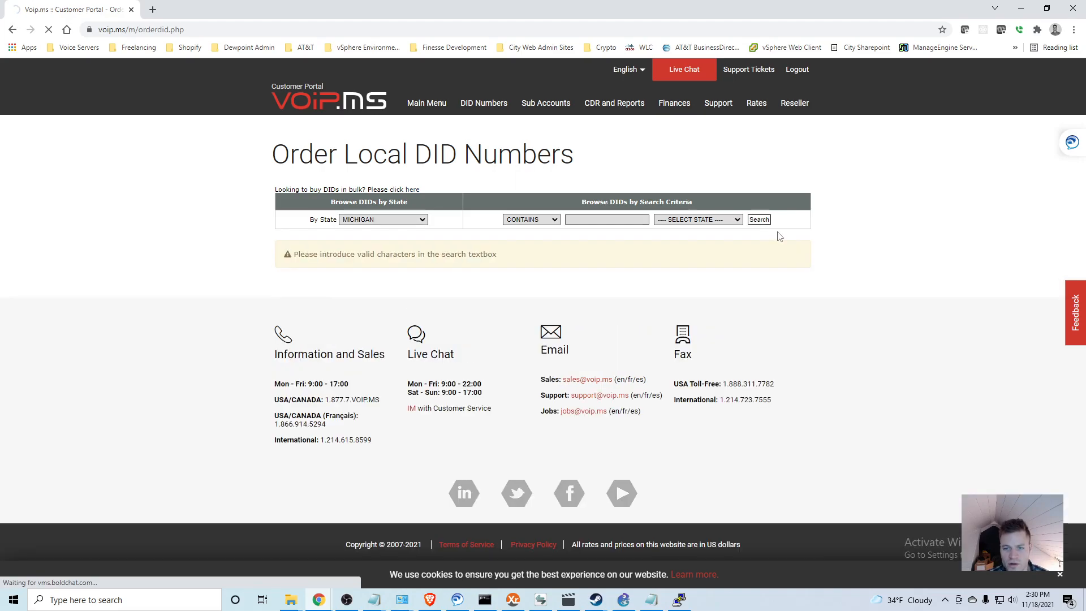
{"action": "mouse_move", "coordinate": [544, 222]}
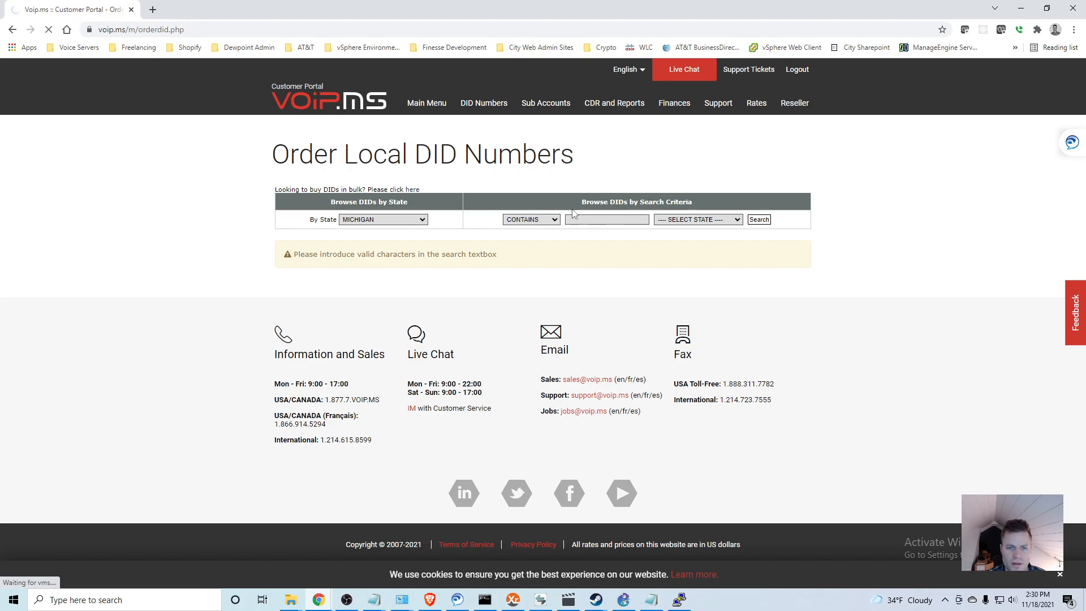
{"action": "left_click", "coordinate": [530, 218]}
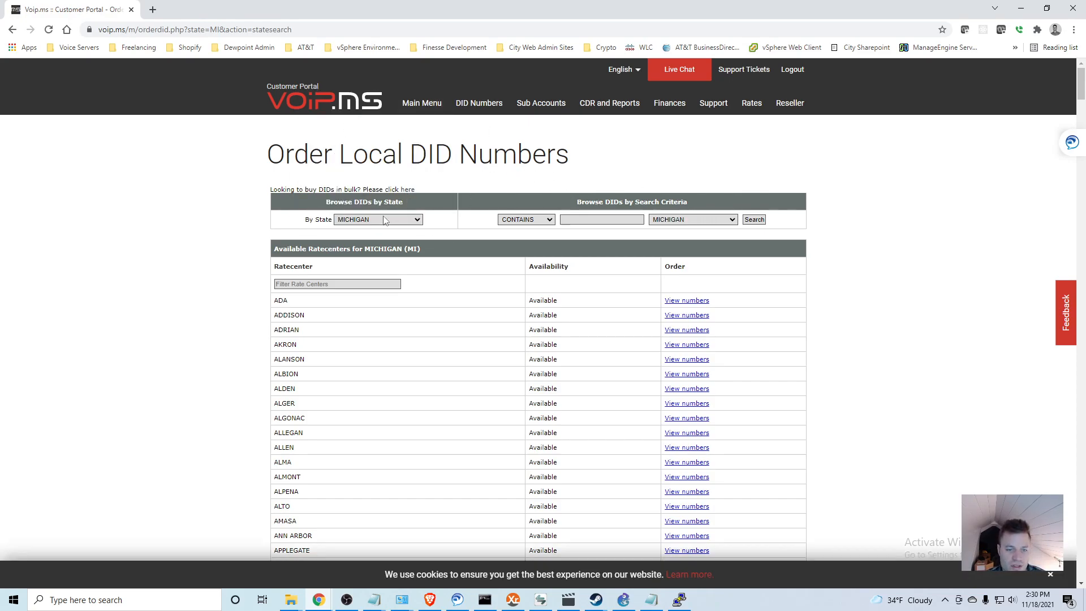
{"action": "scroll", "scroll_direction": "down", "scroll_amount": 3}
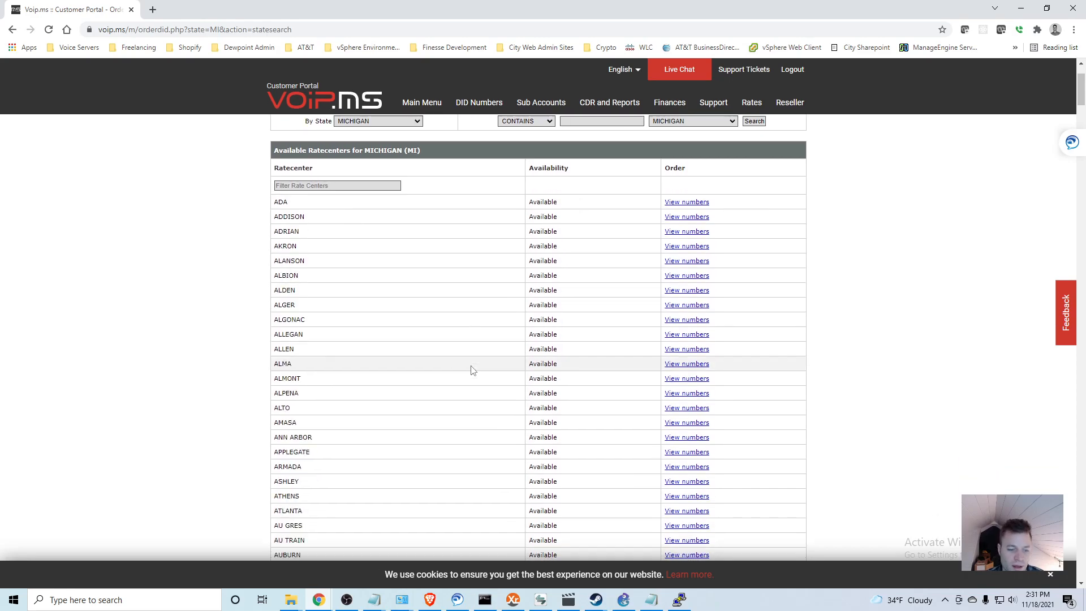
{"action": "scroll", "scroll_direction": "down", "scroll_amount": 3}
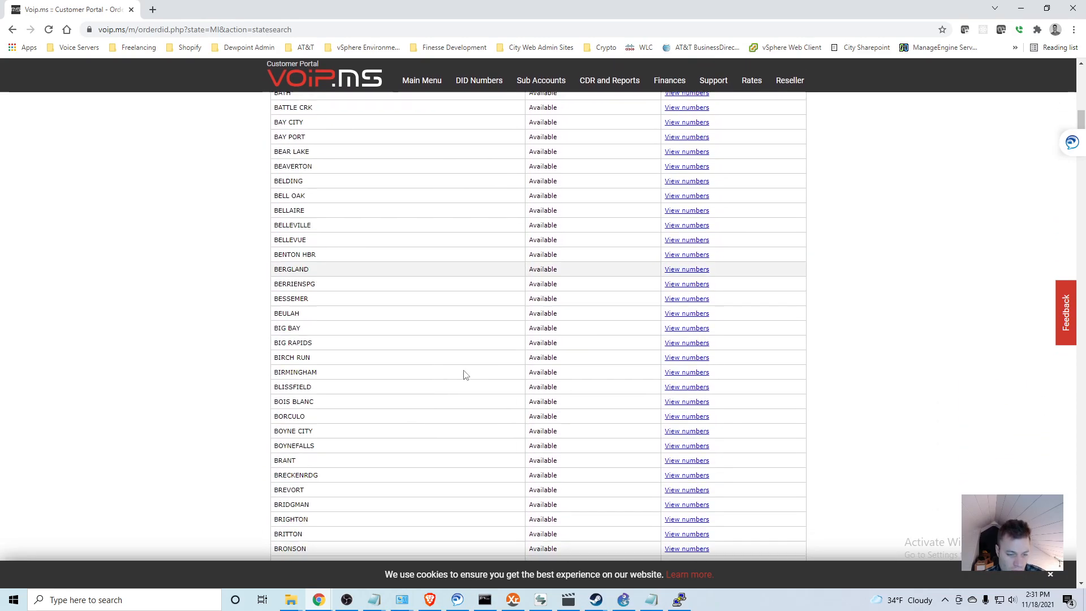
{"action": "scroll", "scroll_direction": "down", "scroll_amount": 3}
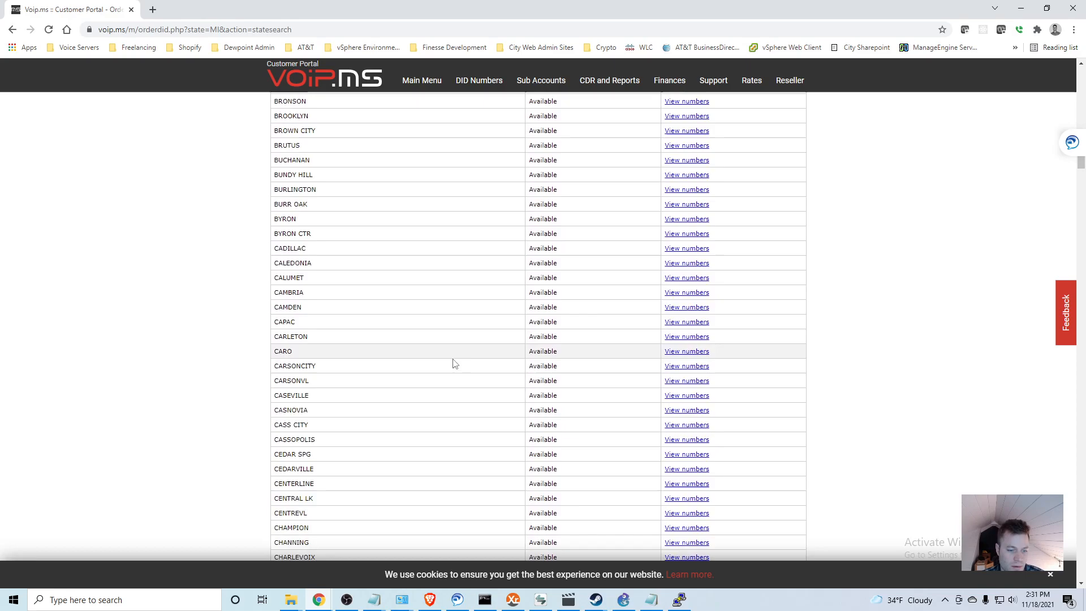
{"action": "scroll", "scroll_direction": "down", "scroll_amount": 3}
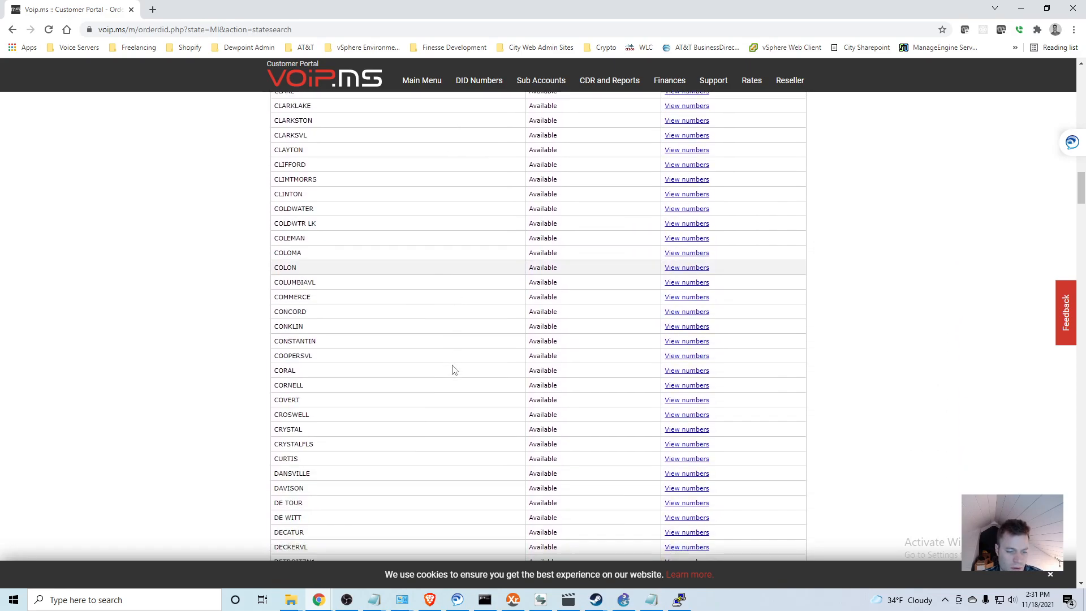
{"action": "scroll", "scroll_direction": "down", "scroll_amount": 3}
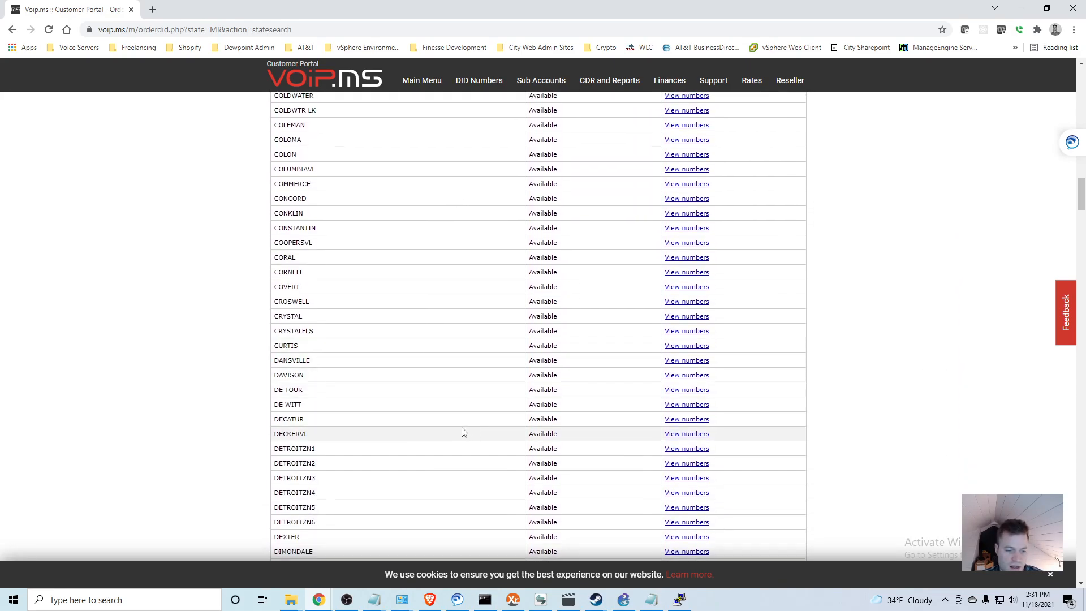
{"action": "mouse_move", "coordinate": [686, 448]}
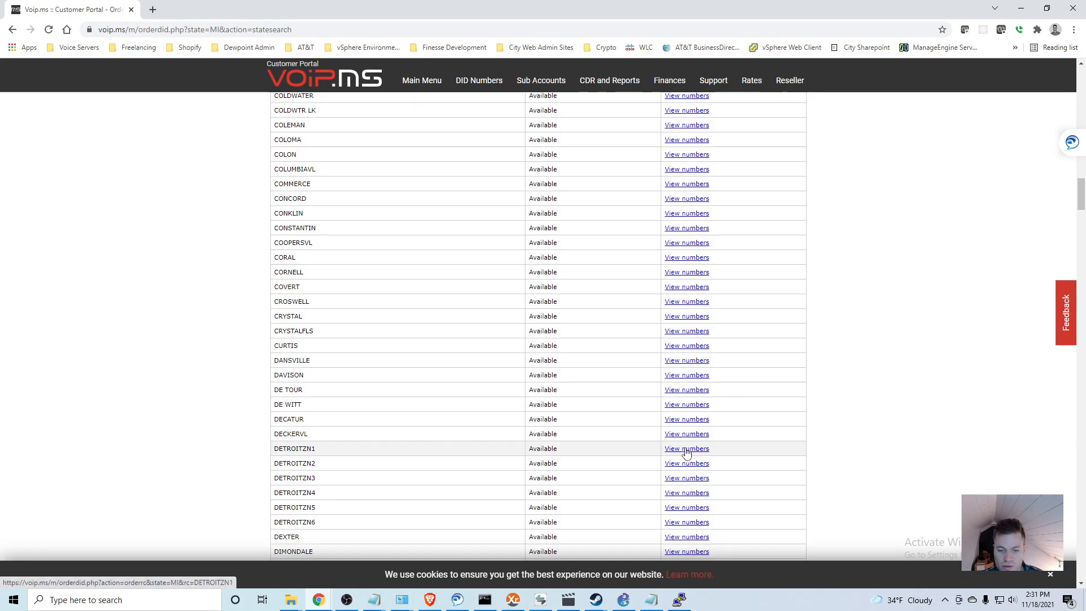
{"action": "left_click", "coordinate": [686, 448]}
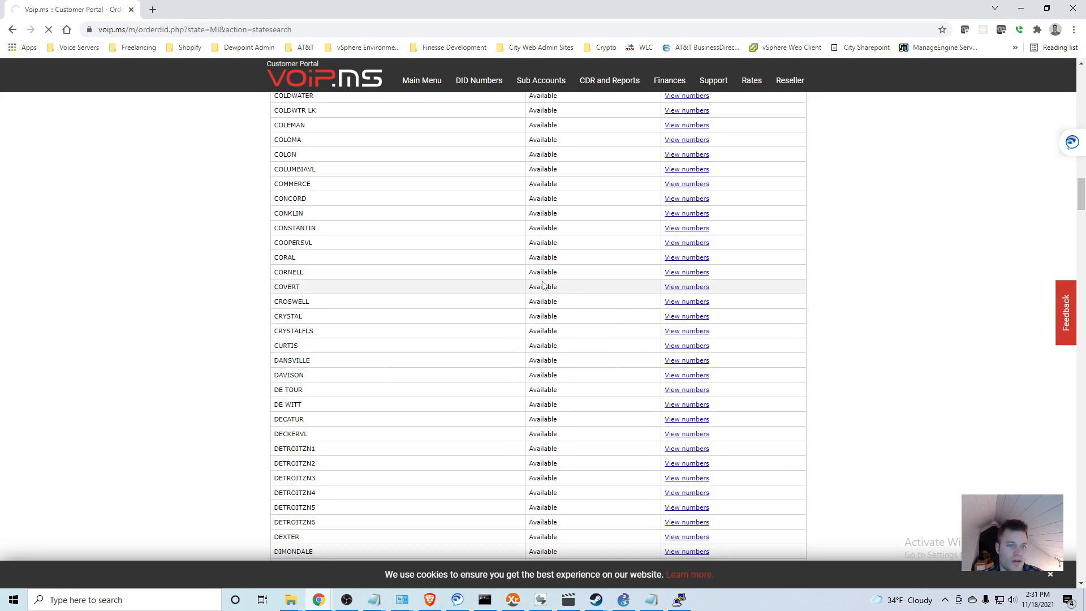
{"action": "mouse_move", "coordinate": [637, 359]}
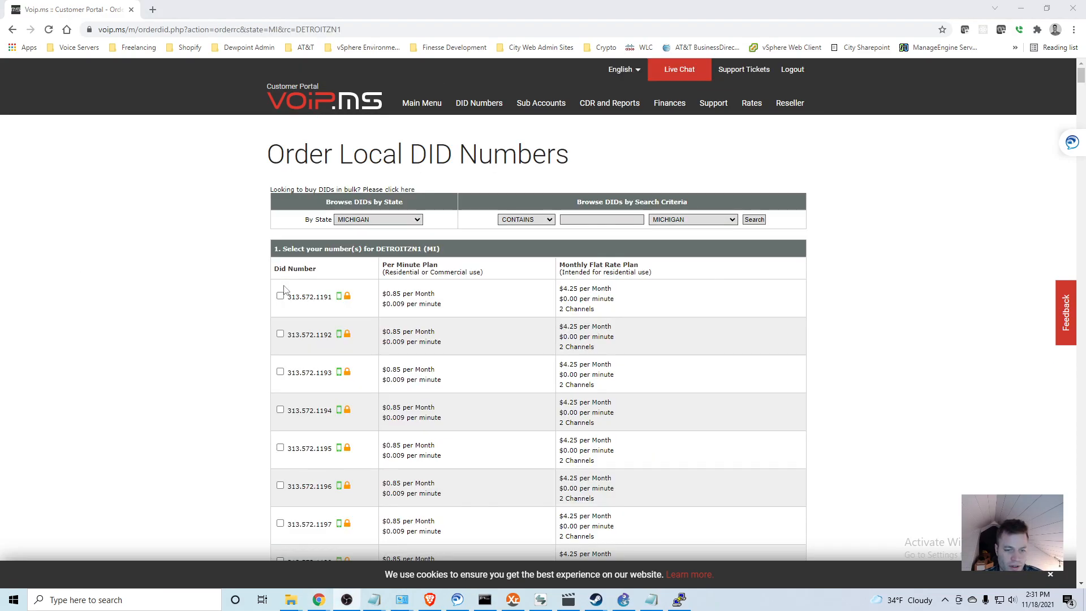
{"action": "mouse_move", "coordinate": [282, 305]}
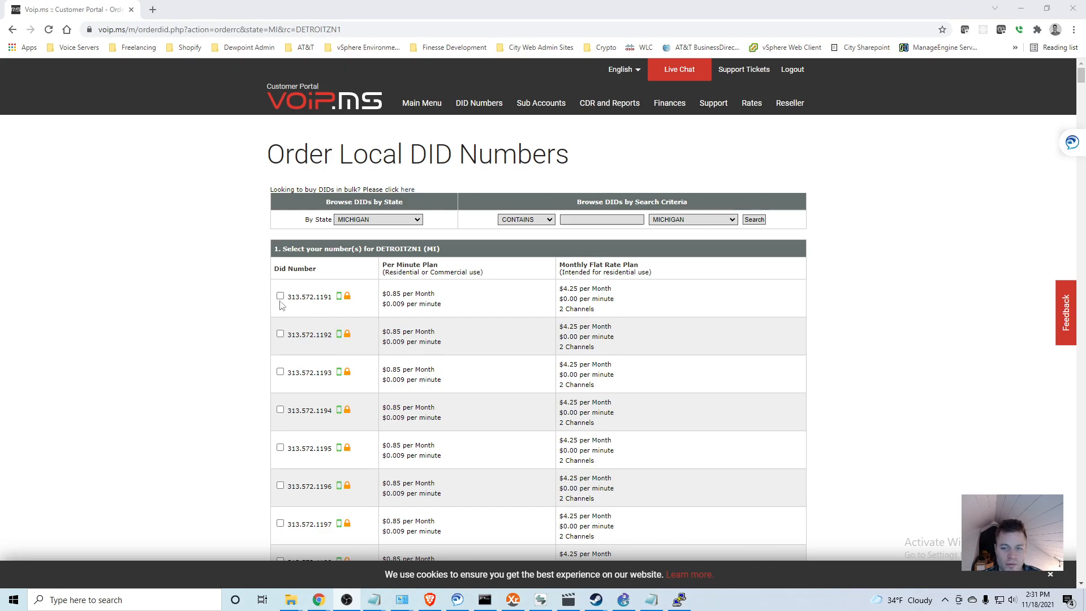
{"action": "left_click", "coordinate": [280, 295]}
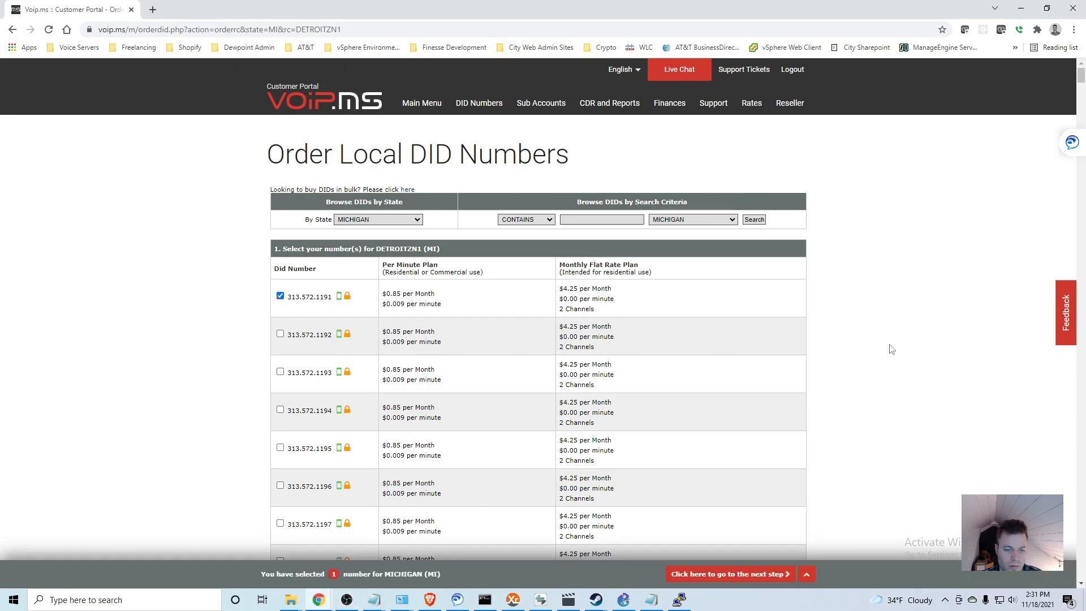
{"action": "scroll", "scroll_direction": "down", "scroll_amount": 3}
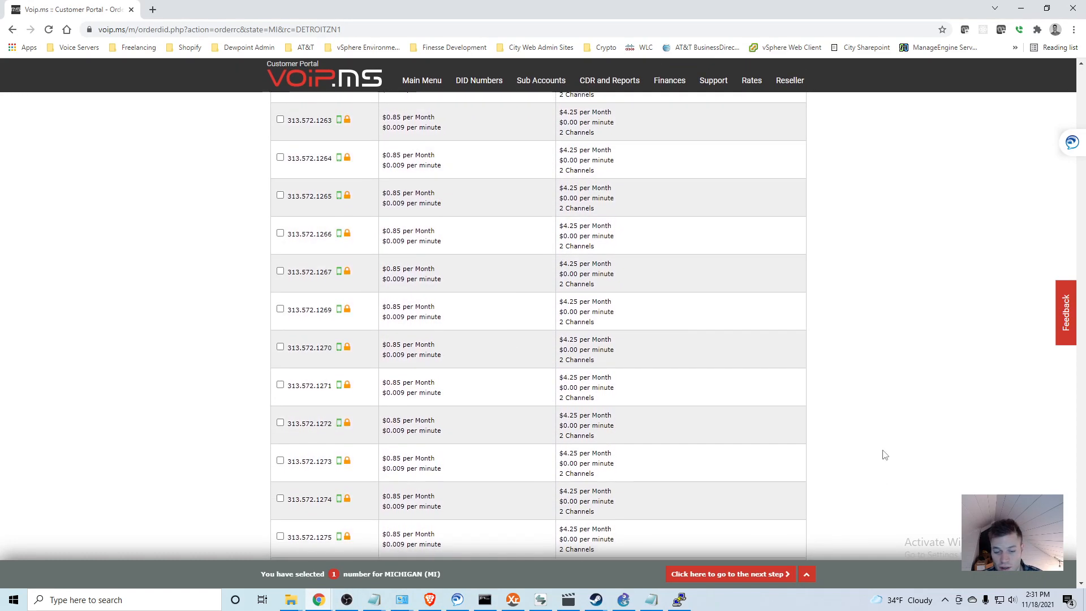
{"action": "scroll", "scroll_direction": "down", "scroll_amount": 3}
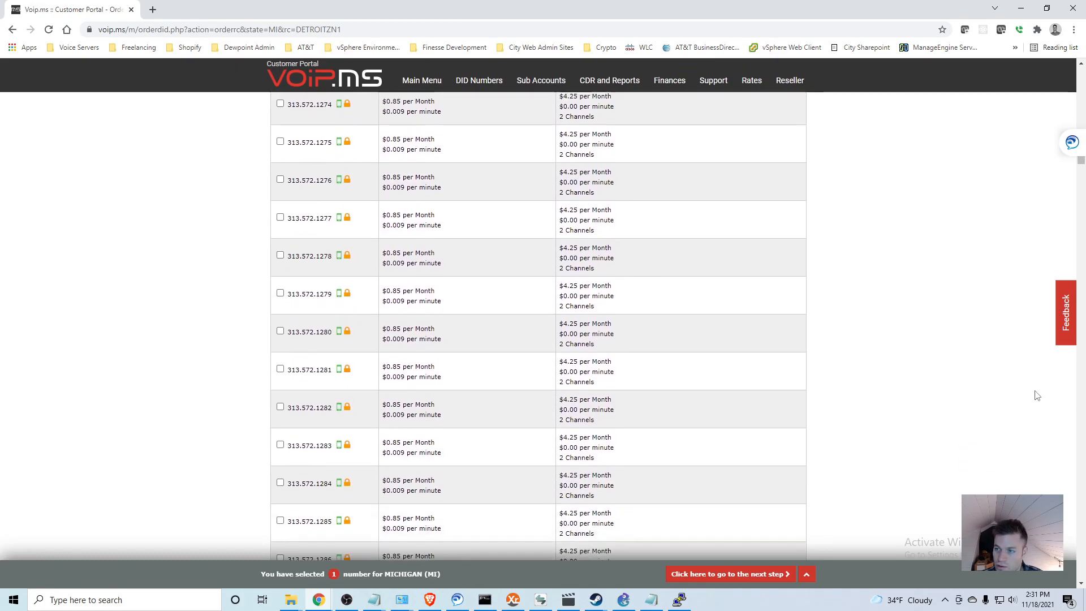
{"action": "scroll", "scroll_direction": "down", "scroll_amount": 3}
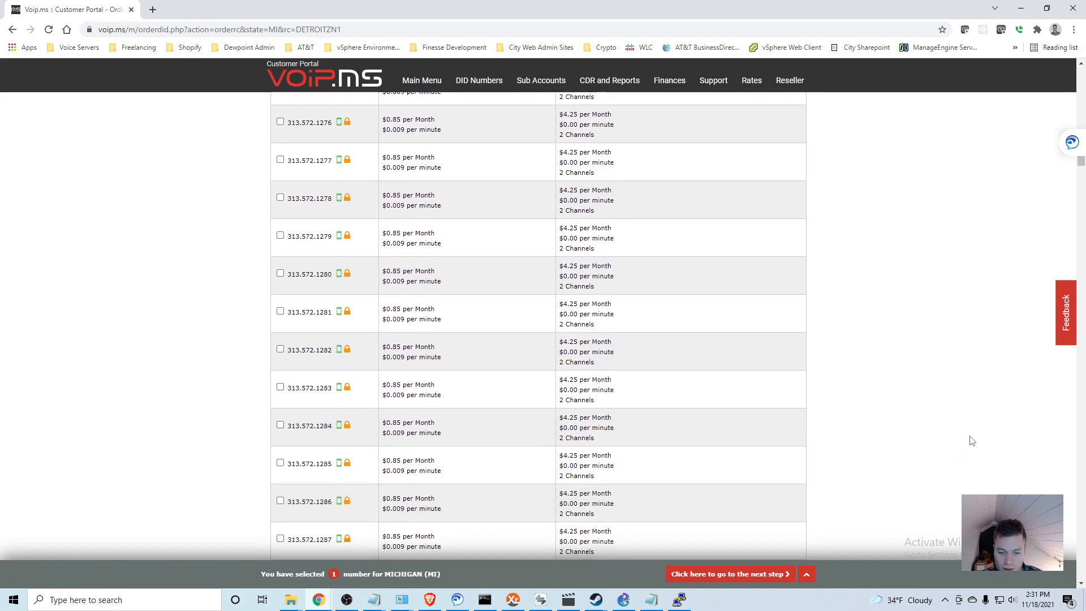
{"action": "scroll", "scroll_direction": "down", "scroll_amount": 3}
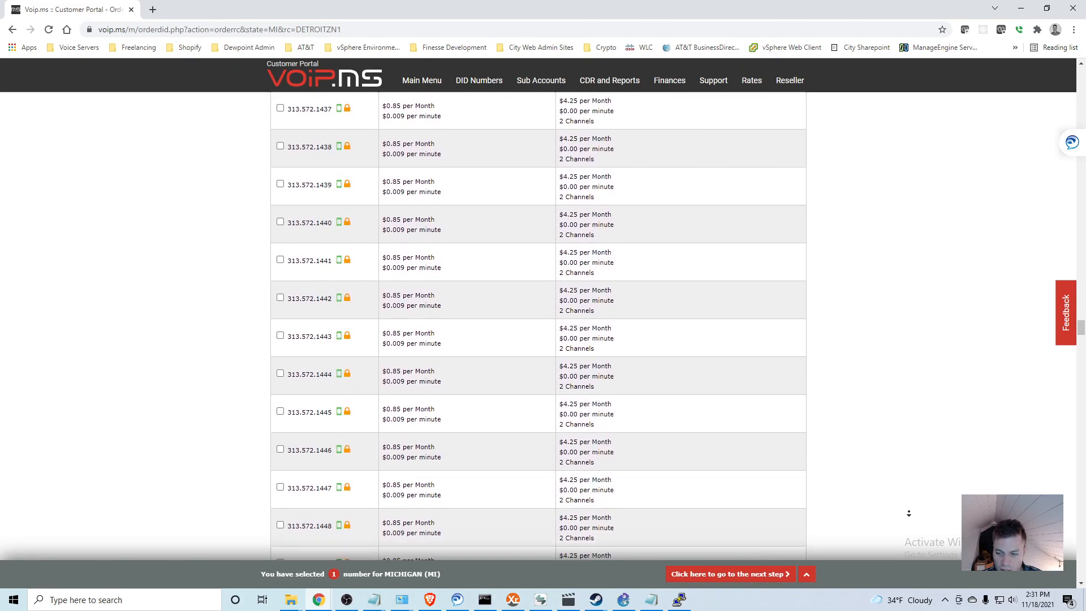
{"action": "left_click", "coordinate": [728, 573]}
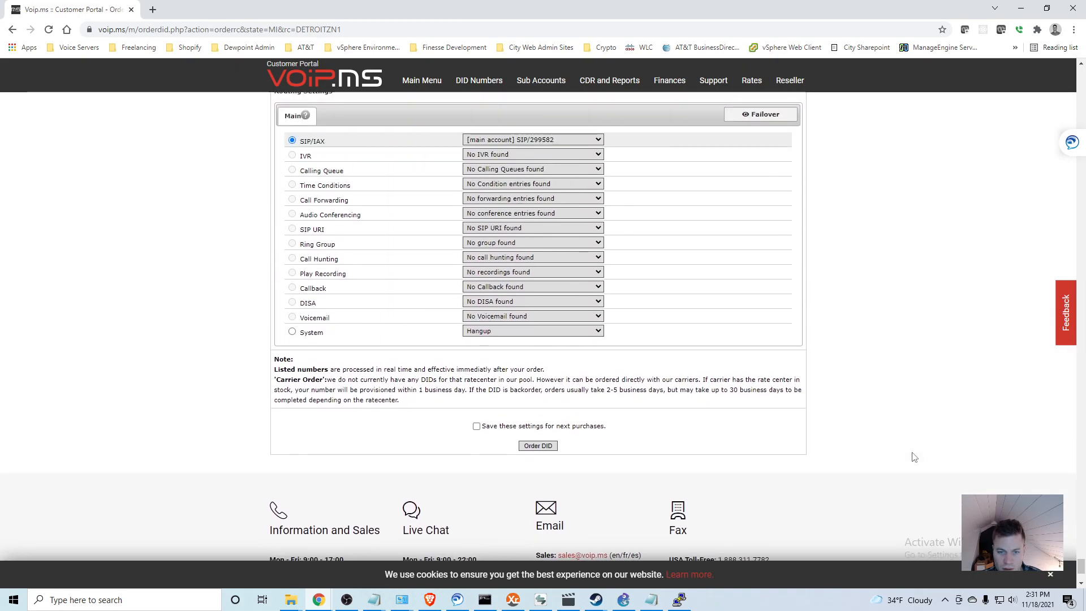
{"action": "scroll", "scroll_direction": "up", "scroll_amount": 3}
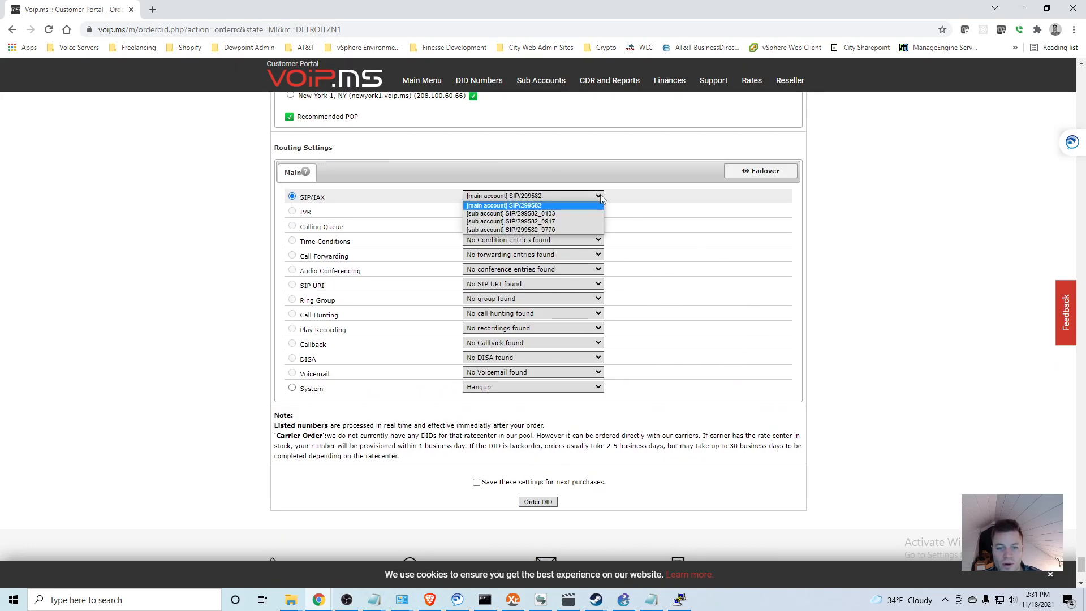
{"action": "left_click", "coordinate": [531, 205]}
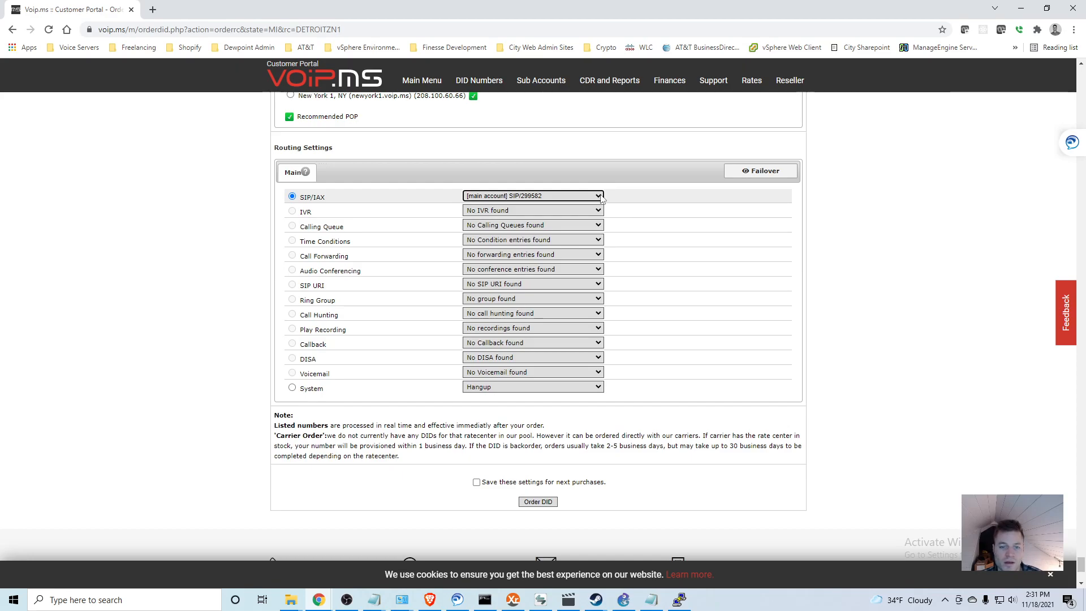
{"action": "mouse_move", "coordinate": [528, 205]}
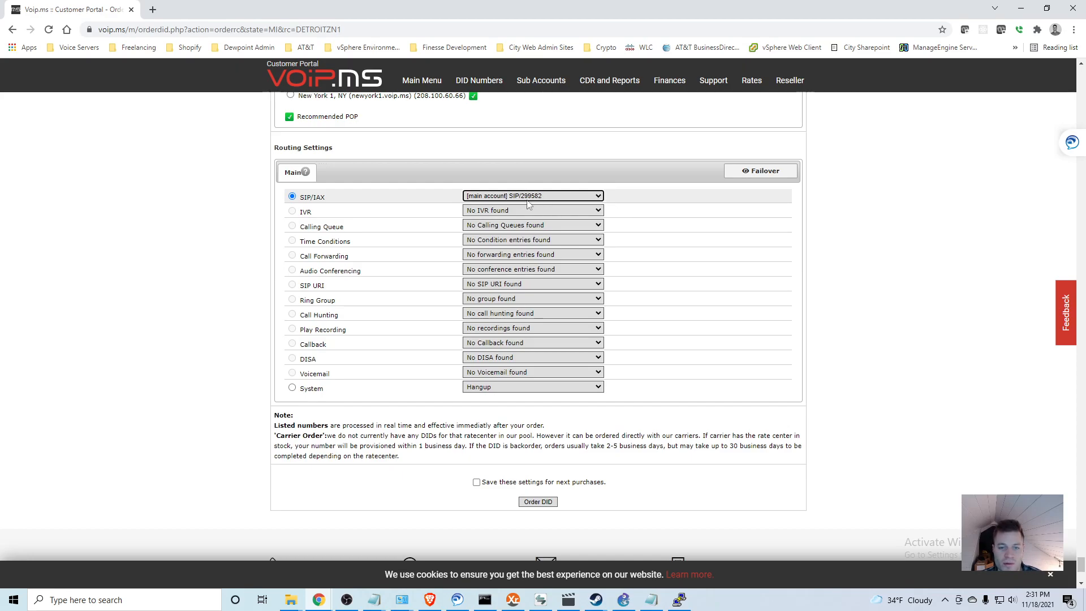
{"action": "mouse_move", "coordinate": [534, 205]}
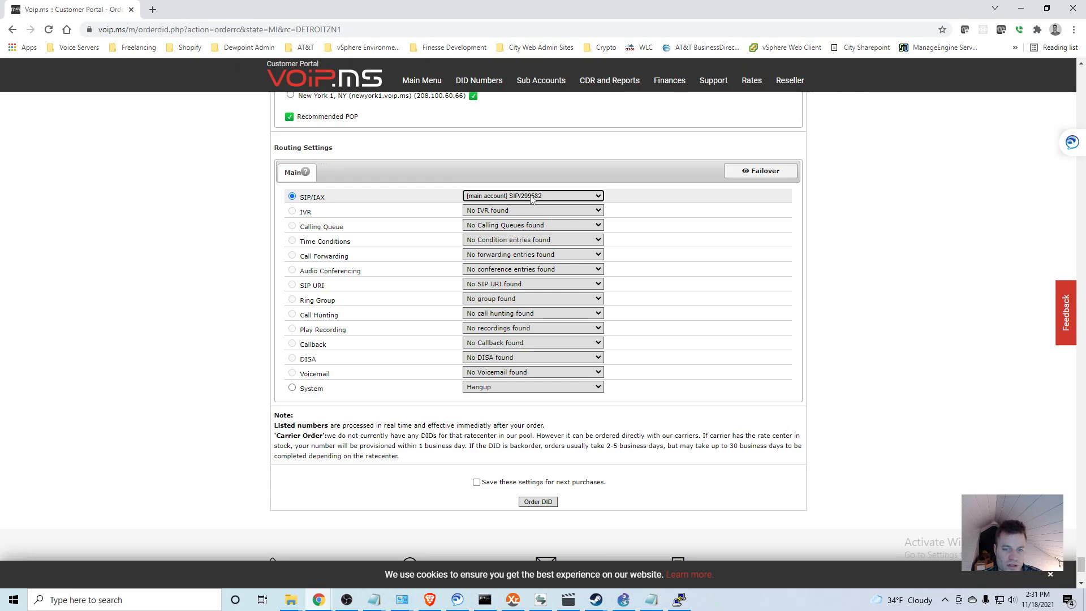
{"action": "mouse_move", "coordinate": [618, 507]}
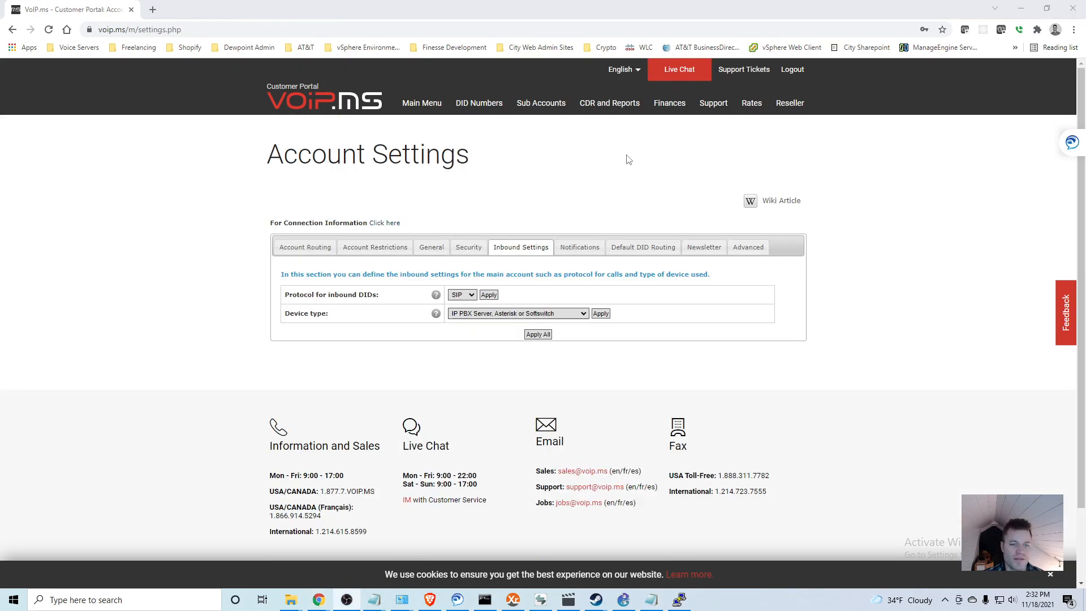
Step: Review Account Settings' Inbound Settings, then show Default DID Routing with the US POP list
{"action": "left_click", "coordinate": [421, 103]}
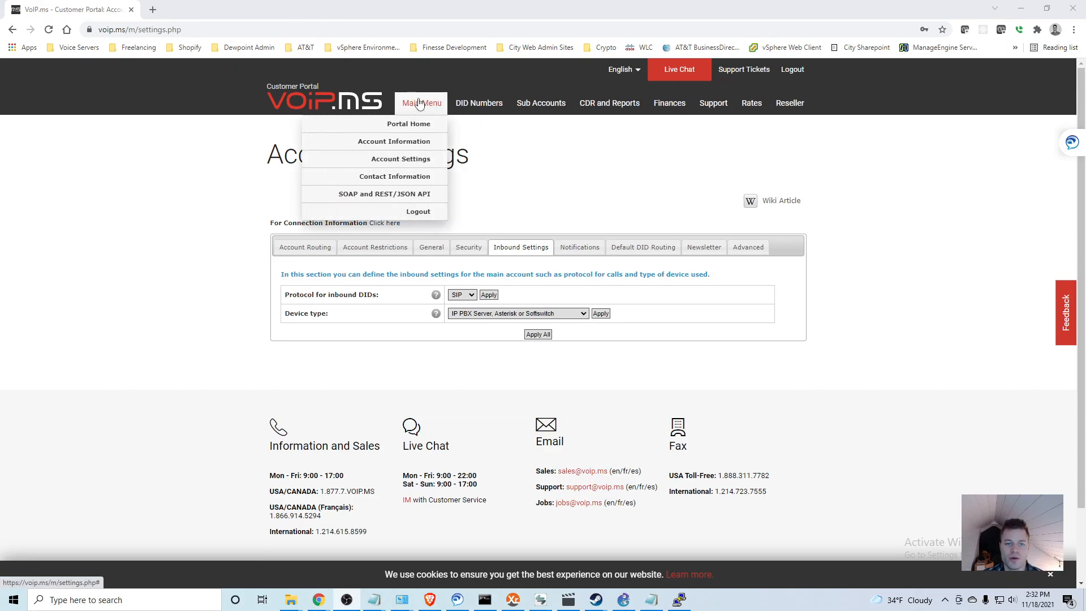
{"action": "mouse_move", "coordinate": [400, 158]}
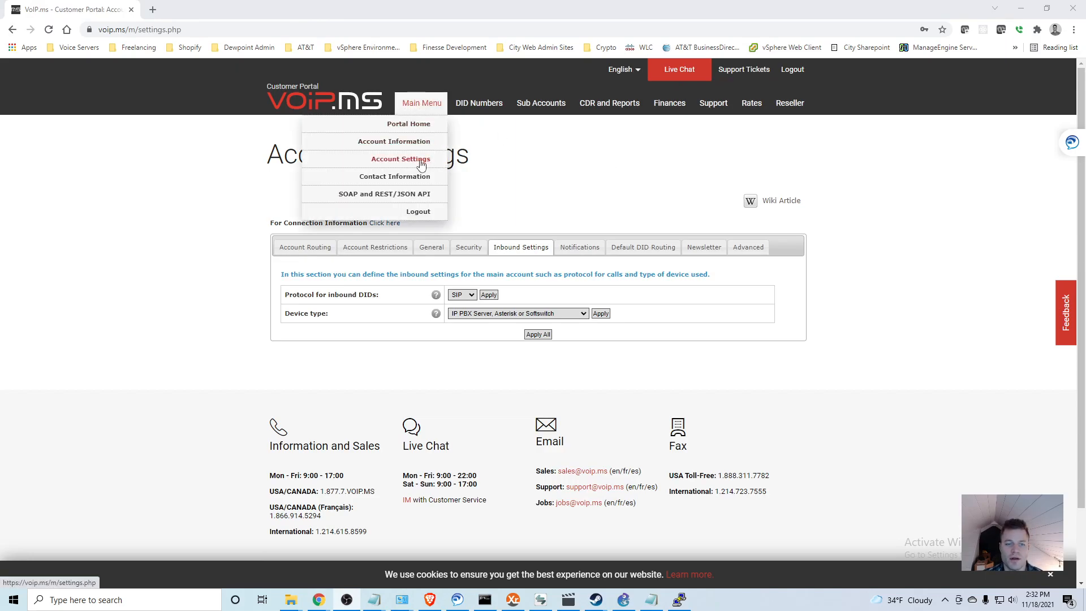
{"action": "left_click", "coordinate": [400, 159]}
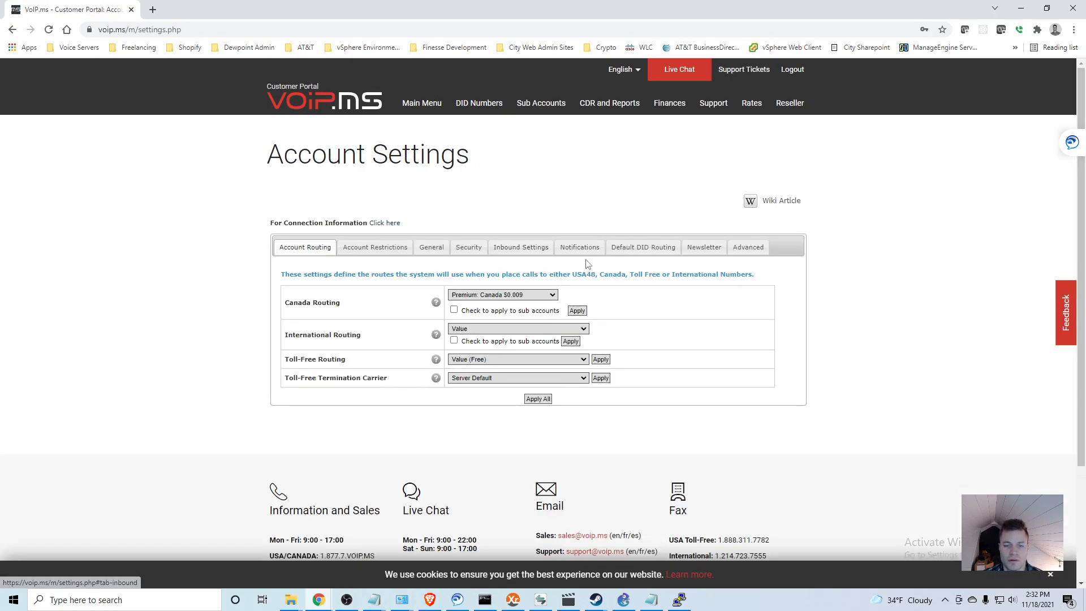
{"action": "left_click", "coordinate": [521, 247]}
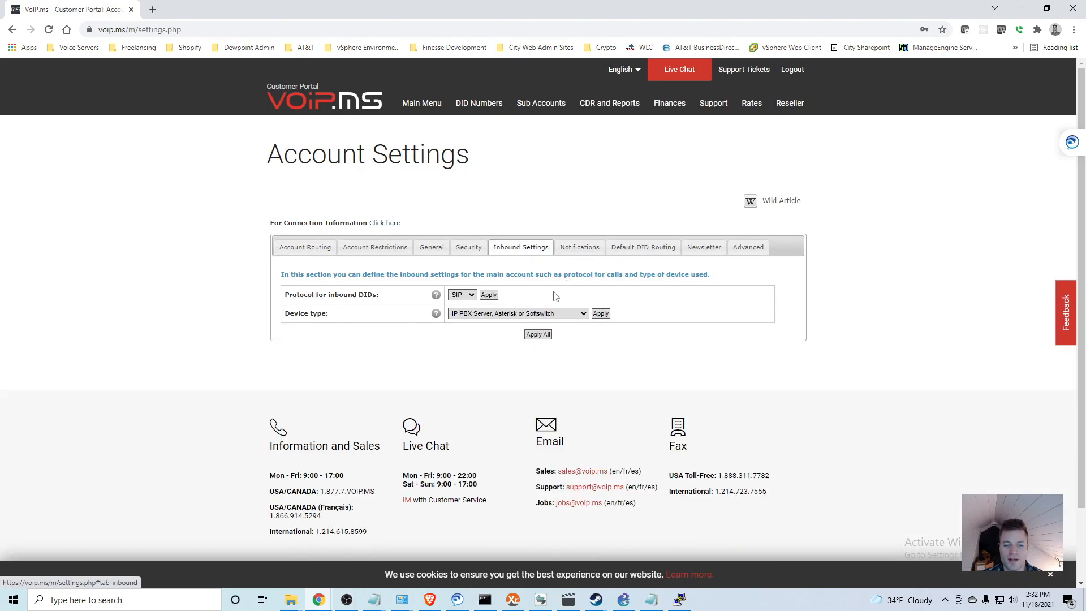
{"action": "mouse_move", "coordinate": [248, 303]}
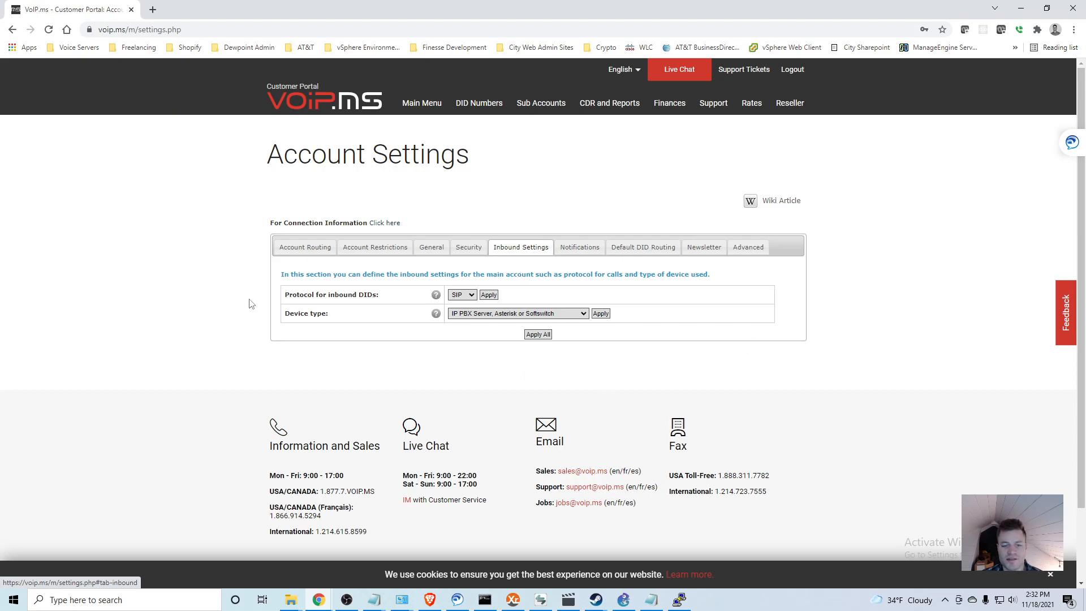
{"action": "mouse_move", "coordinate": [488, 324]}
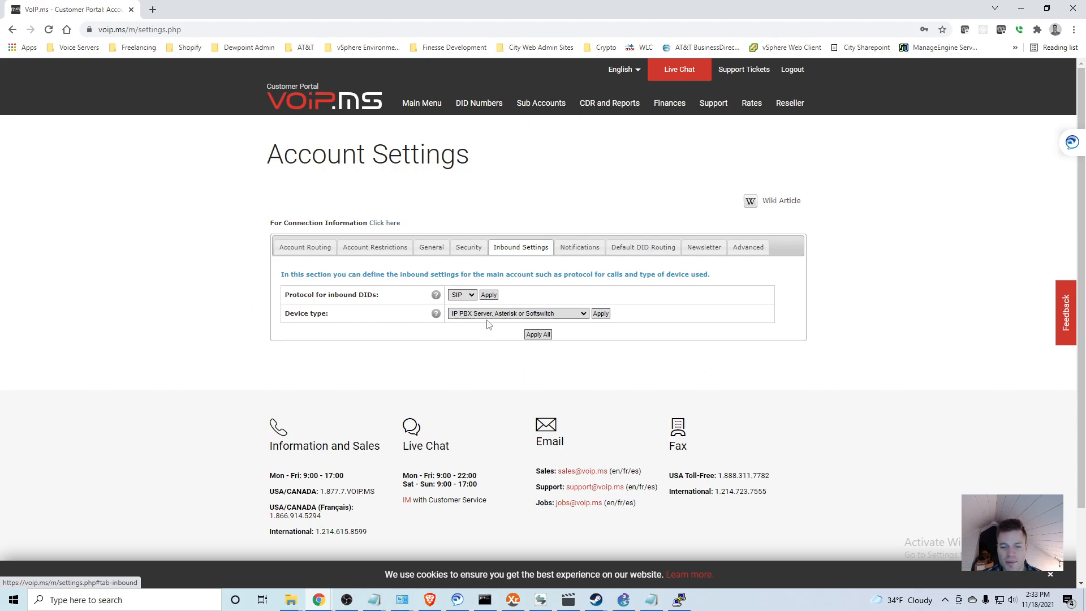
{"action": "mouse_move", "coordinate": [587, 319]}
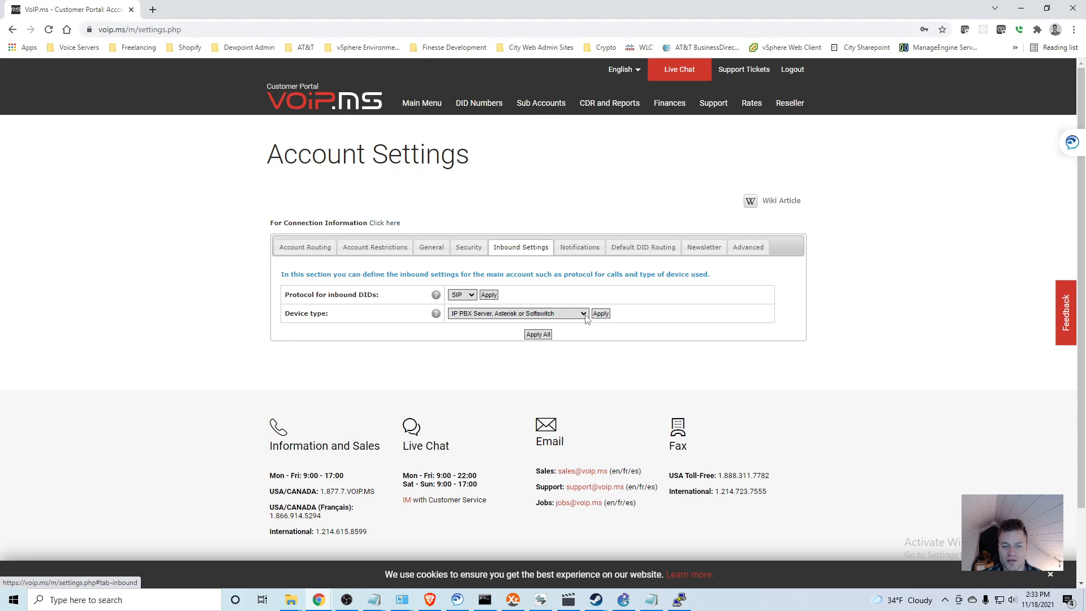
{"action": "mouse_move", "coordinate": [842, 338]}
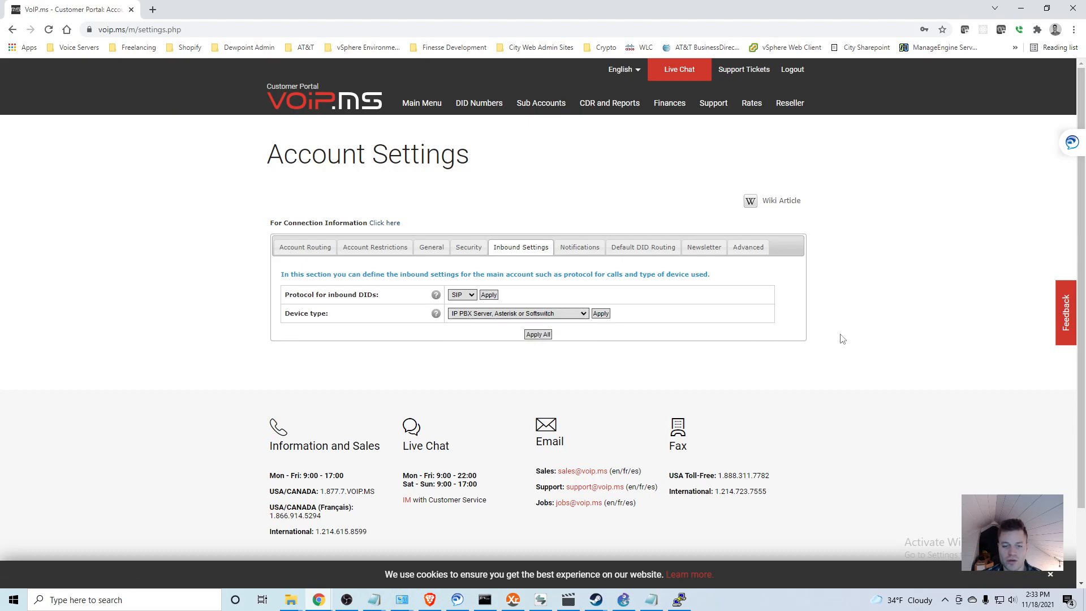
{"action": "mouse_move", "coordinate": [618, 286]}
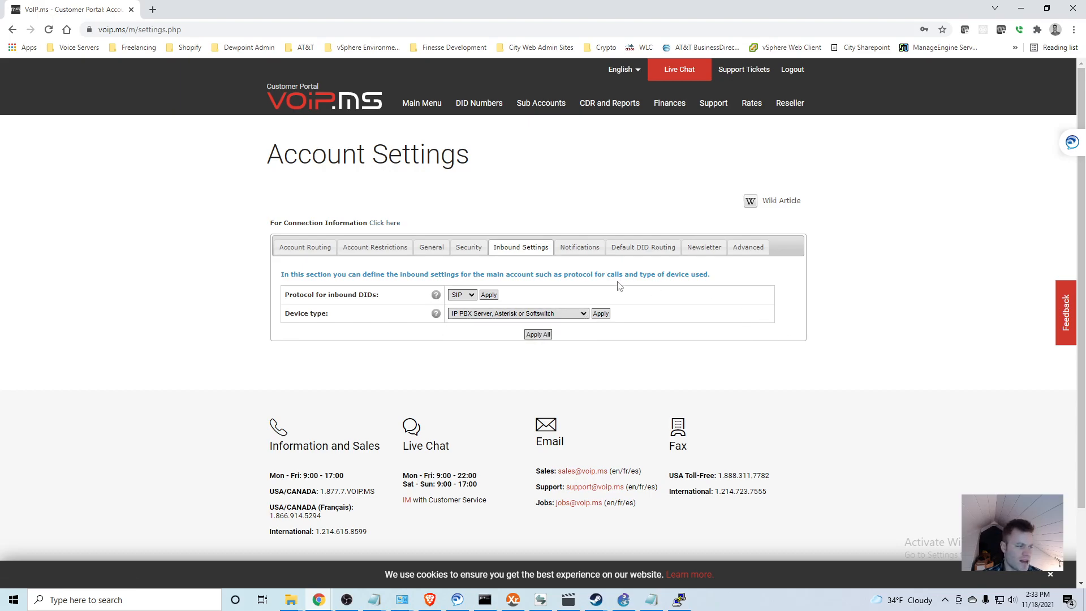
{"action": "mouse_move", "coordinate": [599, 237]}
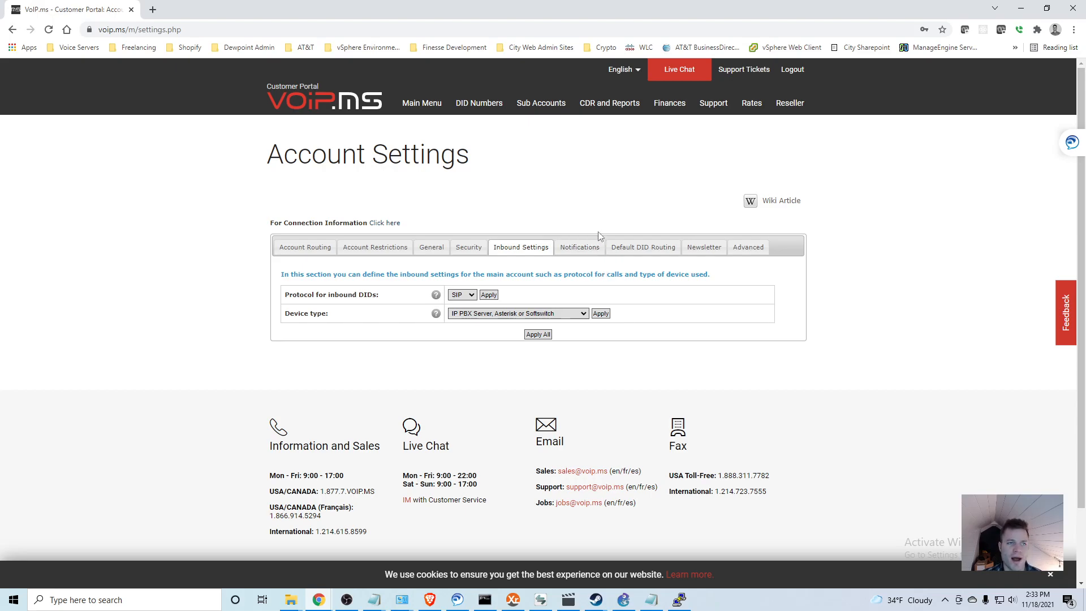
{"action": "mouse_move", "coordinate": [697, 197]}
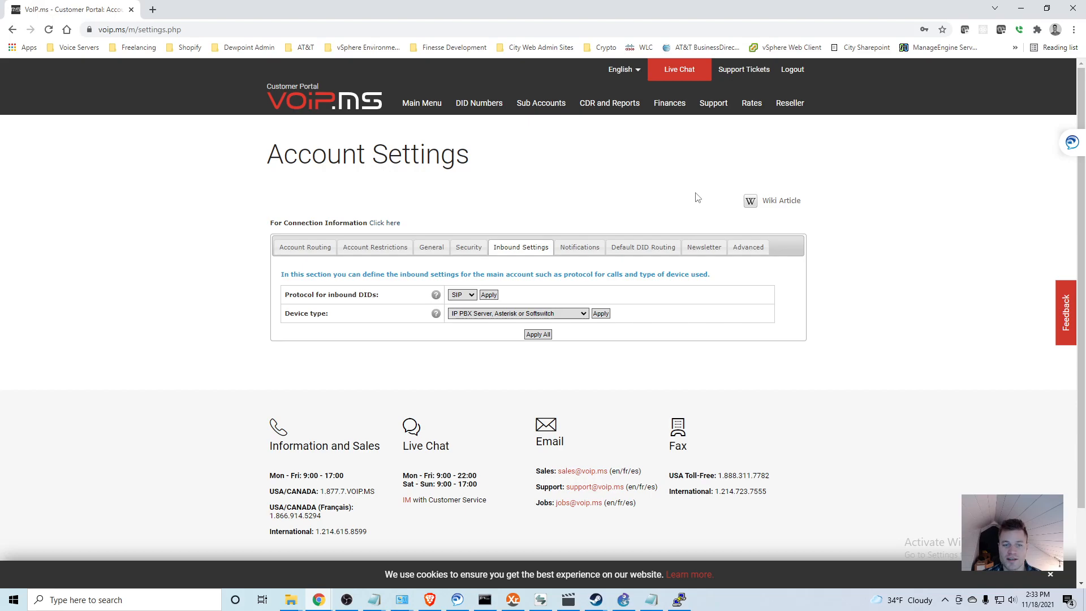
{"action": "mouse_move", "coordinate": [562, 190]}
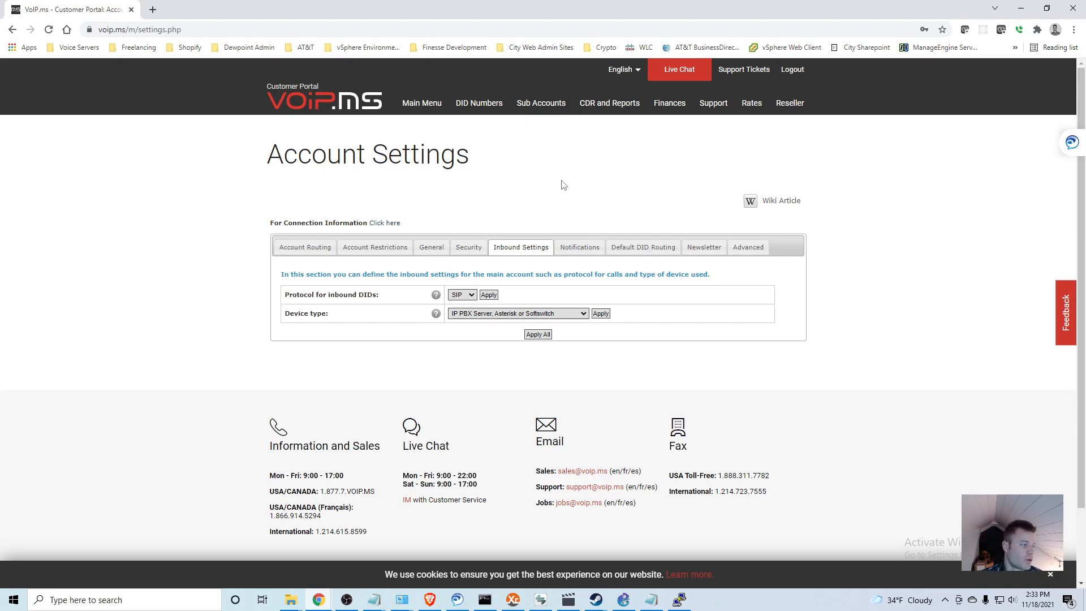
{"action": "mouse_move", "coordinate": [563, 290]}
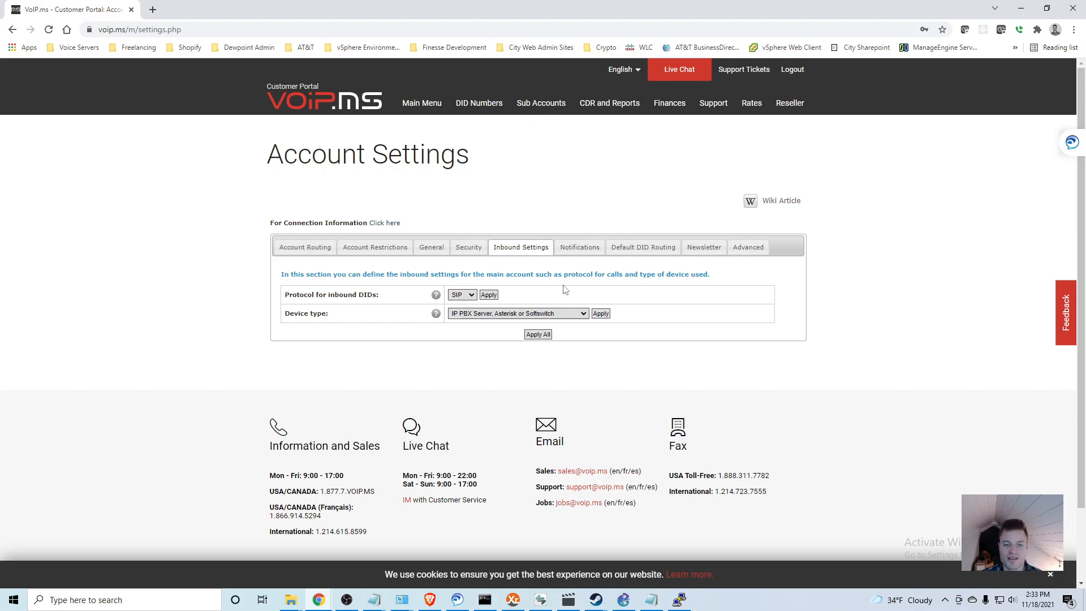
{"action": "mouse_move", "coordinate": [509, 291]}
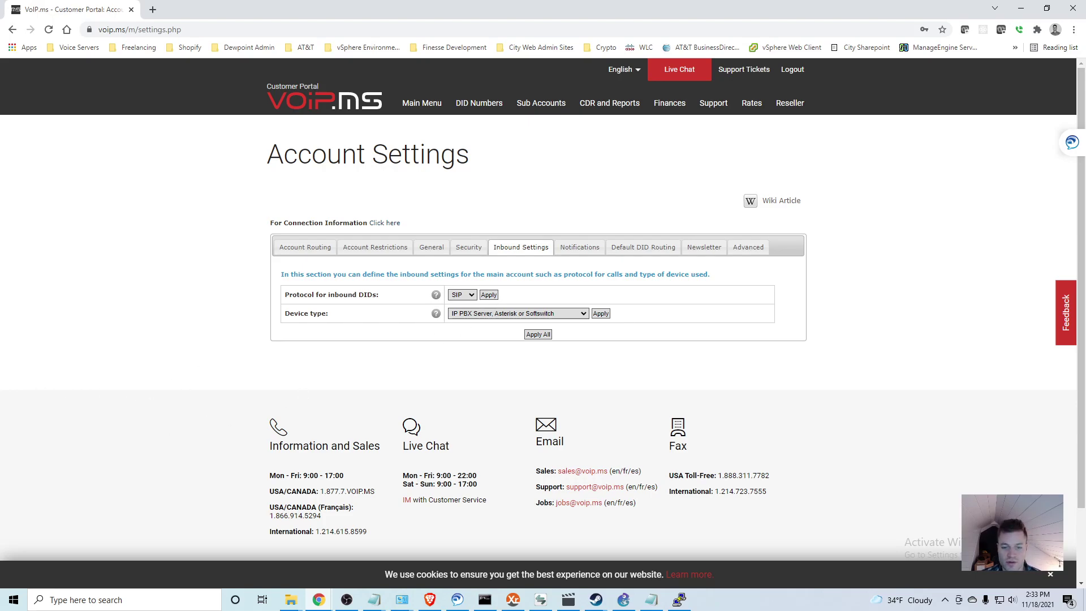
{"action": "left_click", "coordinate": [643, 248]}
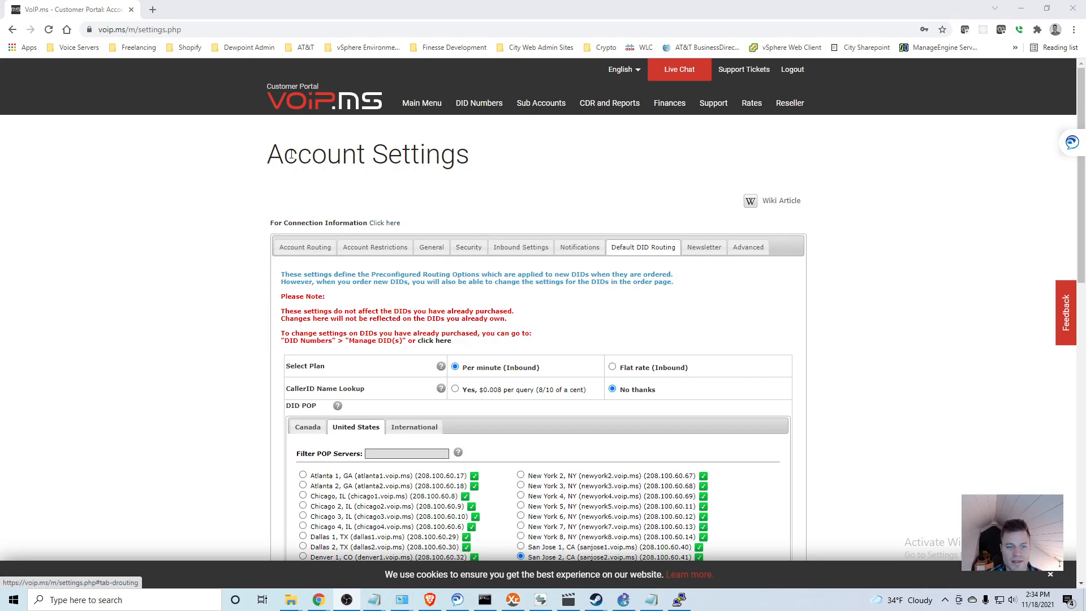
{"action": "mouse_move", "coordinate": [315, 248]}
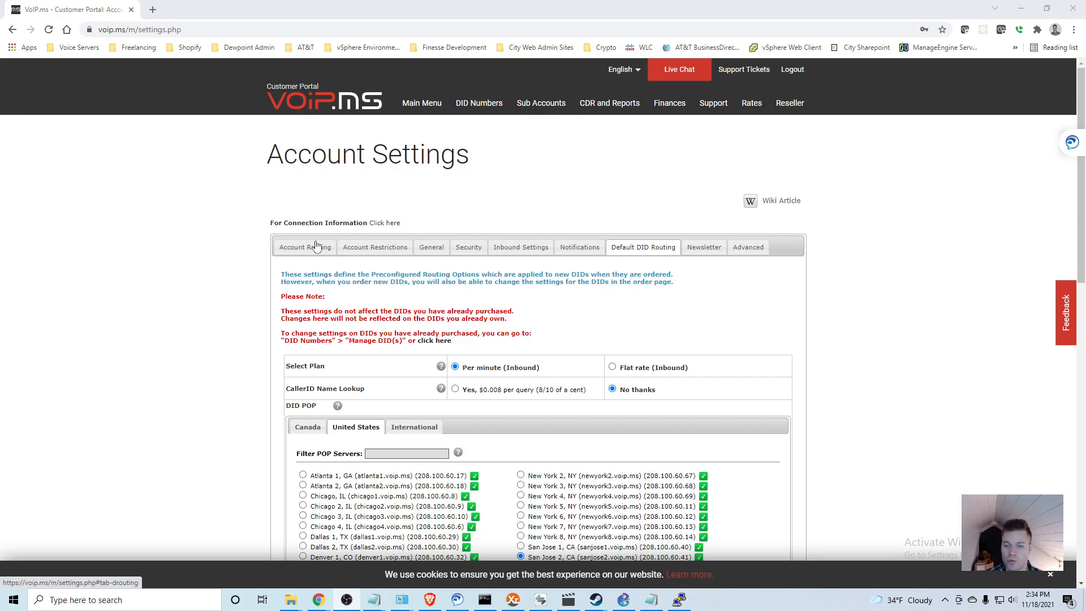
{"action": "mouse_move", "coordinate": [652, 250]}
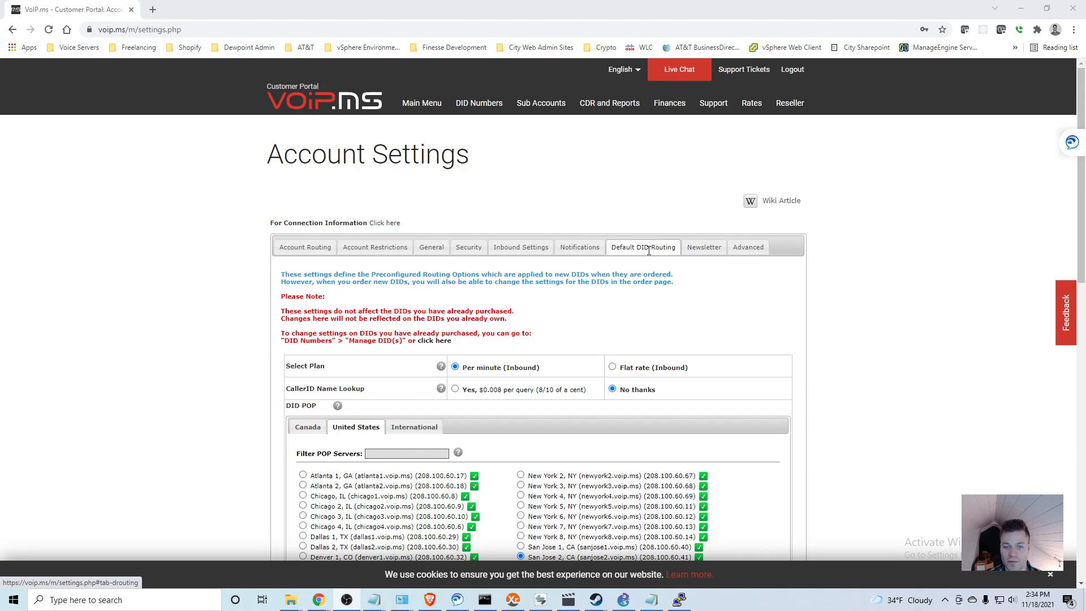
Step: Choose New York 4 (newyork4.voip.ms) as the DID POP and select its server IP address
{"action": "left_click", "coordinate": [520, 248]}
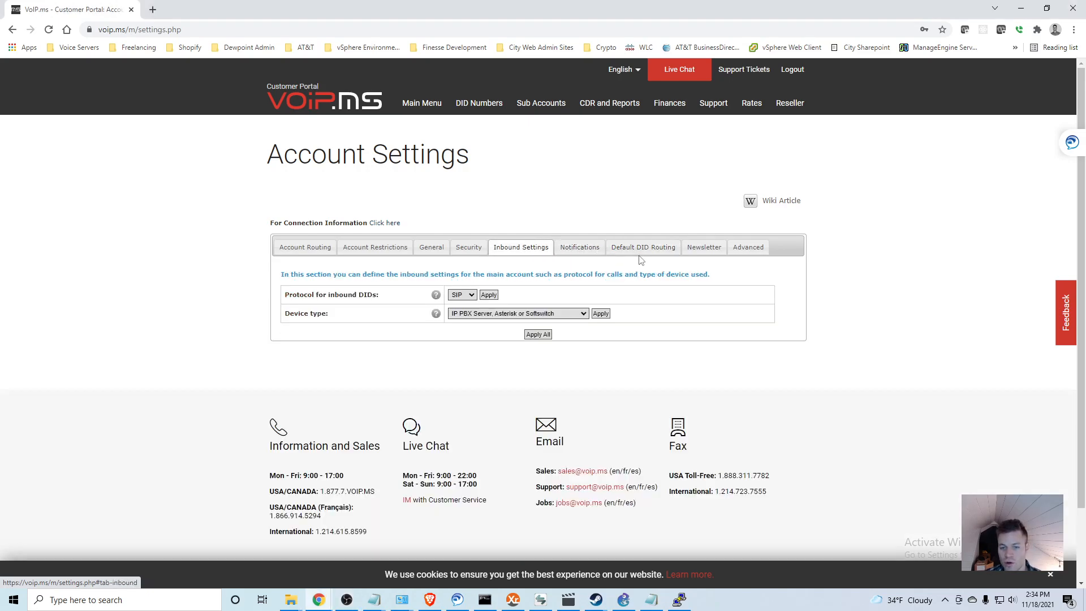
{"action": "left_click", "coordinate": [643, 248]}
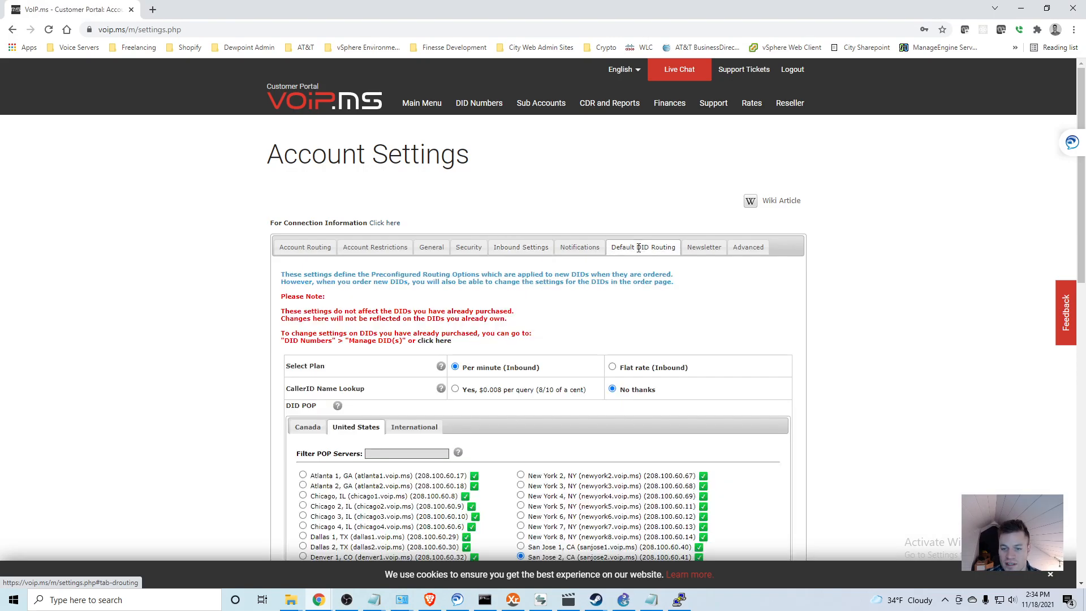
{"action": "scroll", "scroll_direction": "down", "scroll_amount": 3}
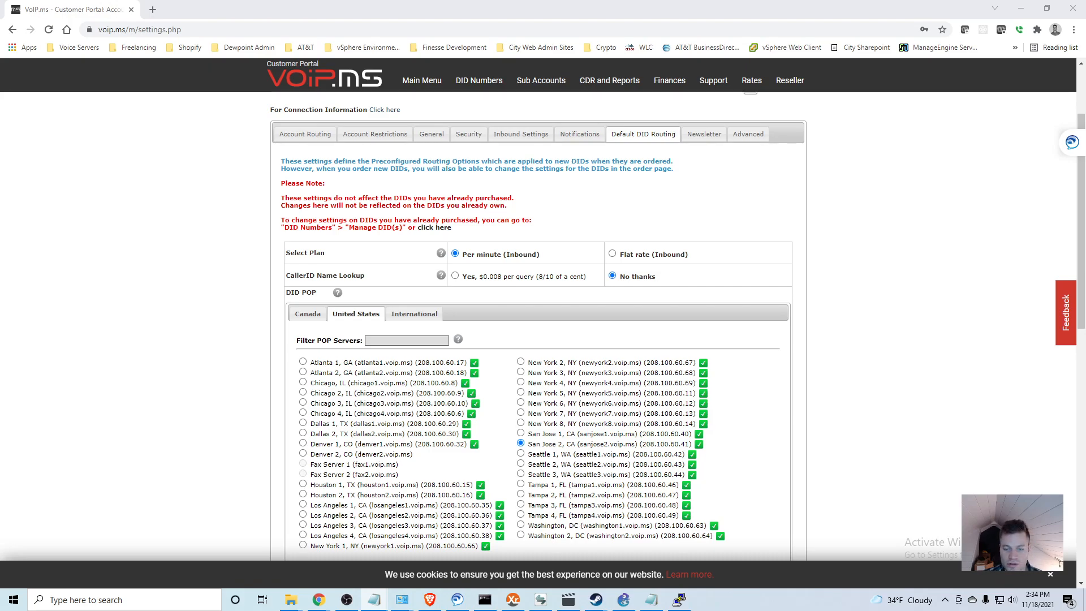
{"action": "scroll", "scroll_direction": "down", "scroll_amount": 3}
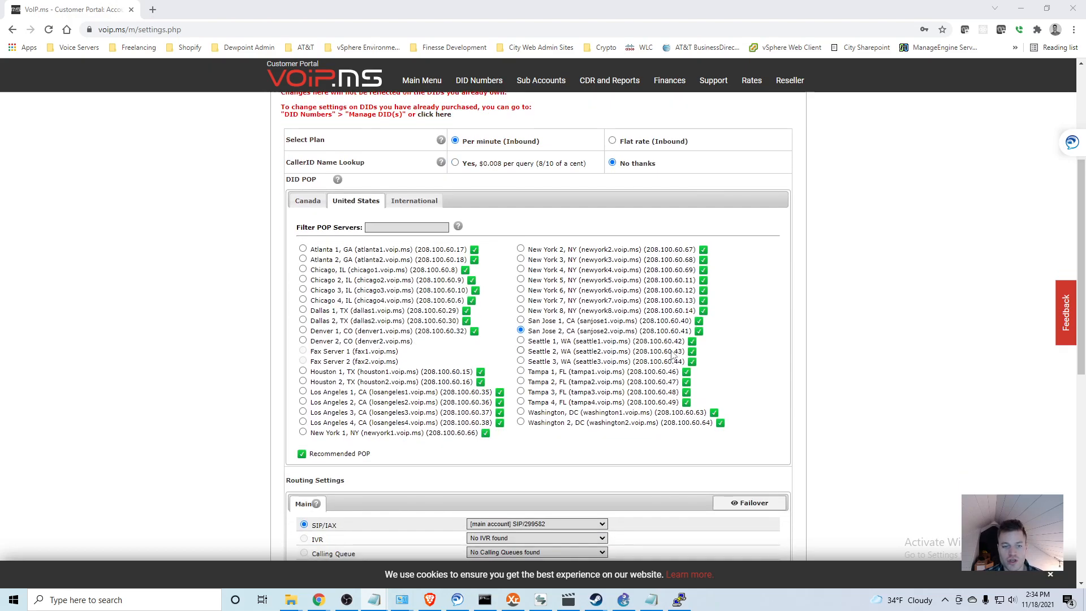
{"action": "mouse_move", "coordinate": [372, 239]}
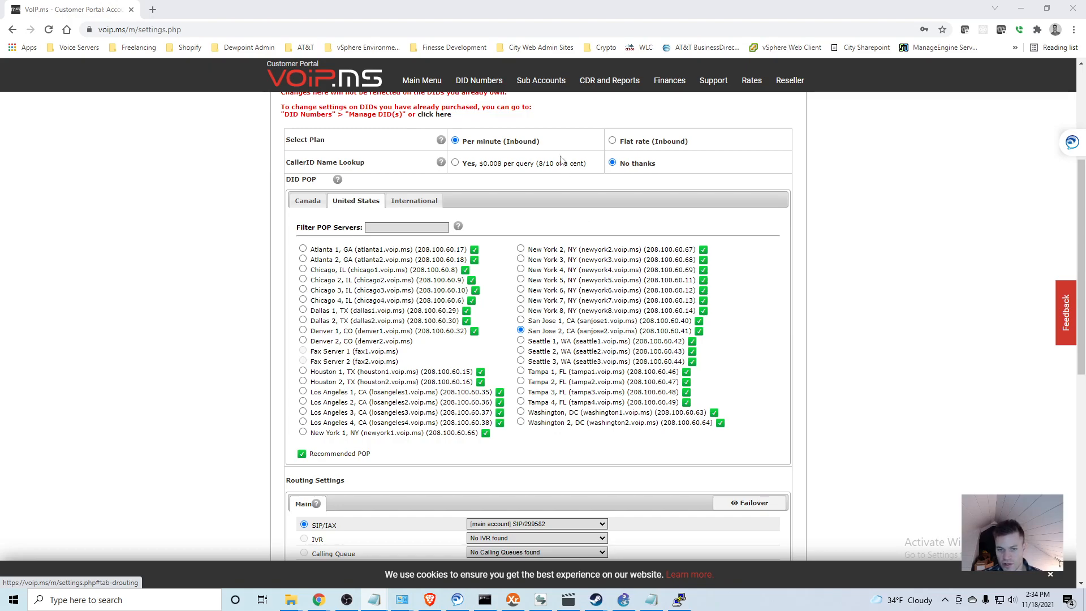
{"action": "mouse_move", "coordinate": [640, 353]}
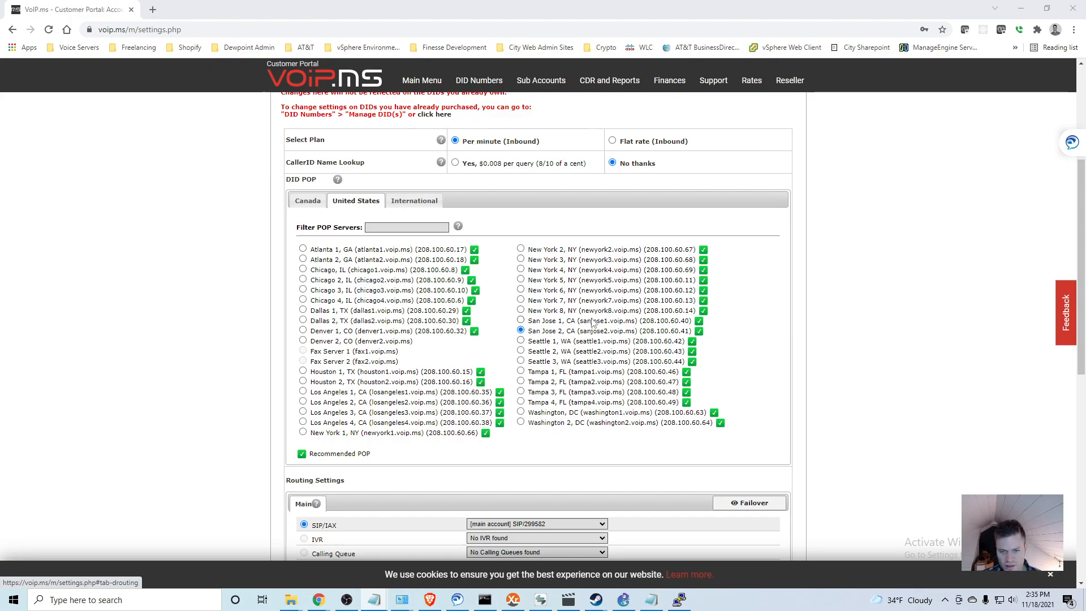
{"action": "mouse_move", "coordinate": [525, 272]}
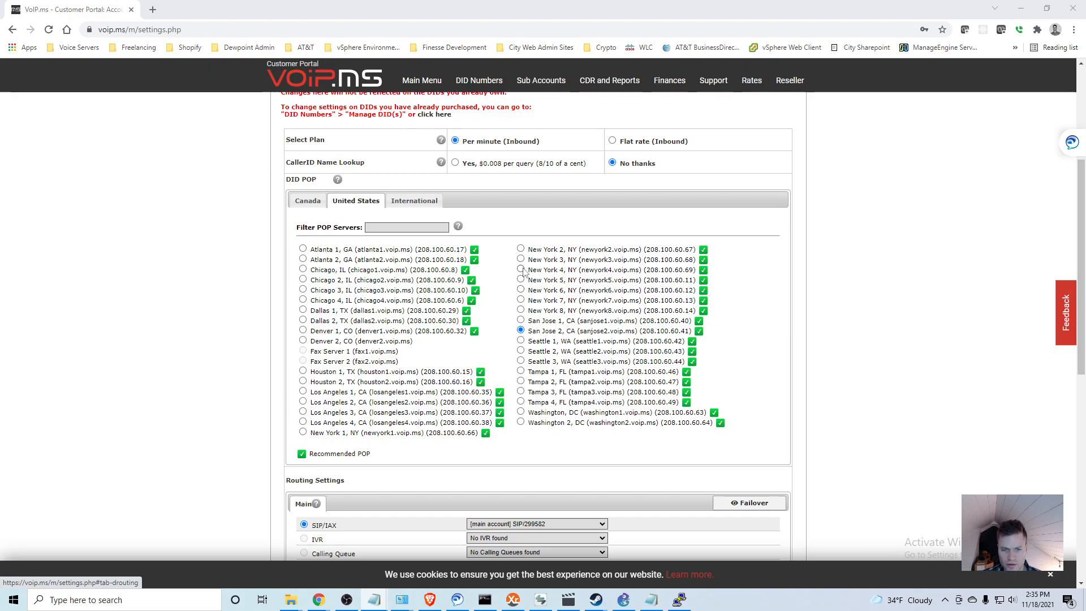
{"action": "left_click", "coordinate": [520, 269]}
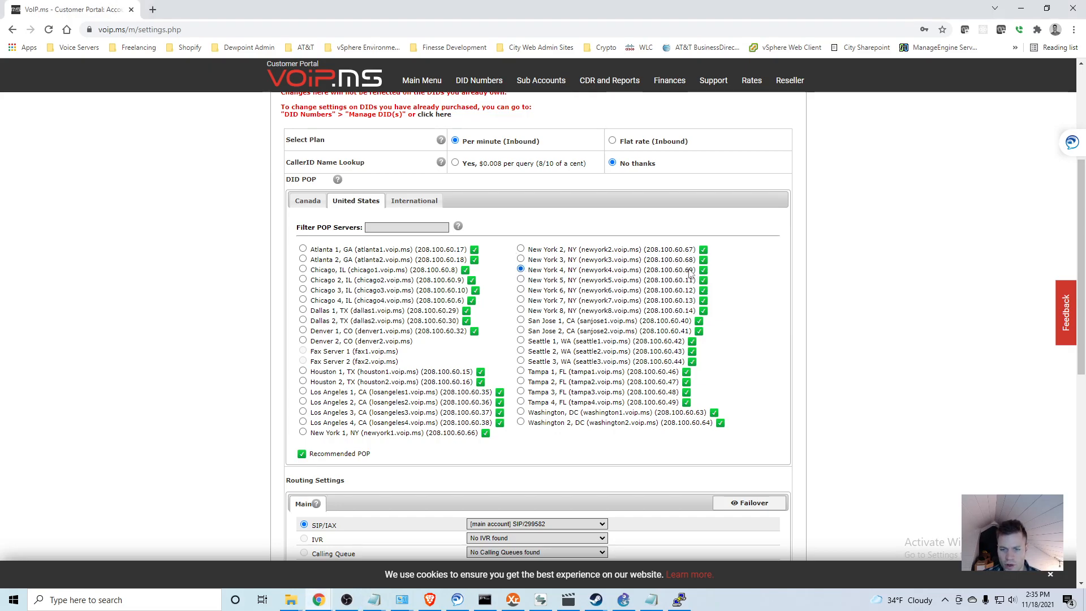
{"action": "double_click", "coordinate": [671, 270]}
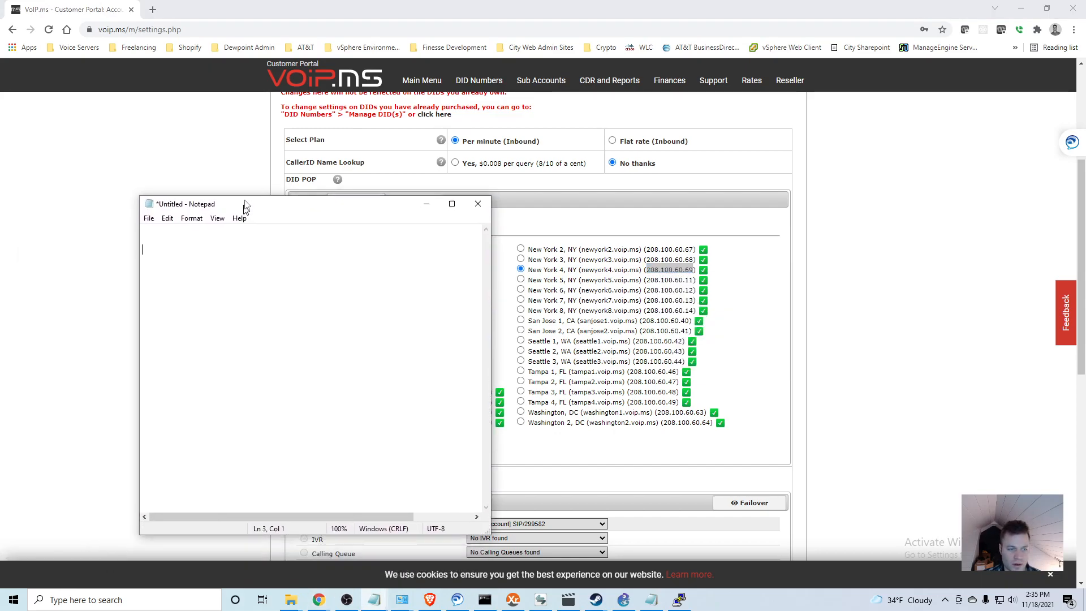
Step: Note 'POP Server' with IP 208.100.60.69 in Notepad
{"action": "type", "text": "0"}
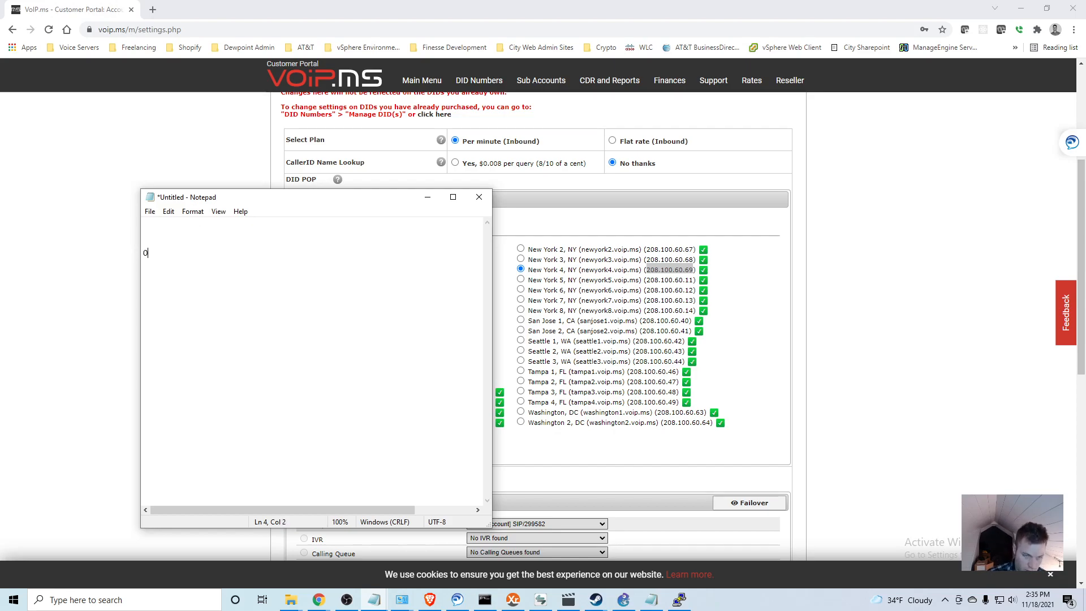
{"action": "type", "text": "POP"}
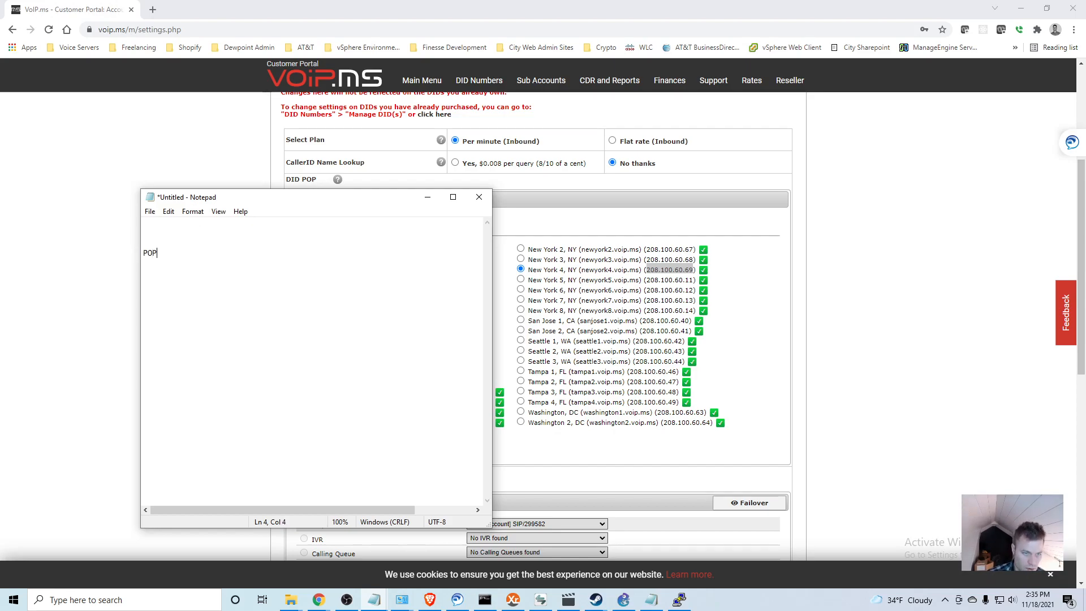
{"action": "type", "text": "Server"}
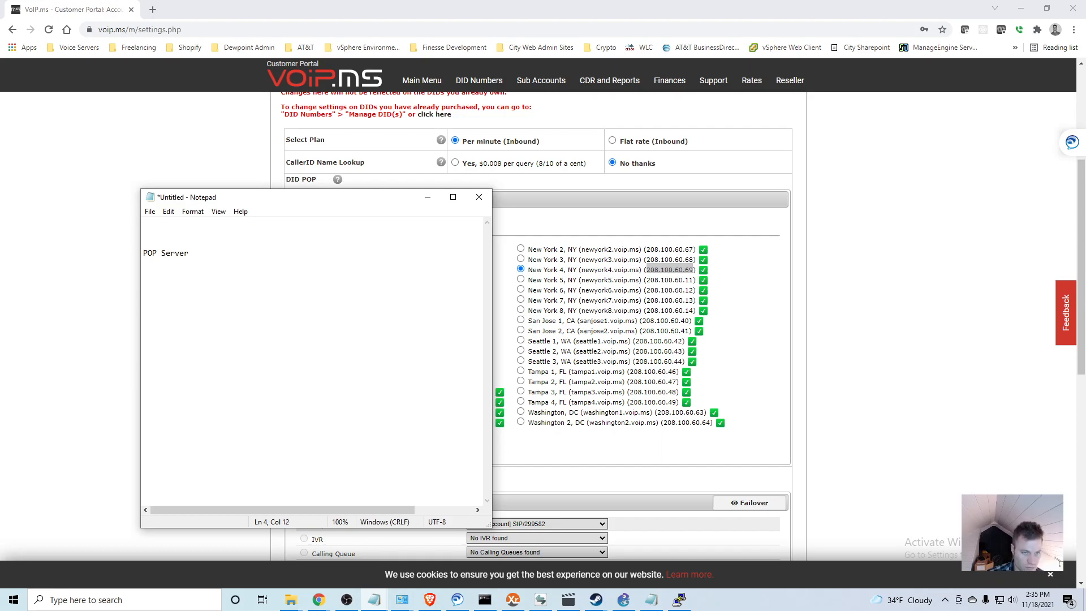
{"action": "type", "text": "208.100.60.69"}
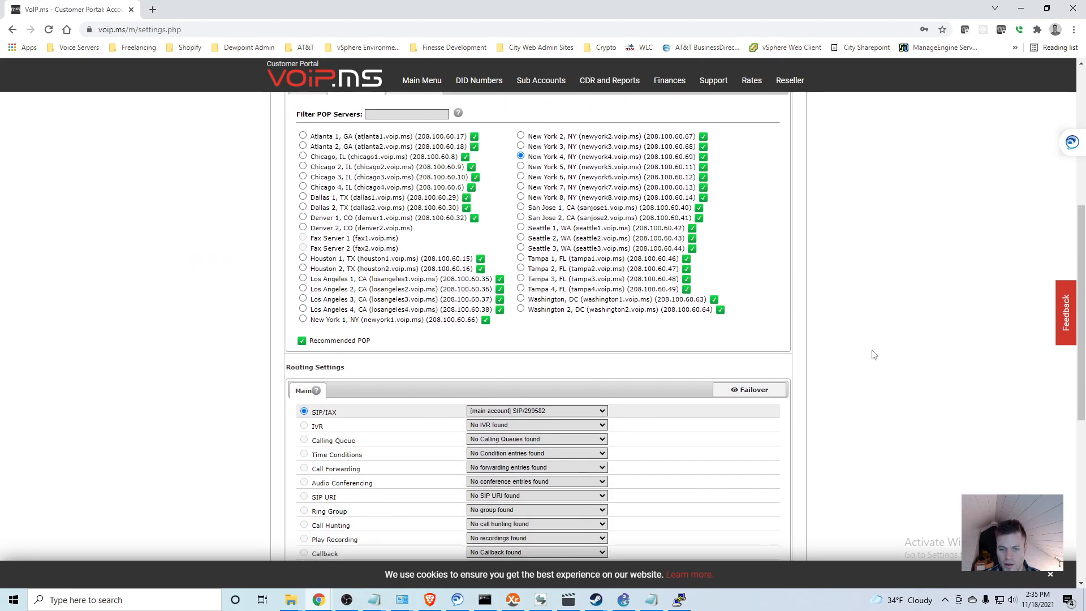
Step: Add 'Account 299582' on a new line in Notepad
{"action": "scroll", "scroll_direction": "down", "scroll_amount": 3}
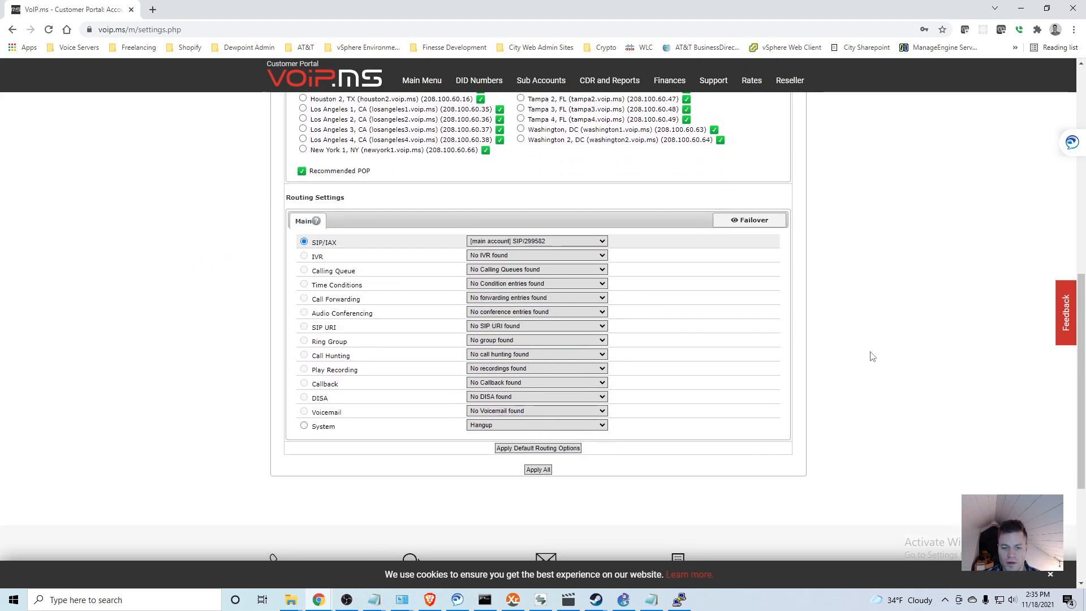
{"action": "mouse_move", "coordinate": [526, 245]}
{"action": "type", "text": "POP Server 208.100.60.69"}
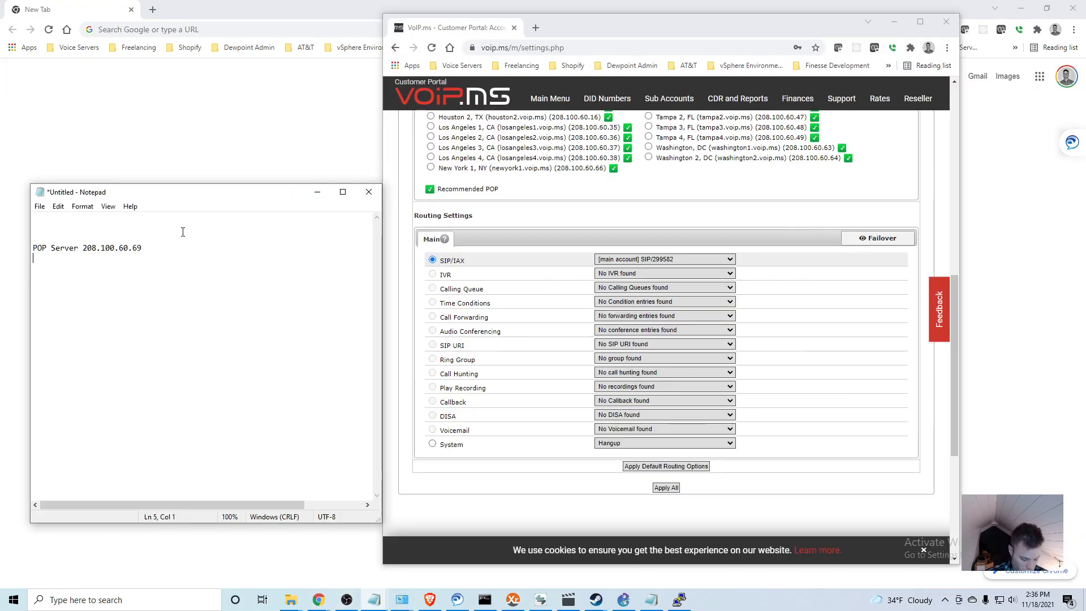
{"action": "type", "text": "Account"}
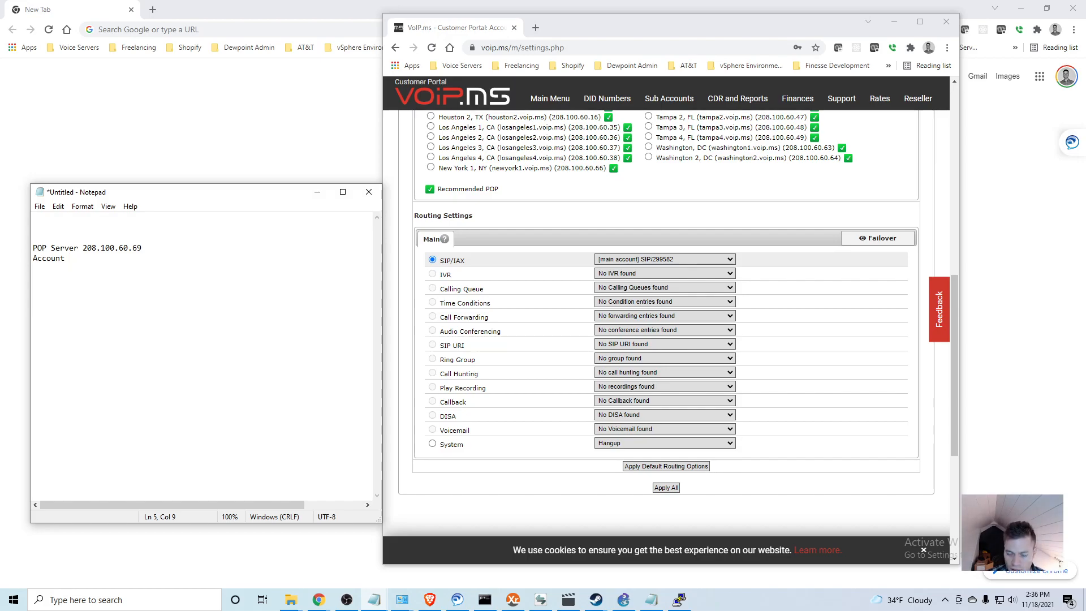
{"action": "type", "text": "299"}
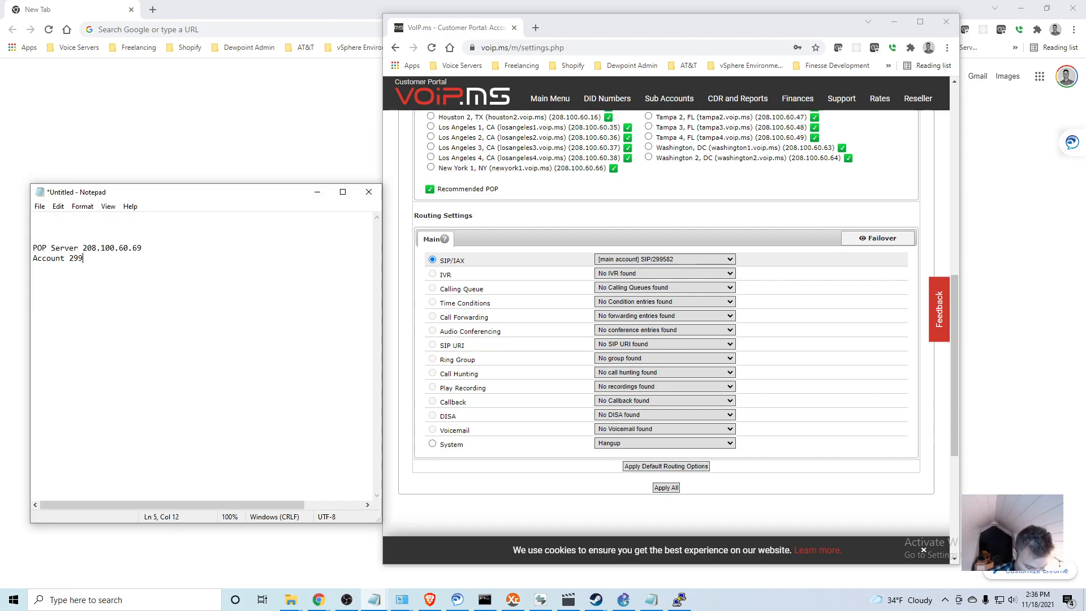
{"action": "type", "text": "582"}
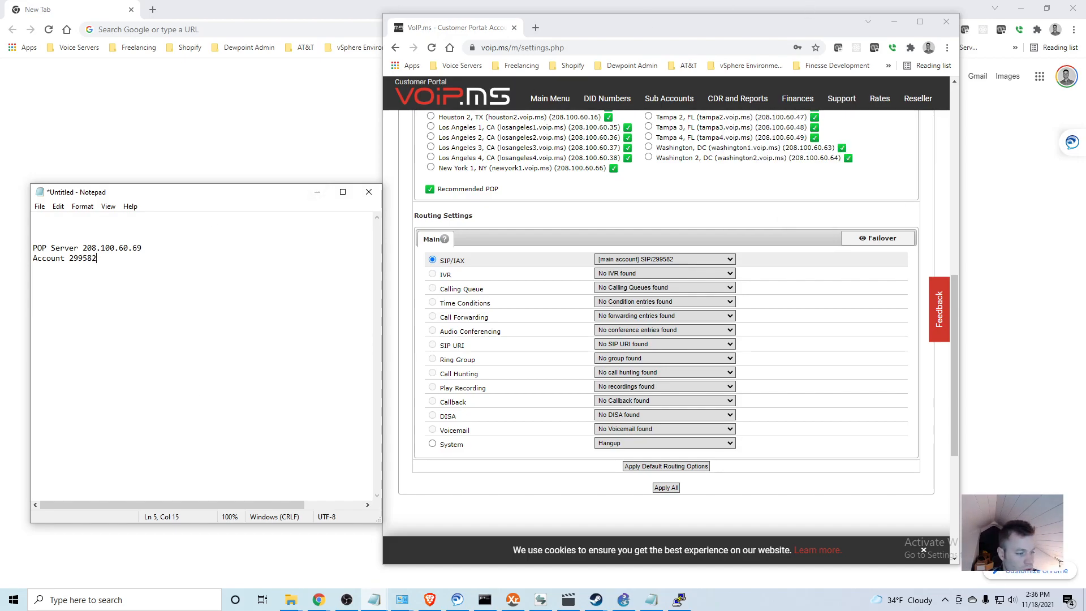
{"action": "left_click", "coordinate": [606, 98]}
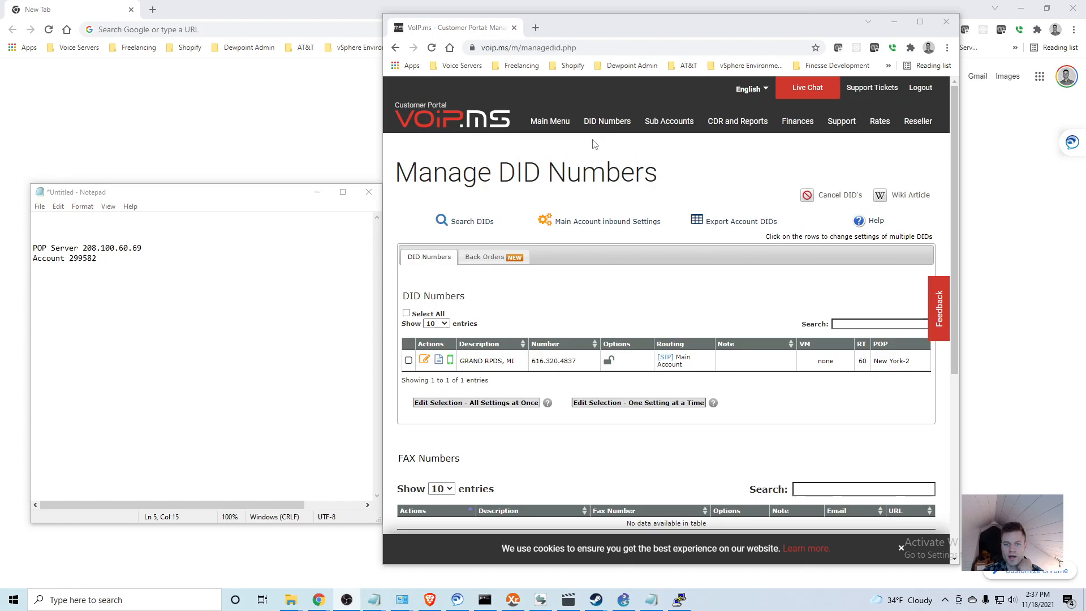
{"action": "mouse_move", "coordinate": [658, 177]}
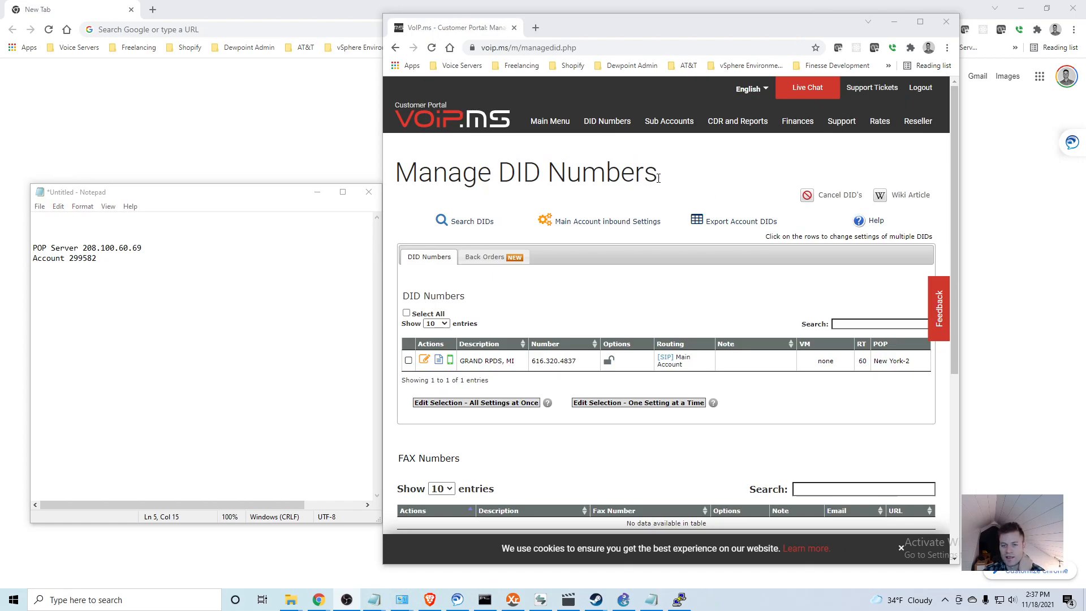
{"action": "mouse_move", "coordinate": [795, 187]}
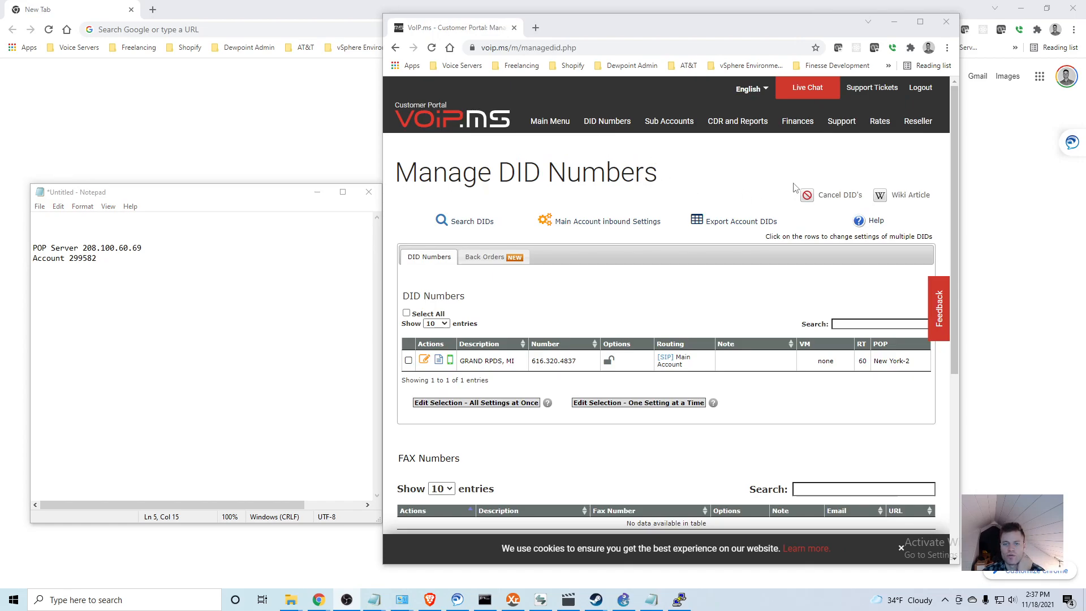
{"action": "left_click", "coordinate": [606, 121]}
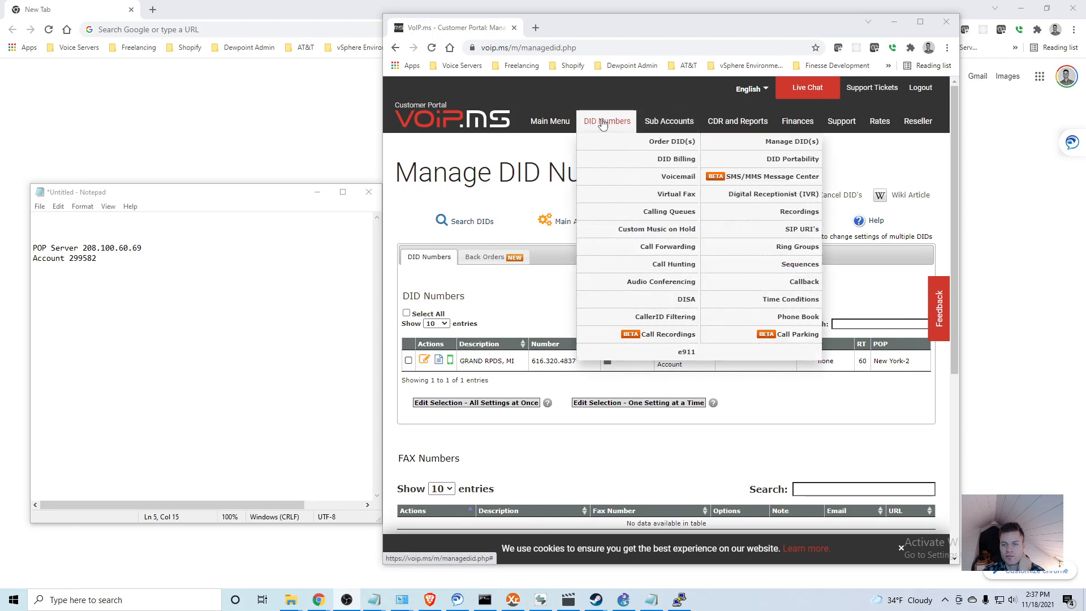
{"action": "left_click", "coordinate": [791, 141]}
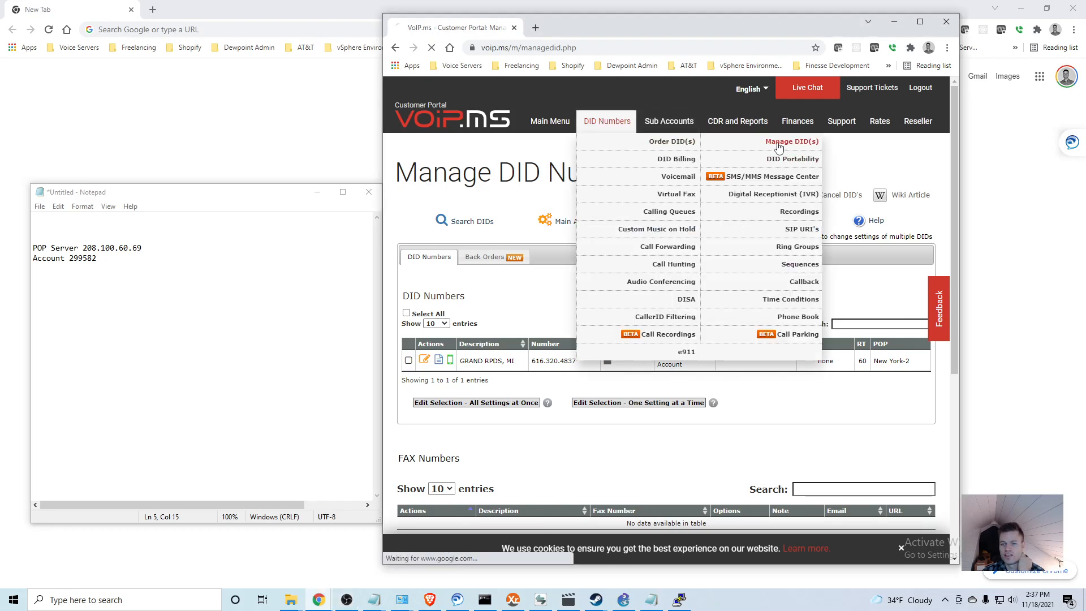
{"action": "mouse_move", "coordinate": [782, 144]}
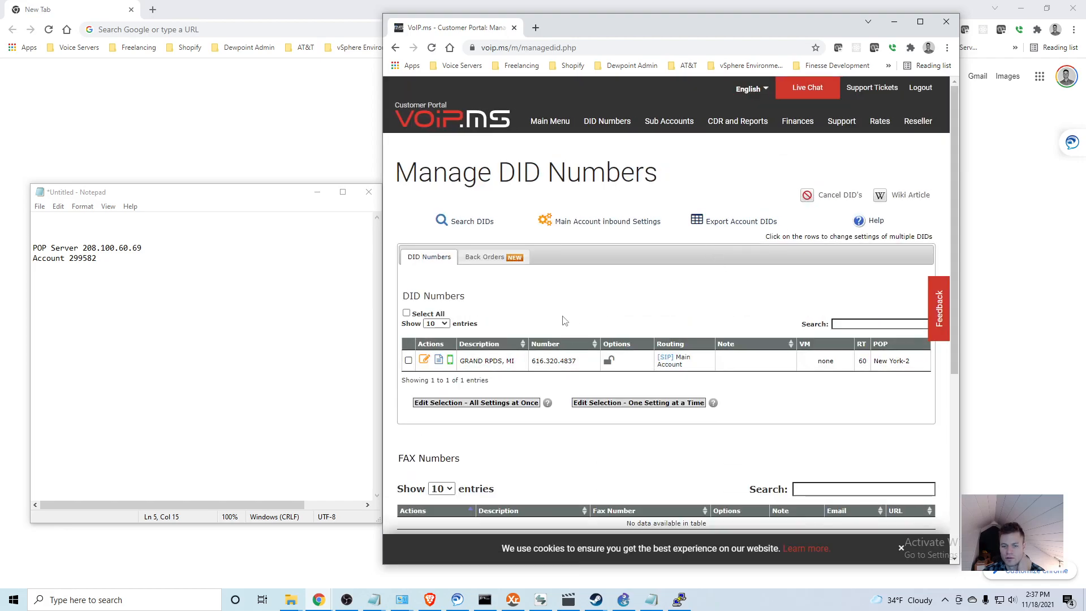
{"action": "right_click", "coordinate": [554, 360]}
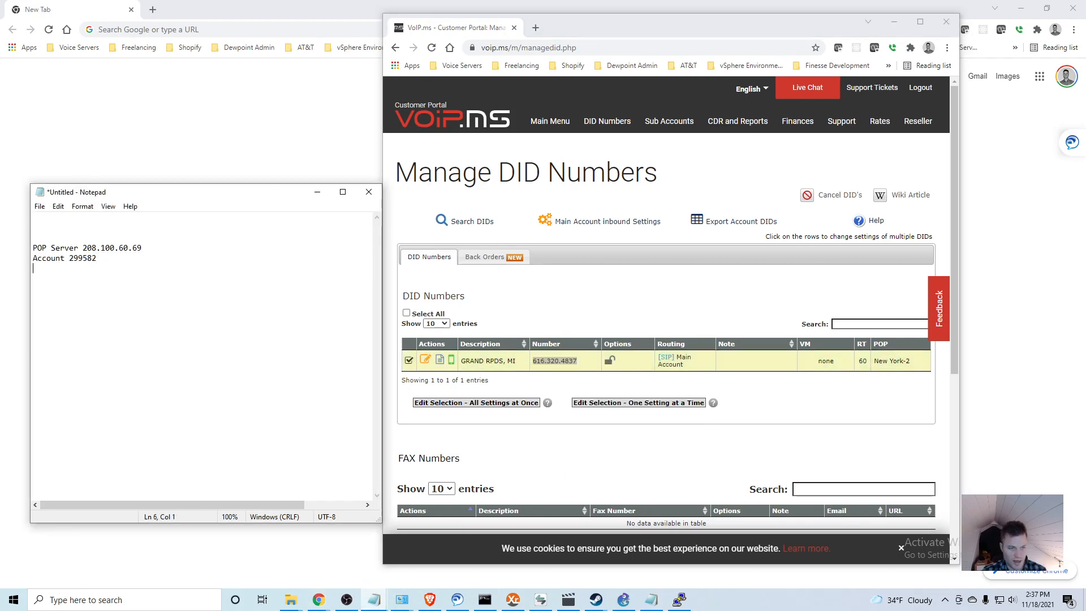
{"action": "type", "text": "DID"}
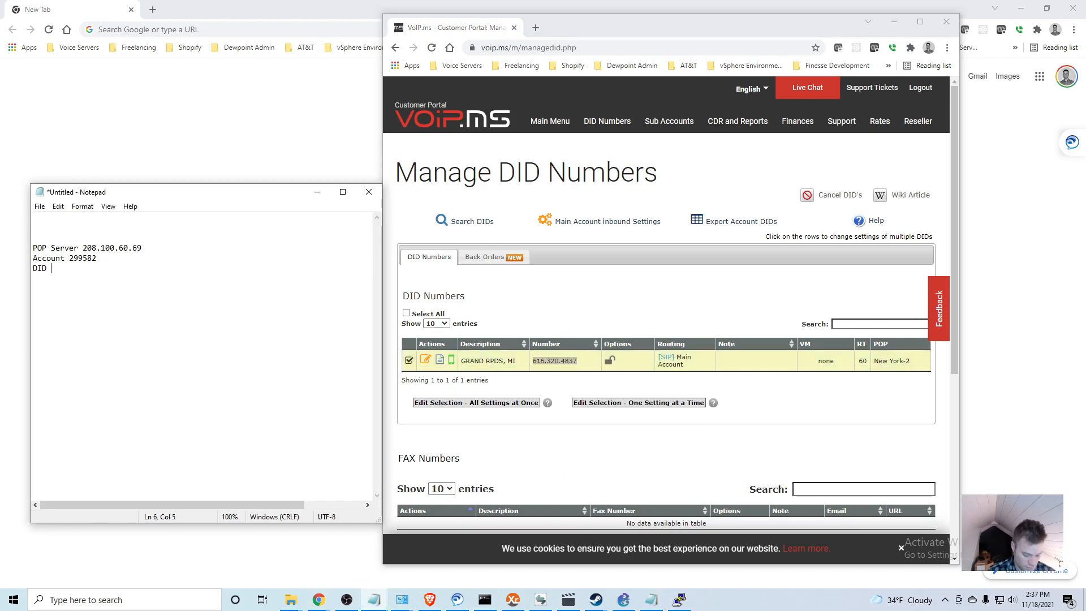
{"action": "type", "text": "616.320.4837"}
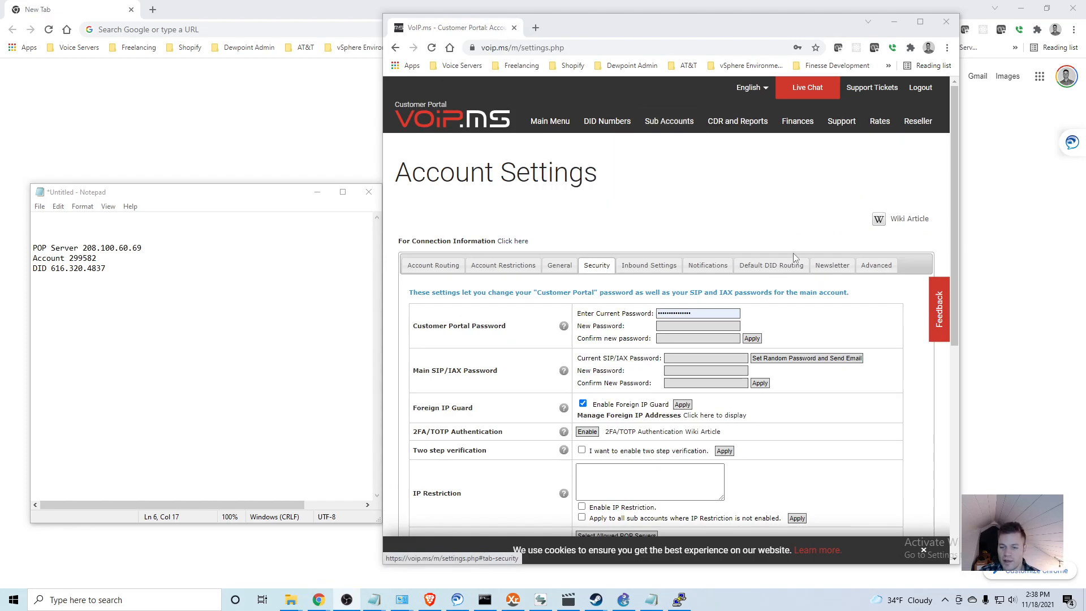
{"action": "mouse_move", "coordinate": [853, 168]}
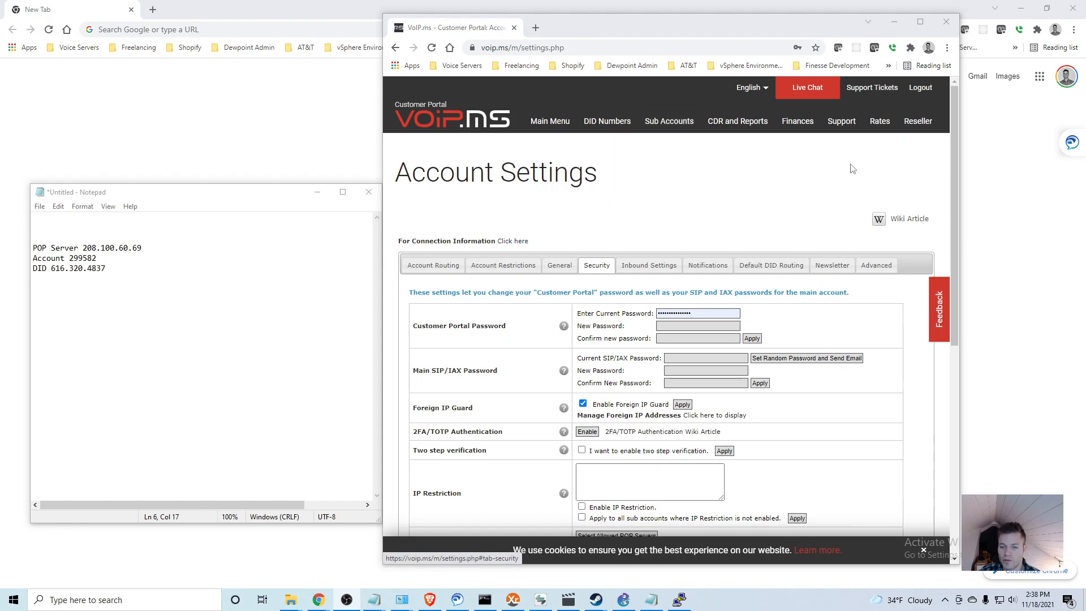
{"action": "mouse_move", "coordinate": [833, 167]}
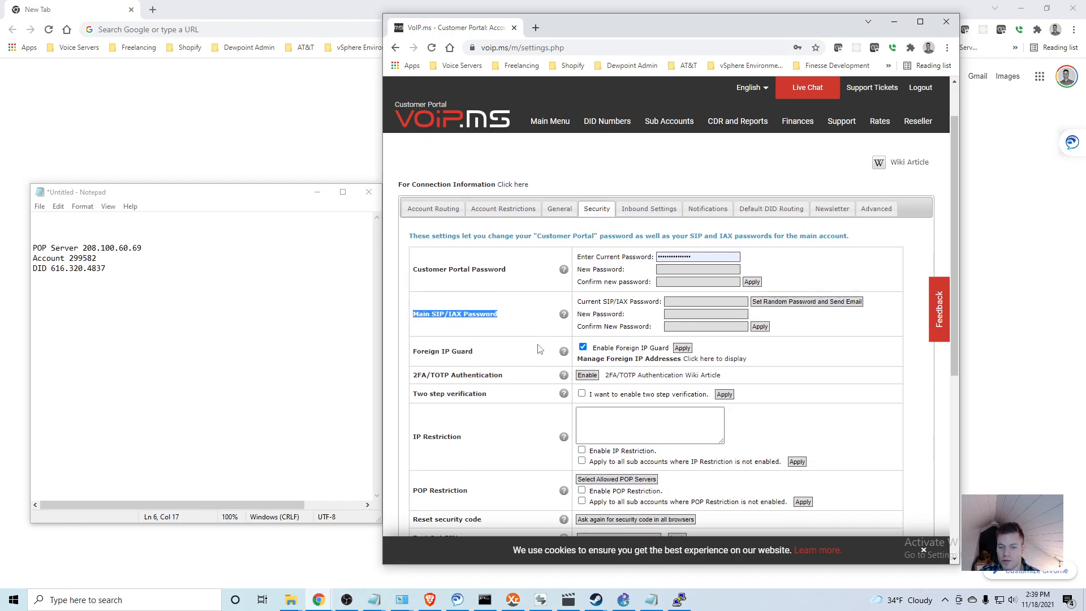
{"action": "mouse_move", "coordinate": [391, 303]}
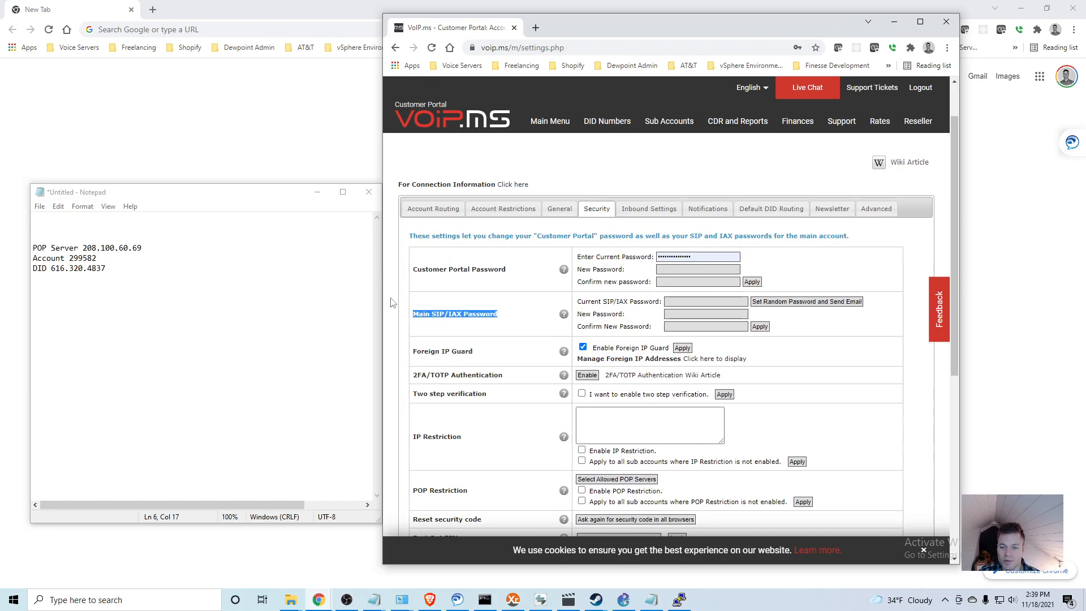
{"action": "mouse_move", "coordinate": [829, 304]}
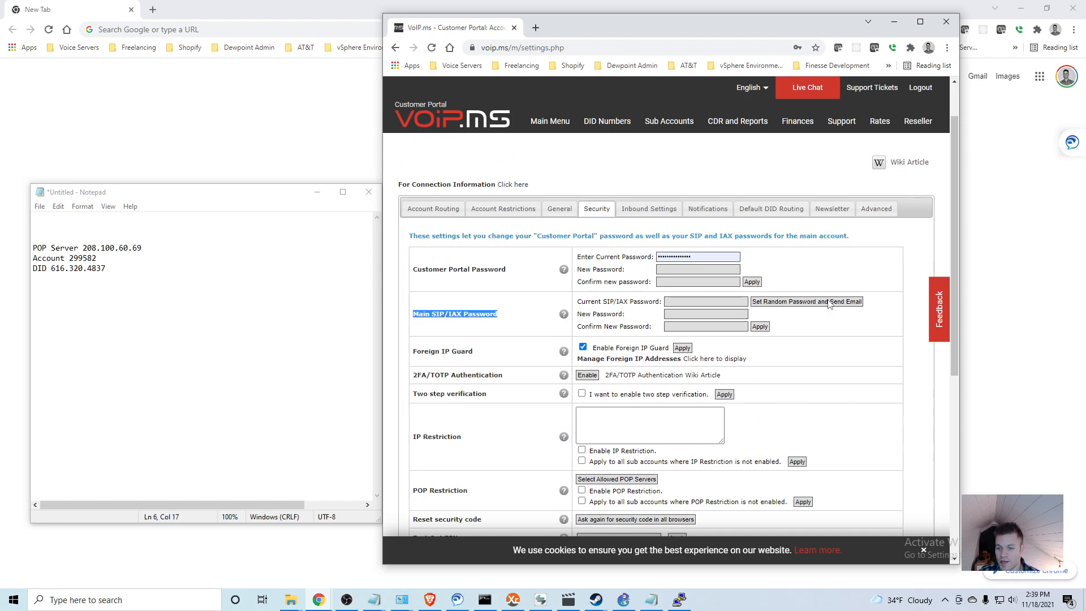
{"action": "mouse_move", "coordinate": [822, 266]}
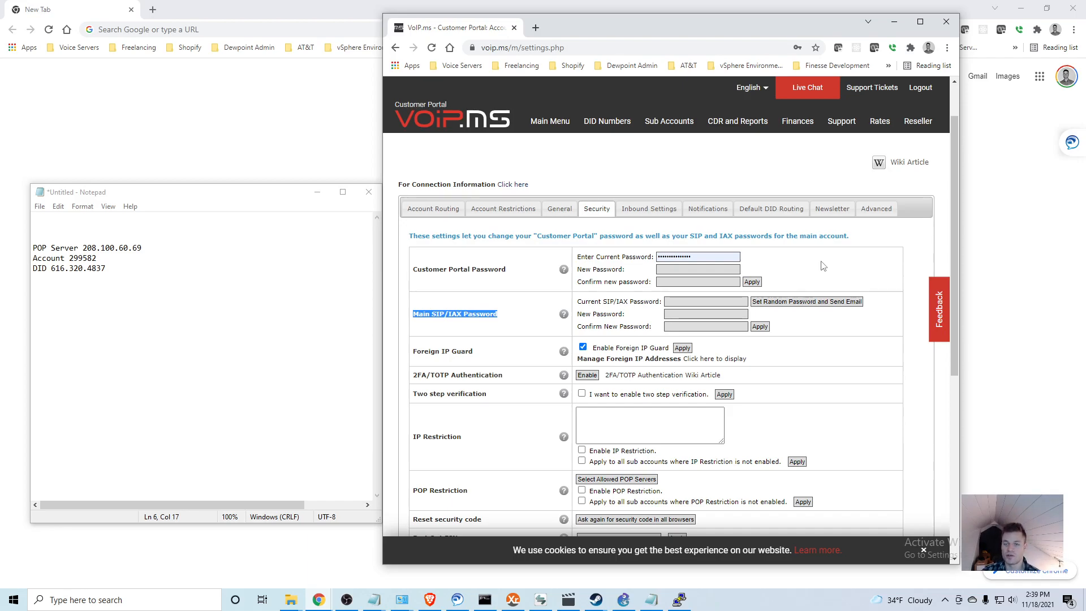
{"action": "mouse_move", "coordinate": [852, 315]}
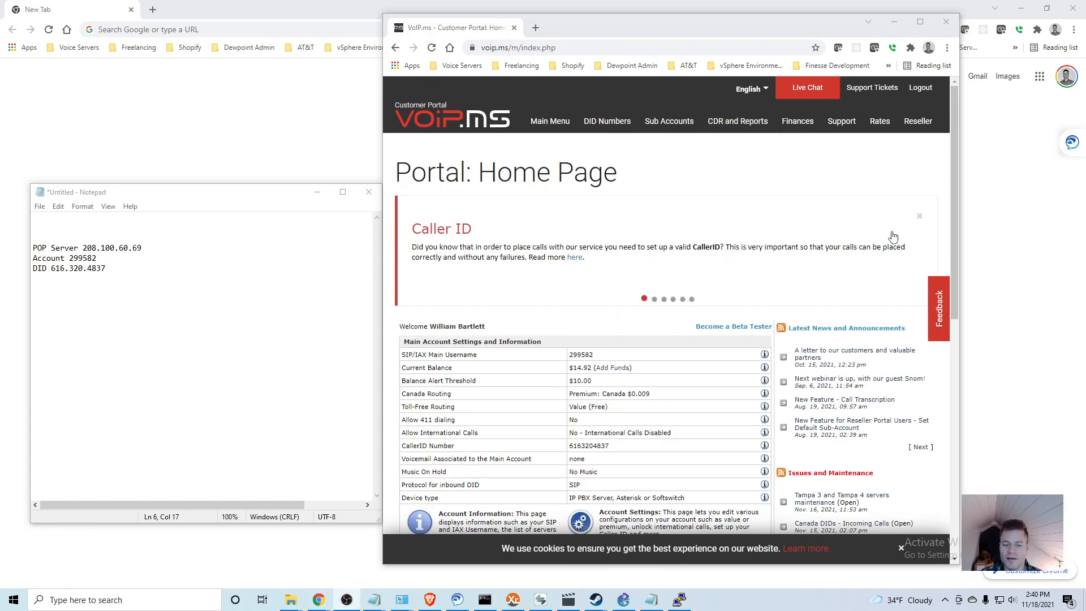
{"action": "mouse_move", "coordinate": [593, 166]}
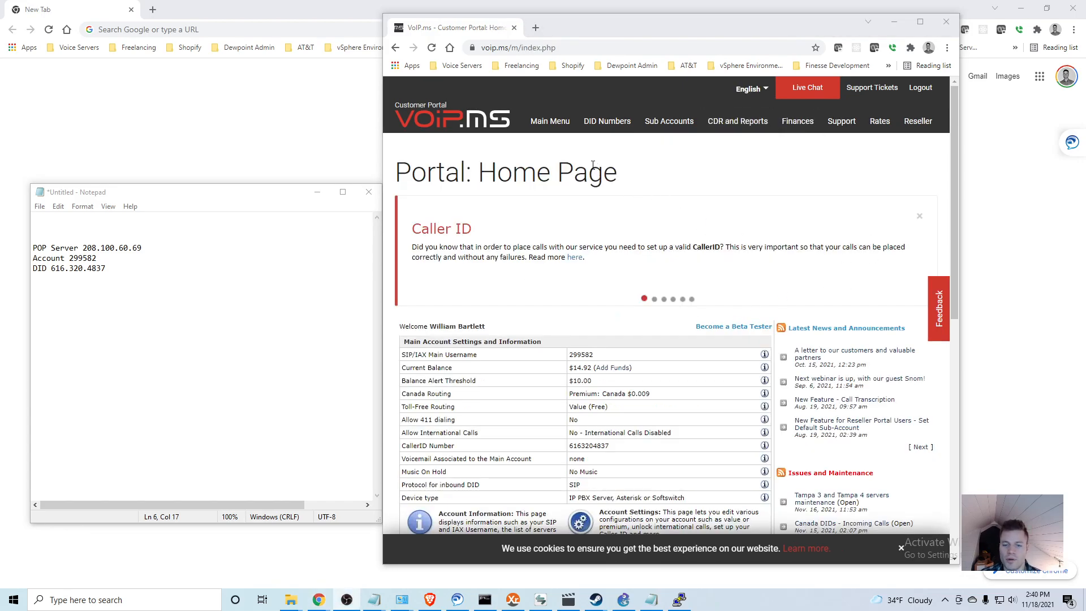
{"action": "left_click", "coordinate": [550, 121]}
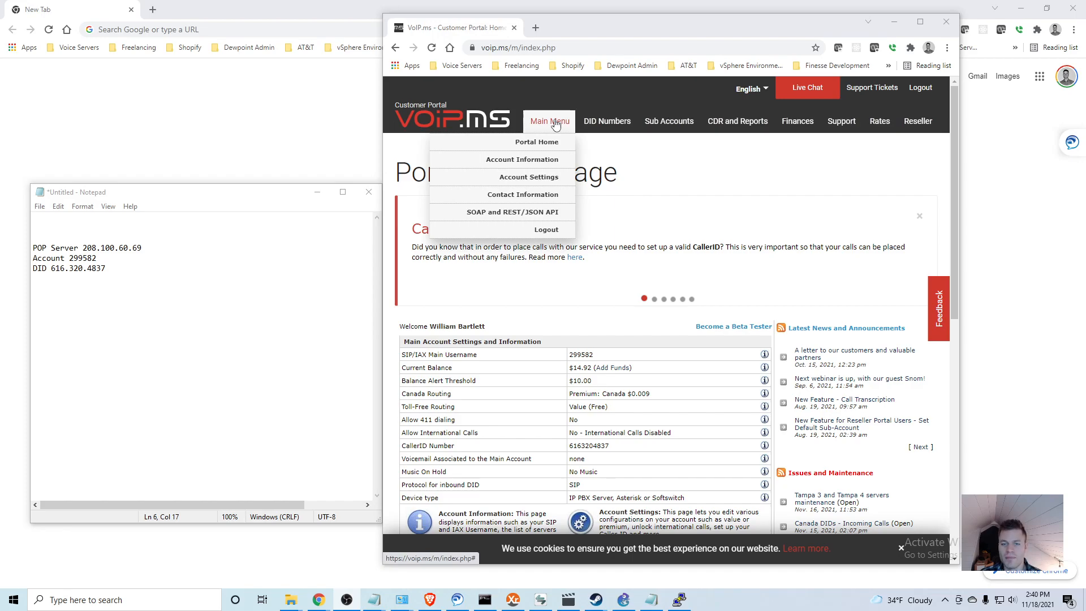
{"action": "left_click", "coordinate": [535, 143]}
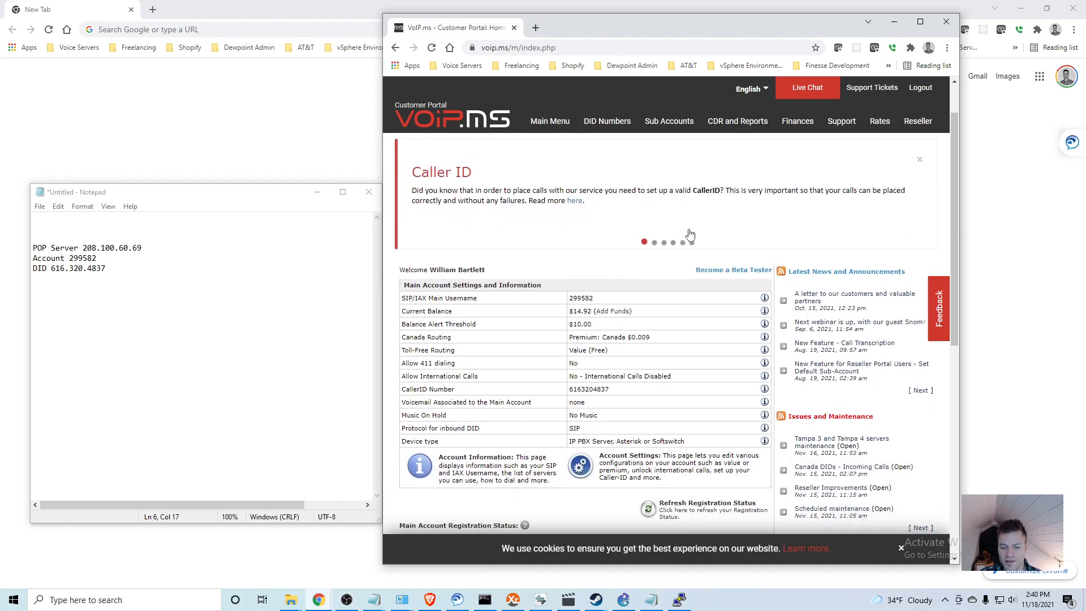
{"action": "scroll", "scroll_direction": "down", "scroll_amount": 3}
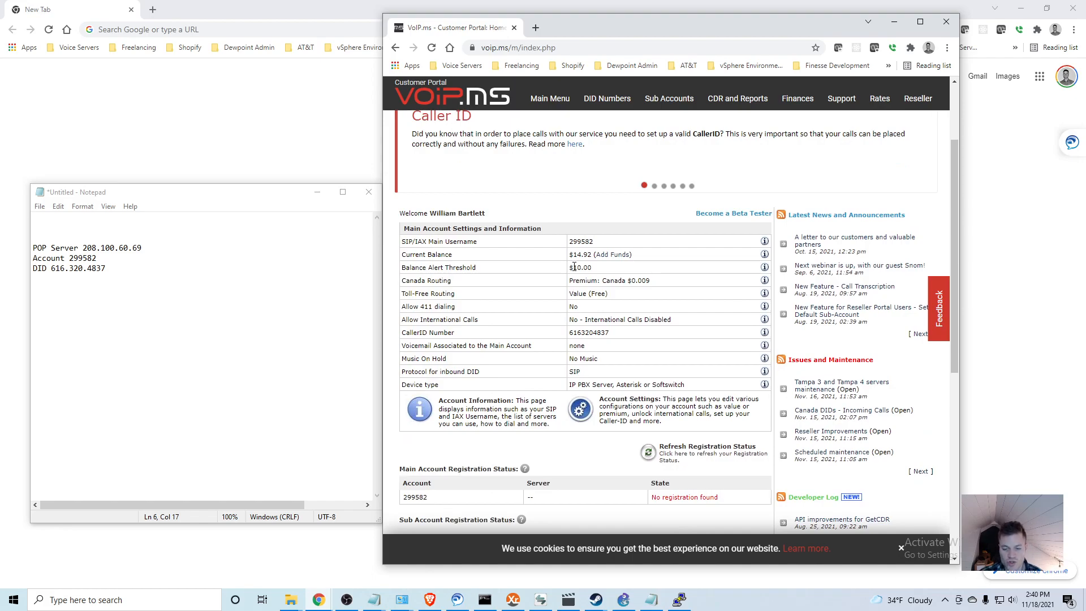
{"action": "mouse_move", "coordinate": [604, 360]}
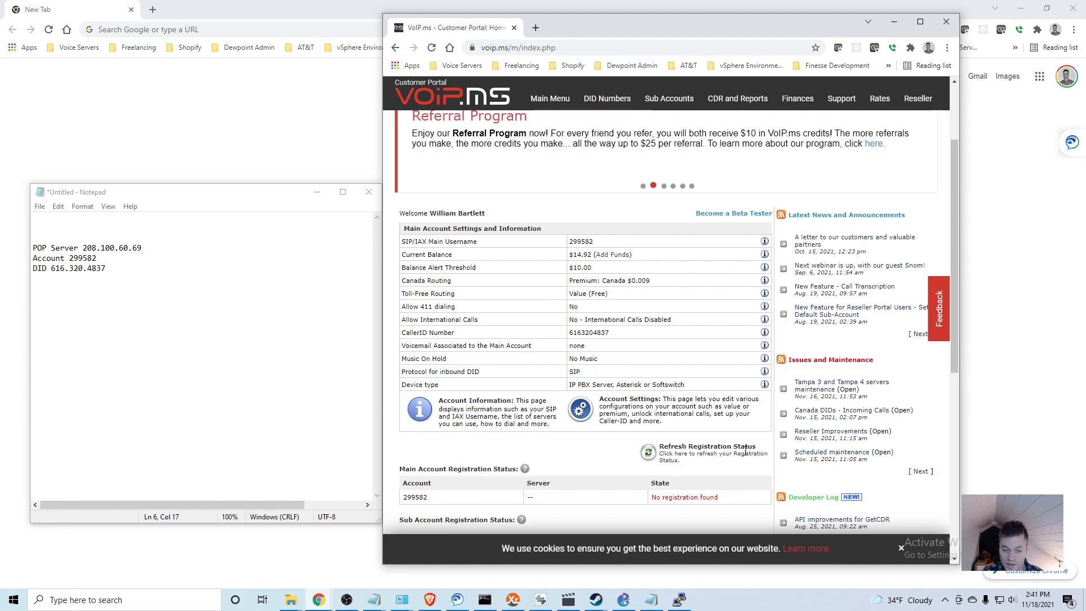
{"action": "mouse_move", "coordinate": [675, 316]}
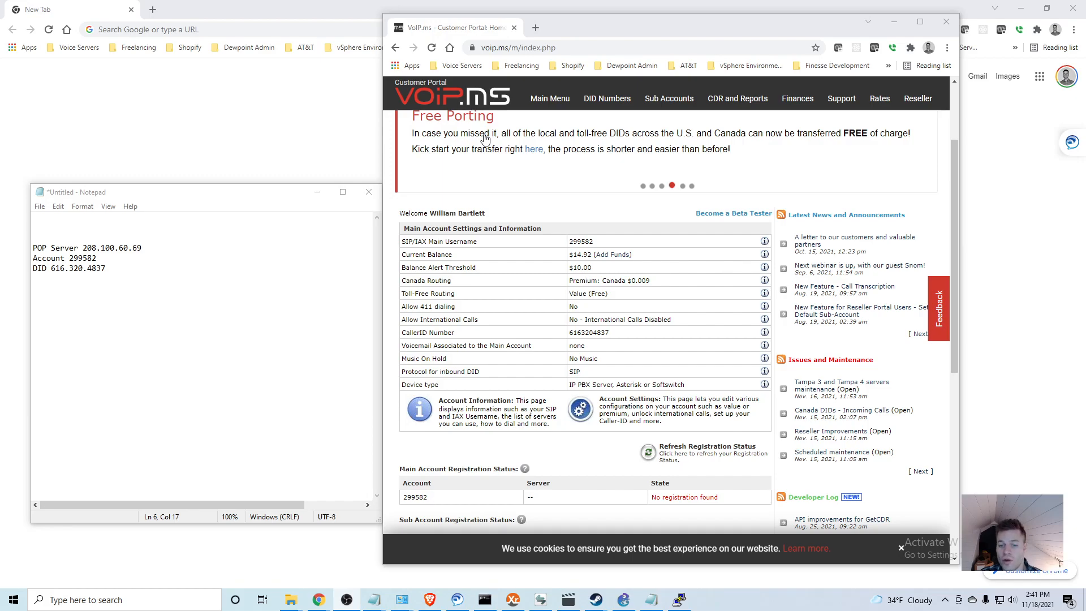
{"action": "mouse_move", "coordinate": [559, 201]}
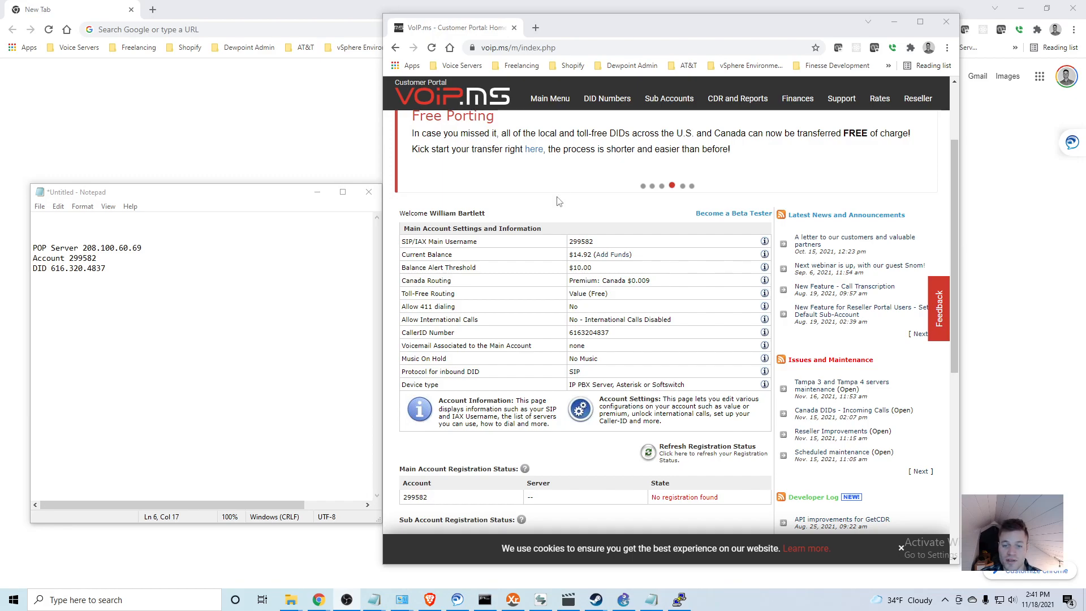